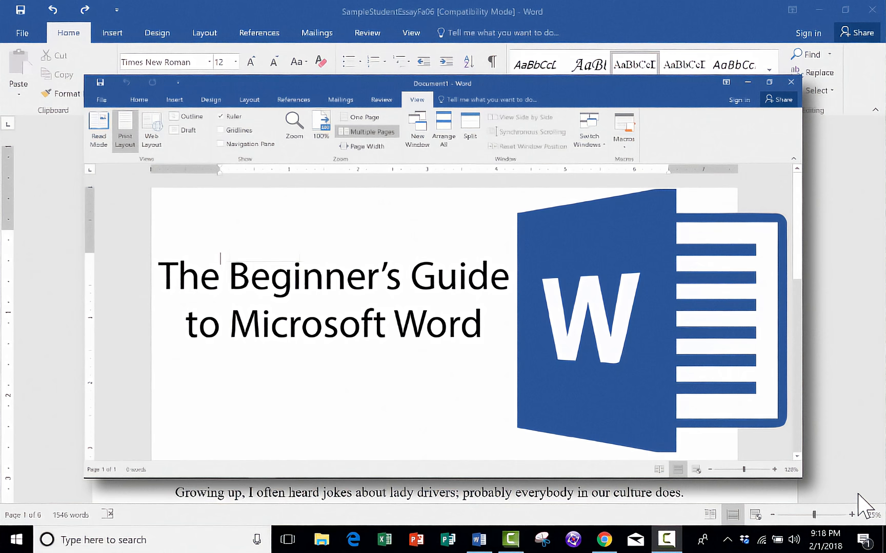
Step: Scroll through the essay to review its heading and body text
left_click(790, 82)
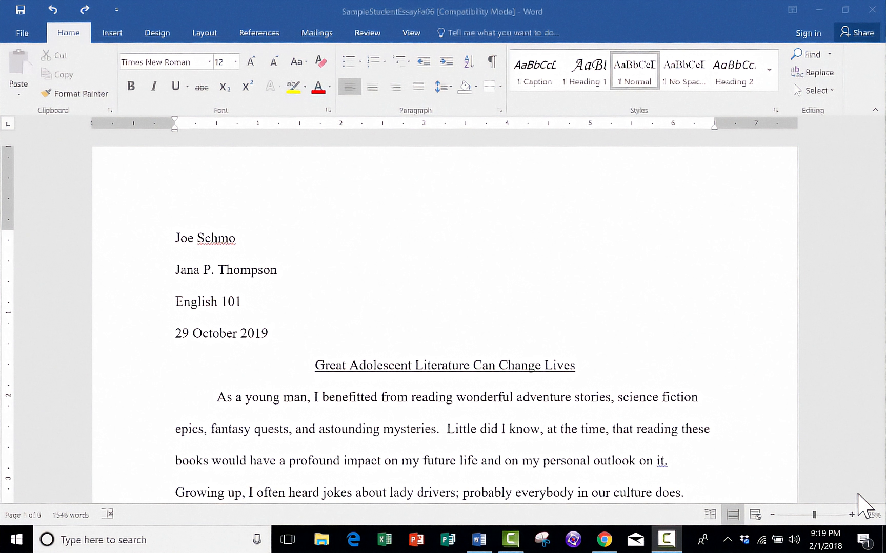
mouse_move(872, 497)
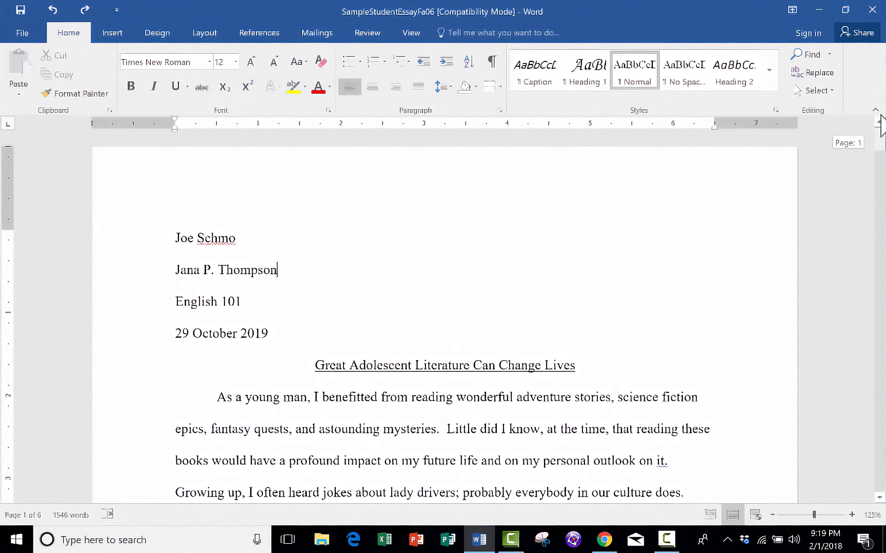
scroll("down", 3)
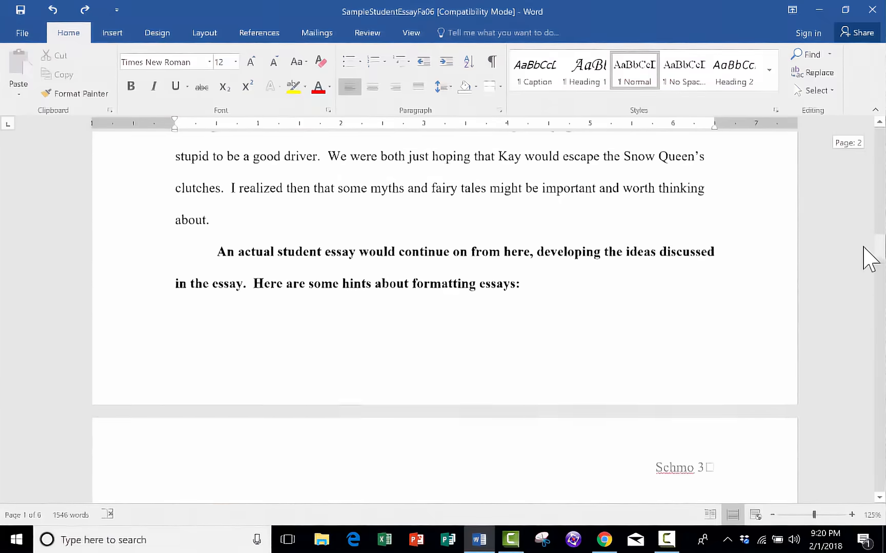
scroll("down", 3)
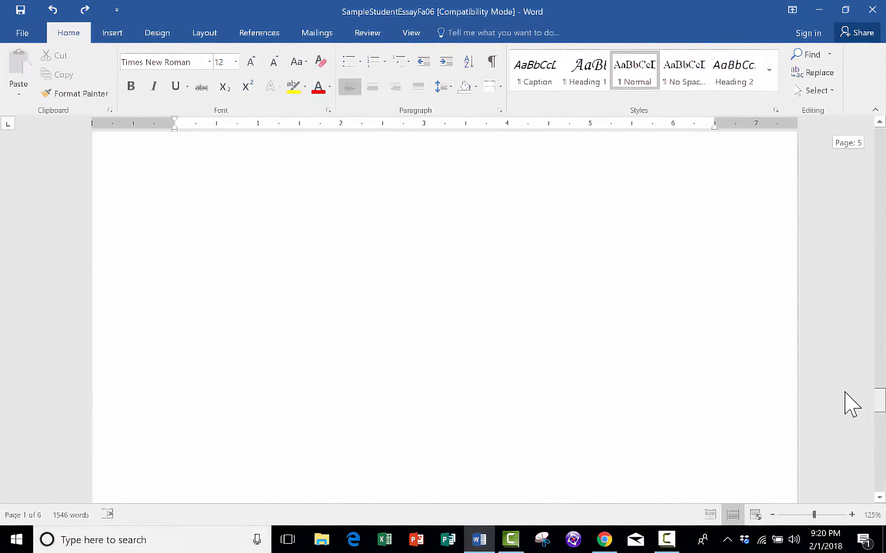
scroll("up", 3)
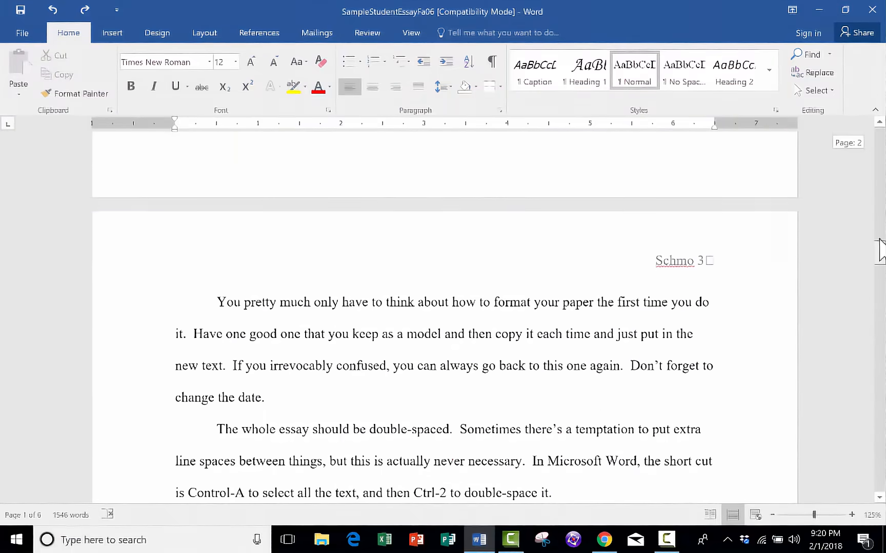
scroll("up", 3)
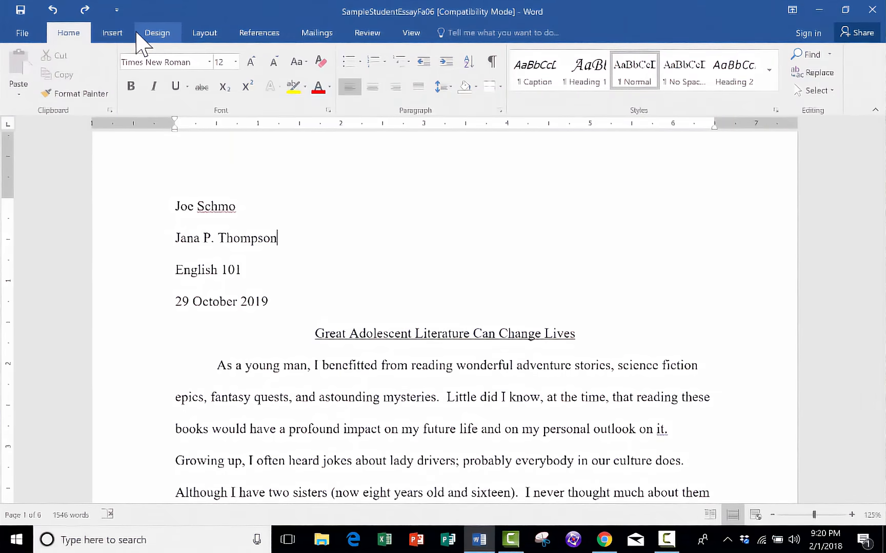
mouse_move(448, 85)
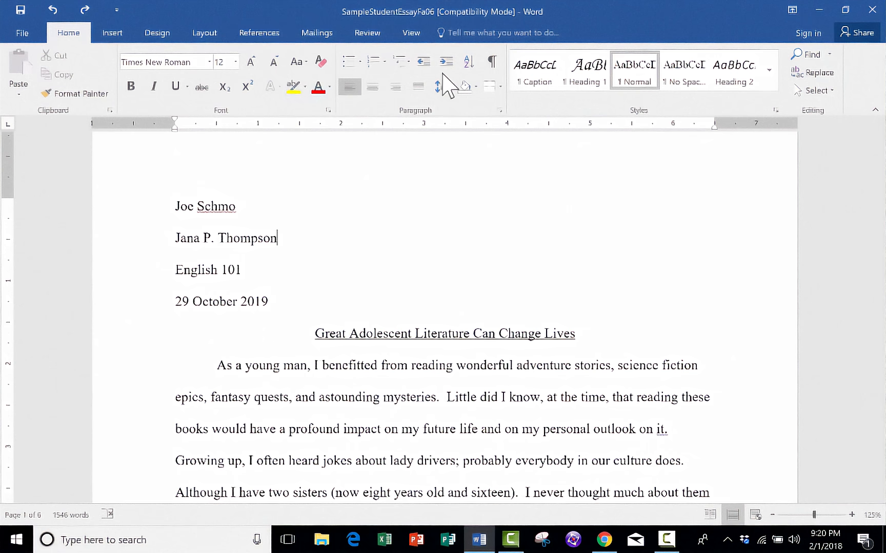
mouse_move(491, 62)
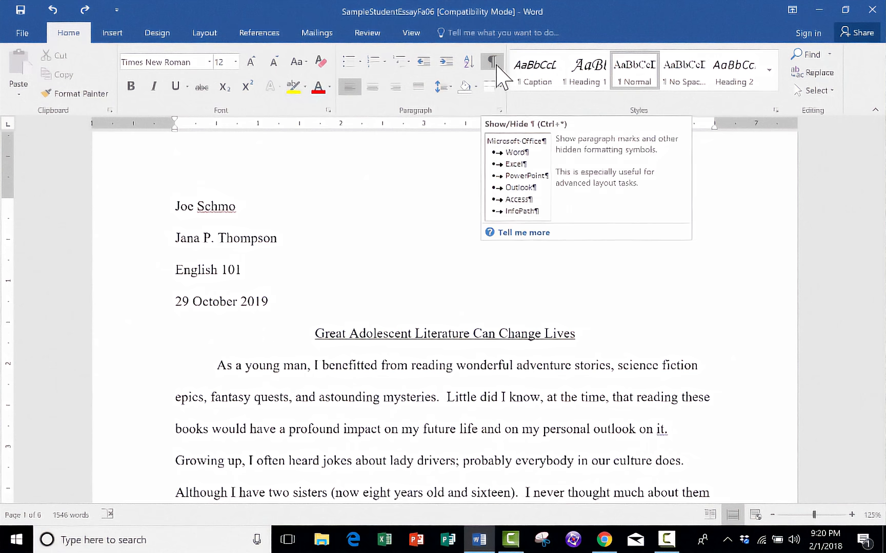
mouse_move(57, 45)
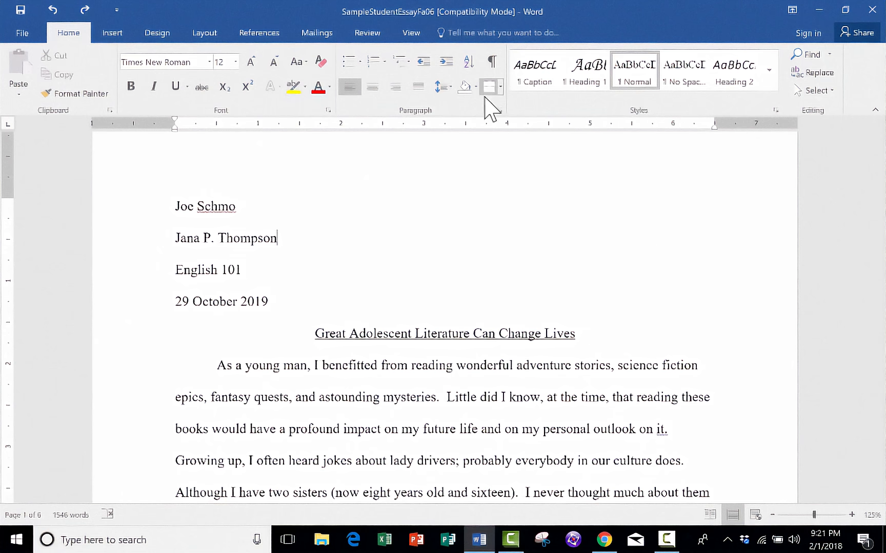
mouse_move(490, 63)
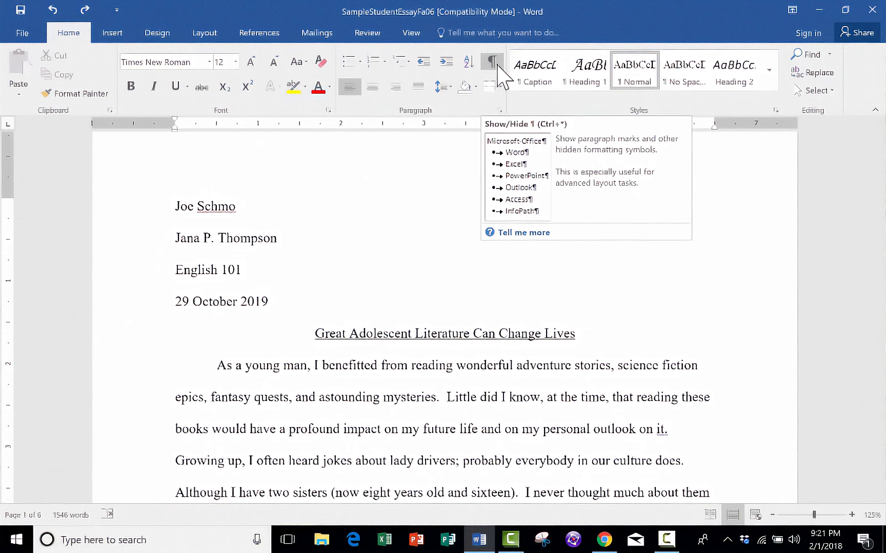
Step: Show paragraph marks and remove the two blank paragraphs added after 'English 101'
left_click(490, 62)
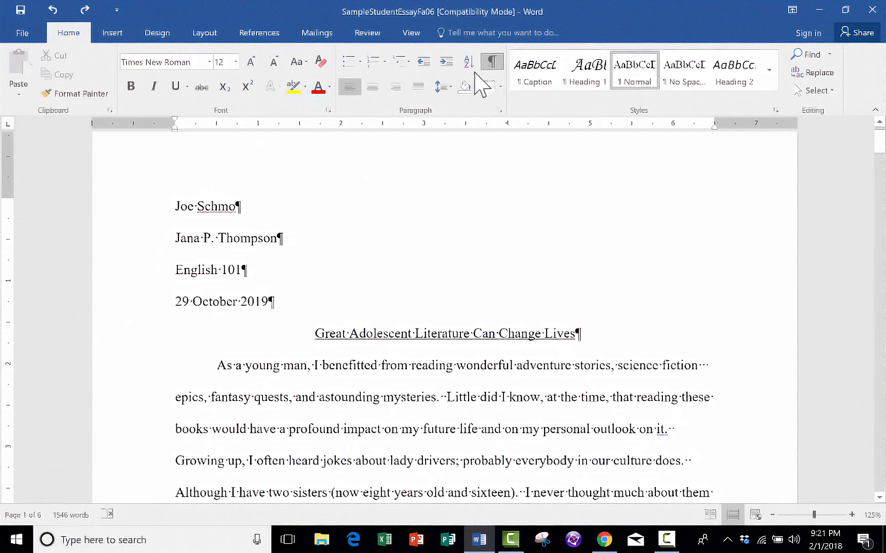
mouse_move(308, 202)
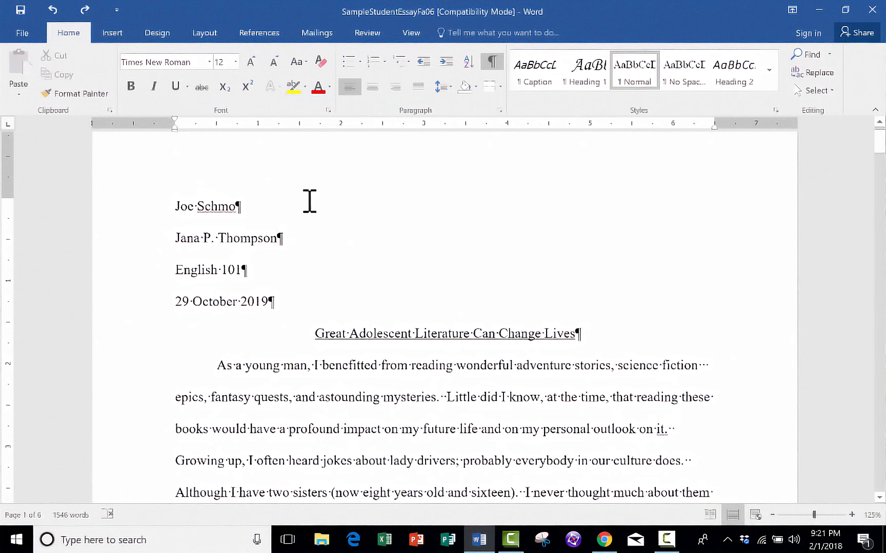
mouse_move(297, 228)
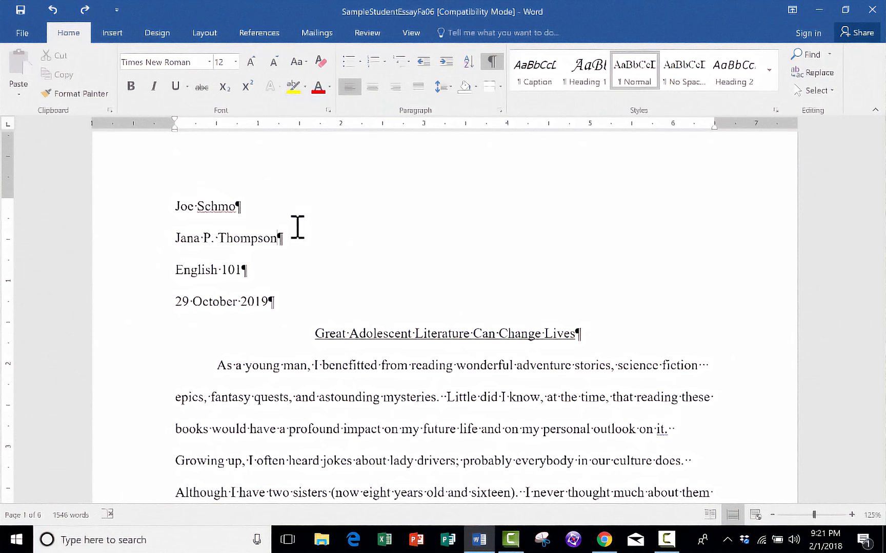
mouse_move(243, 207)
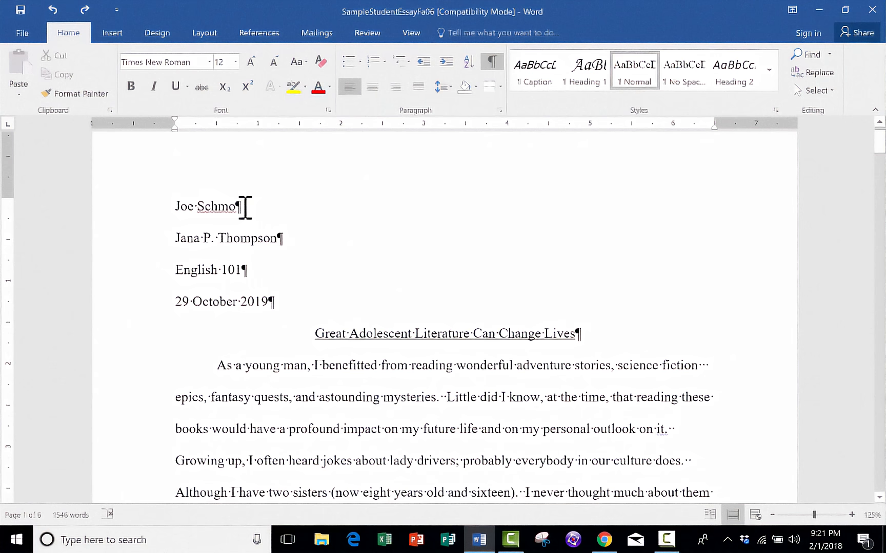
mouse_move(259, 208)
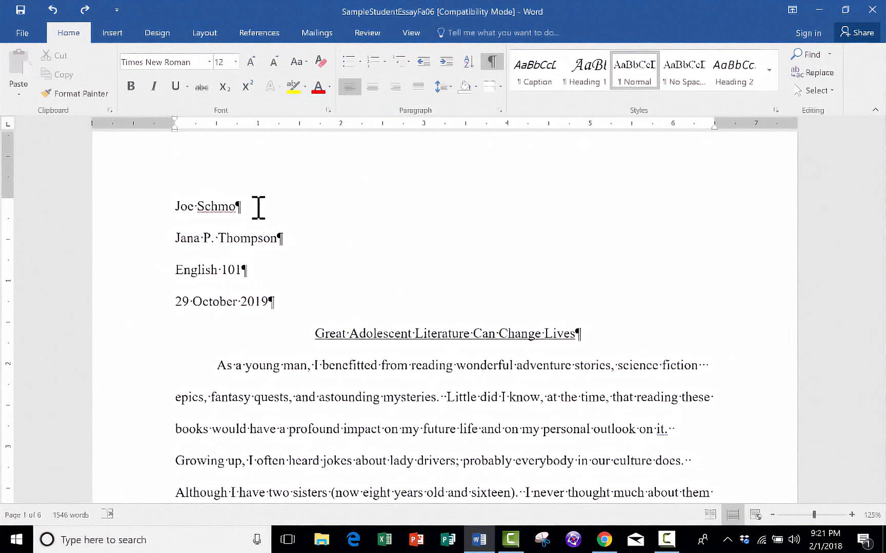
left_click(277, 238)
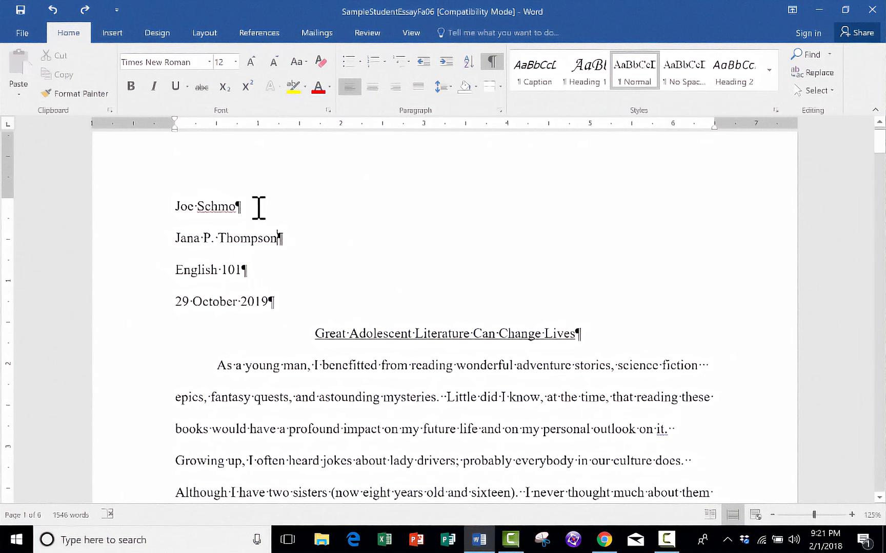
mouse_move(285, 282)
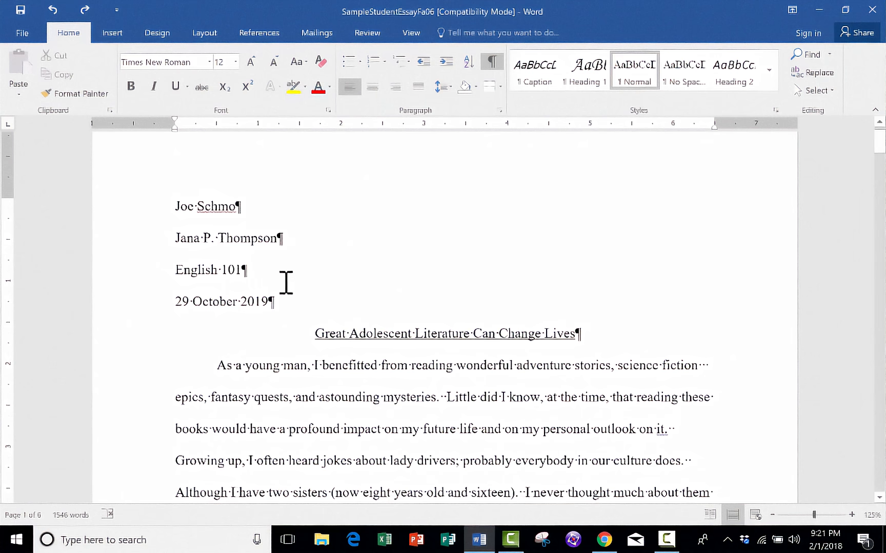
left_click(242, 206)
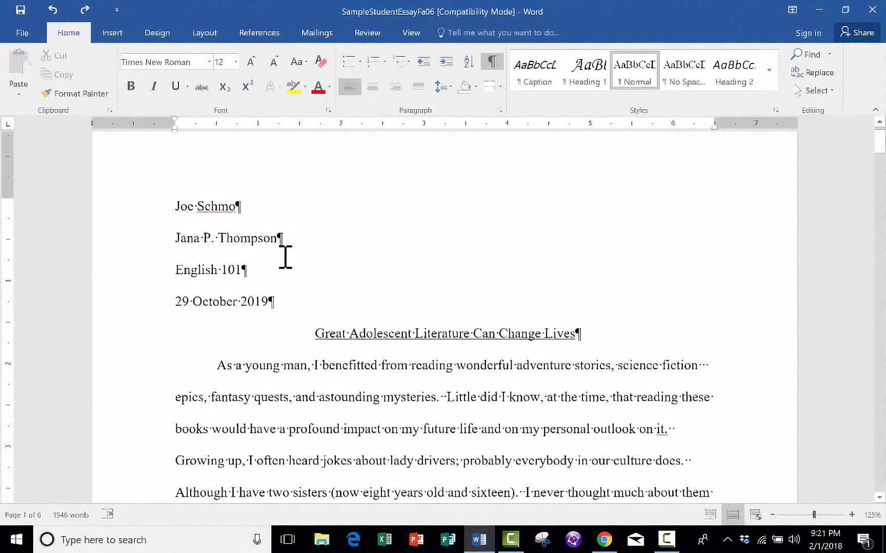
mouse_move(270, 268)
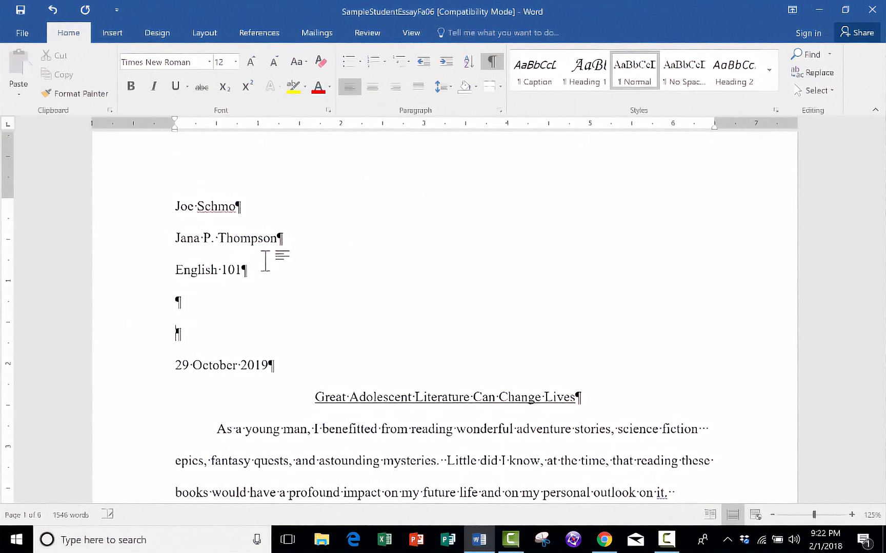
key("enter")
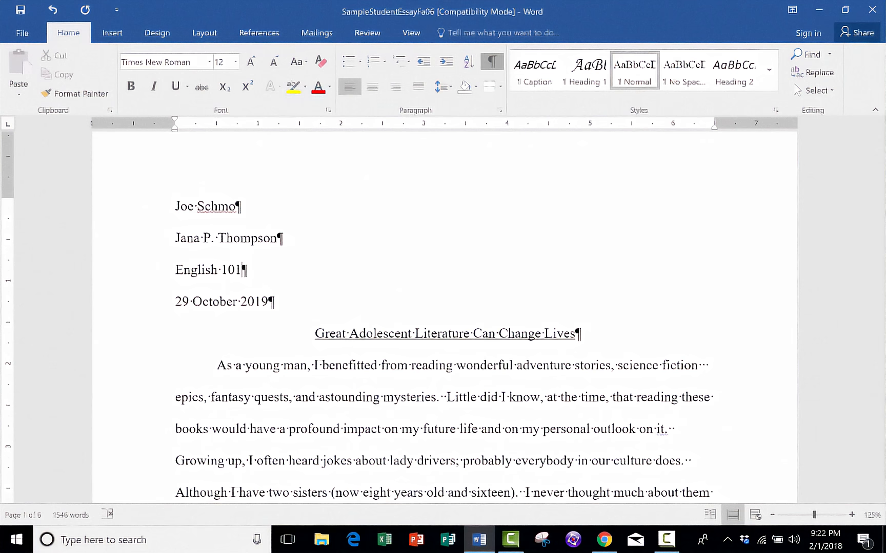
Step: Toggle the formatting marks off and back on with the cursor after 'English 101'
left_click(491, 61)
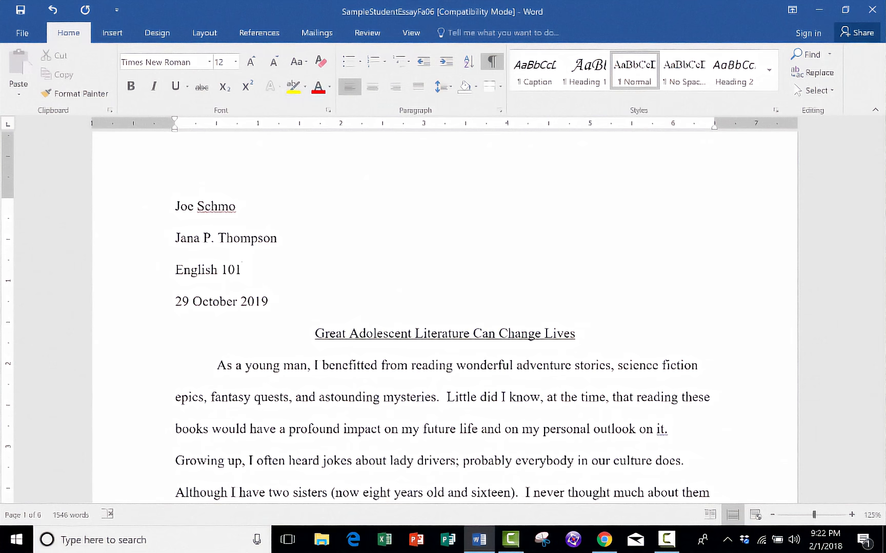
left_click(239, 270)
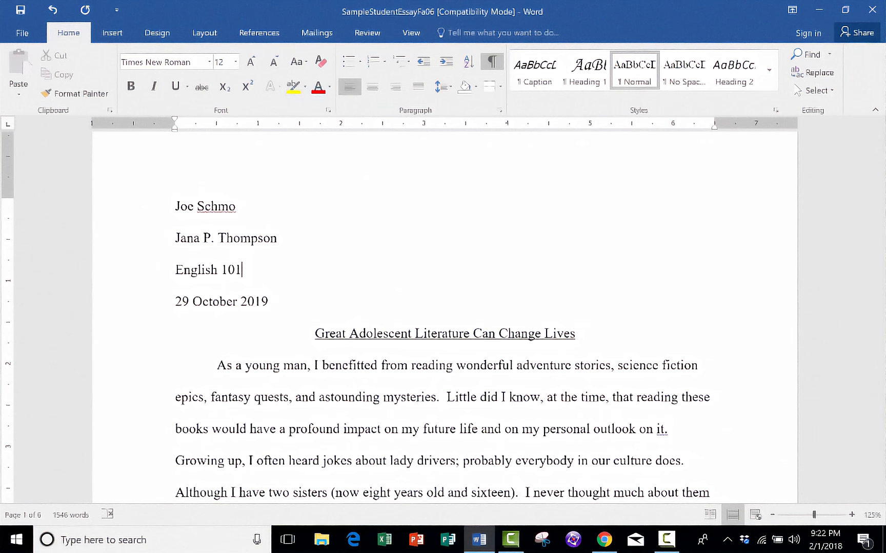
left_click(491, 61)
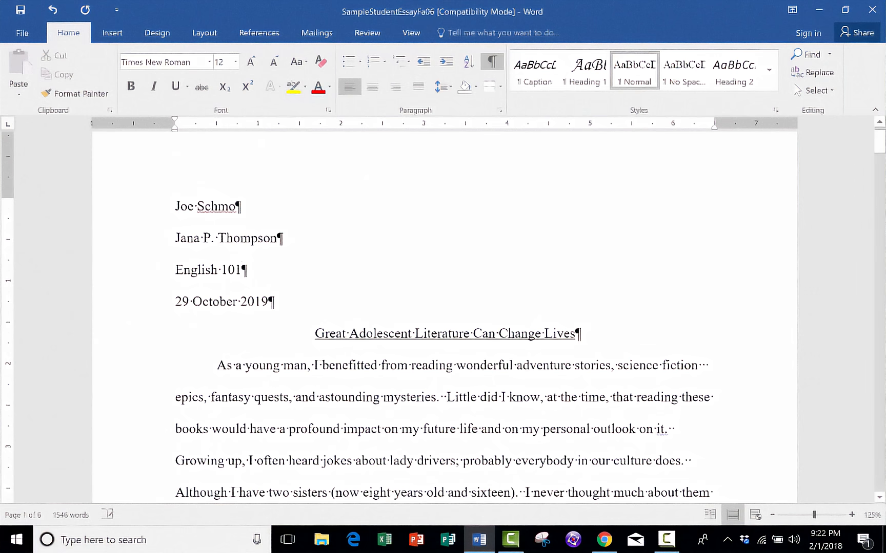
scroll("up", 3)
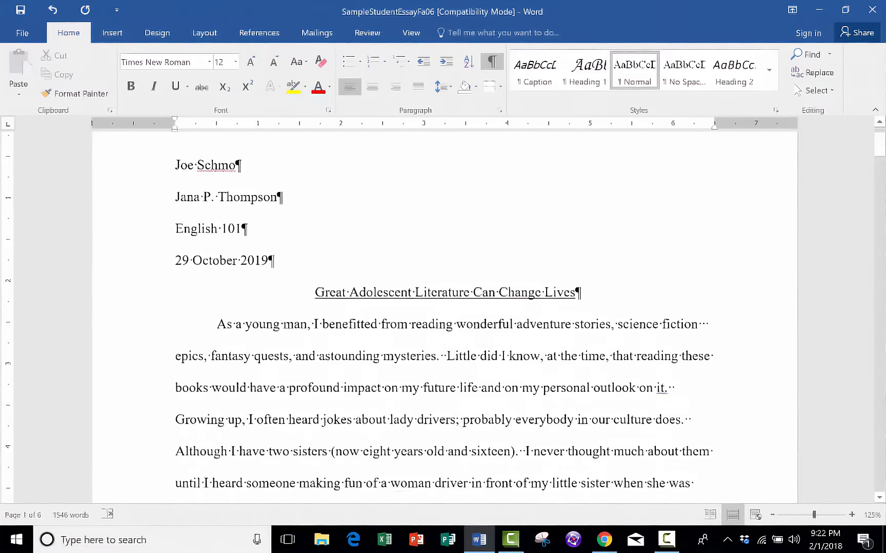
scroll("down", 3)
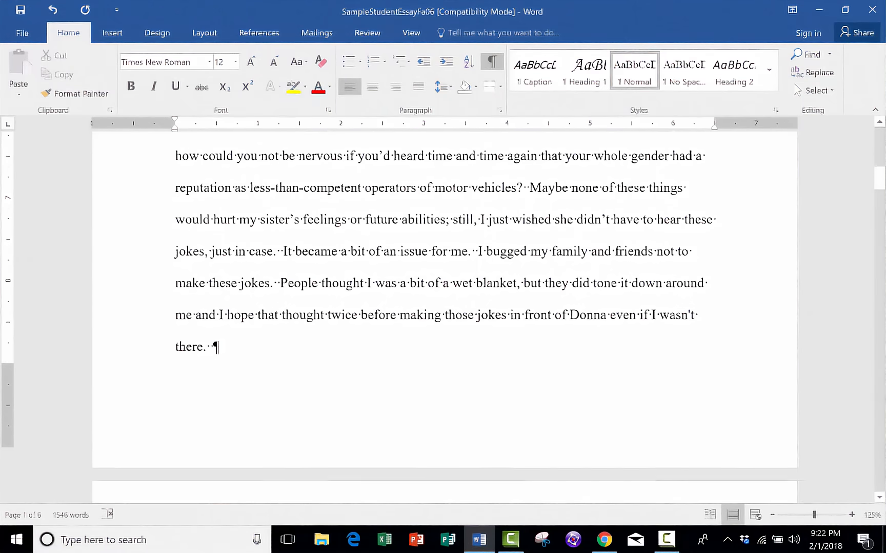
scroll("up", 3)
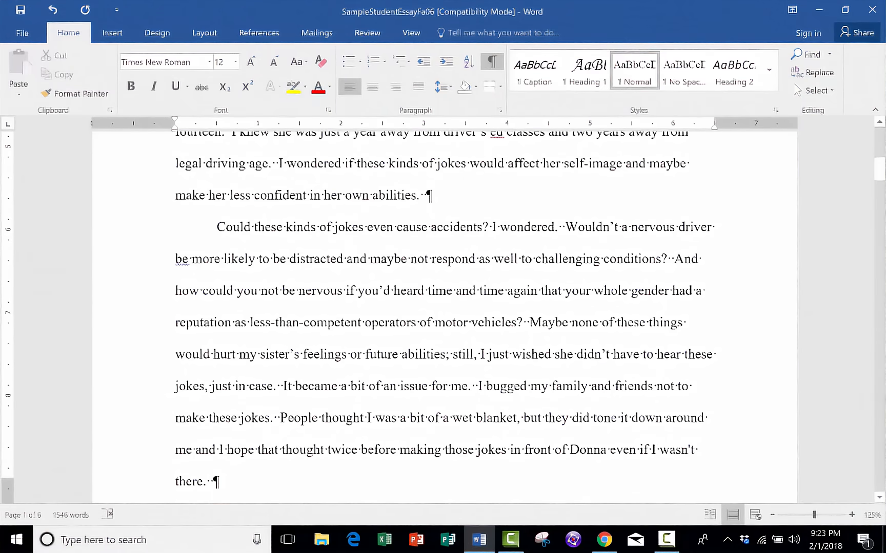
scroll("up", 3)
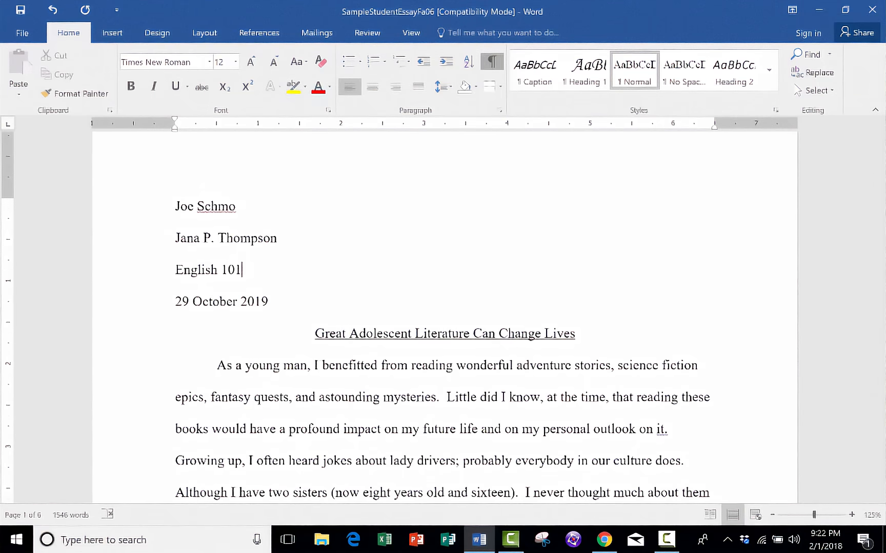
scroll("down", 3)
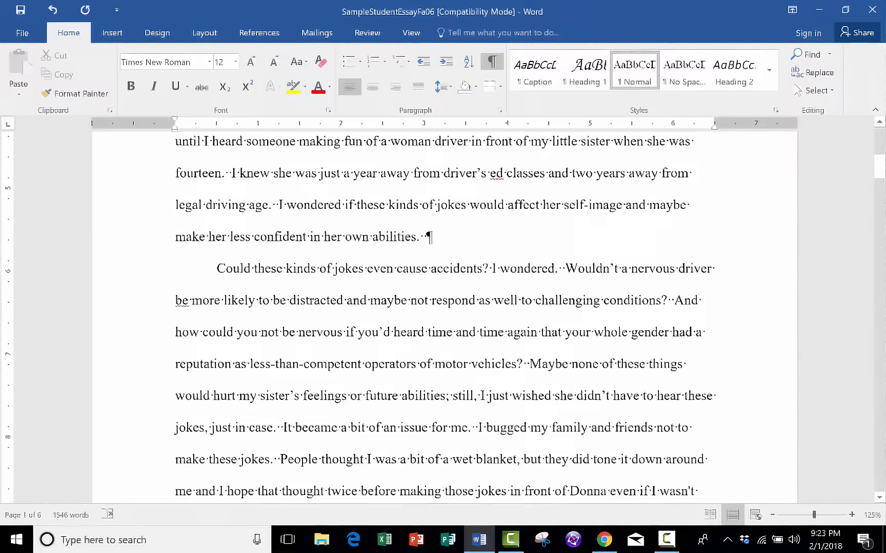
scroll("down", 3)
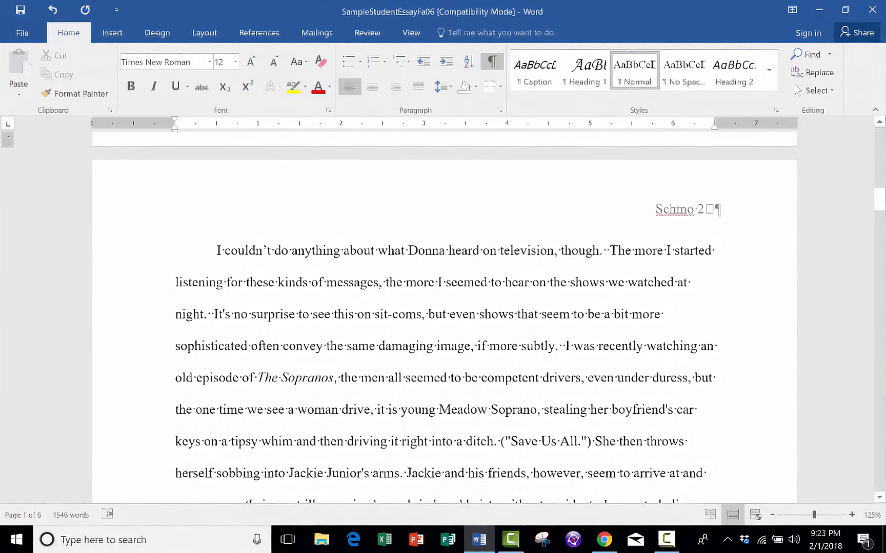
scroll("up", 3)
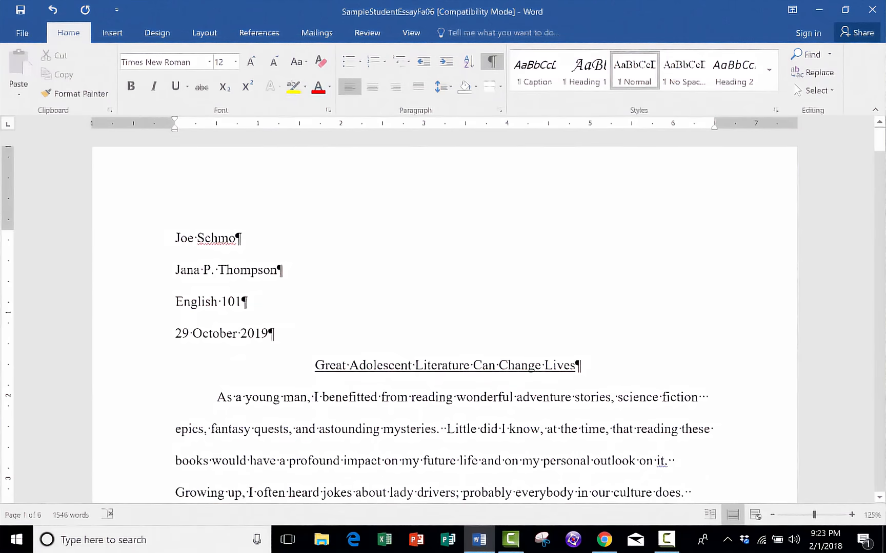
scroll("down", 3)
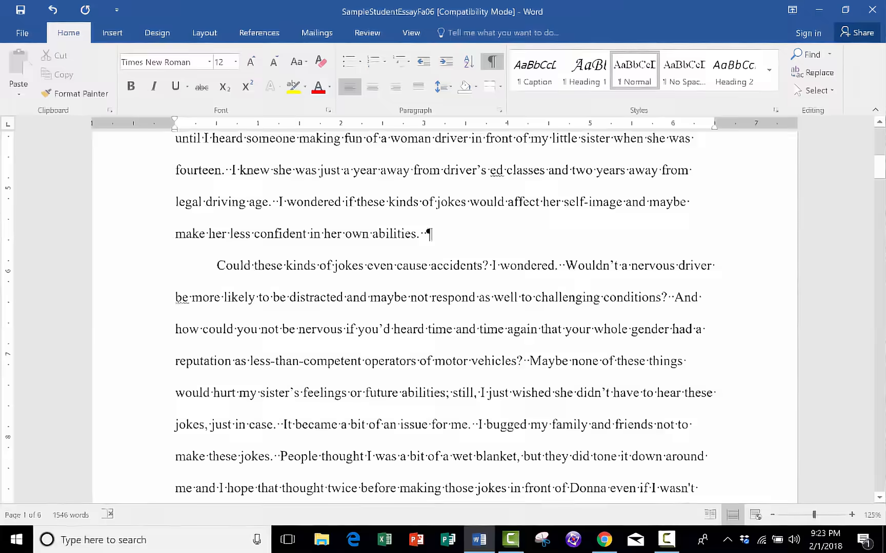
scroll("down", 3)
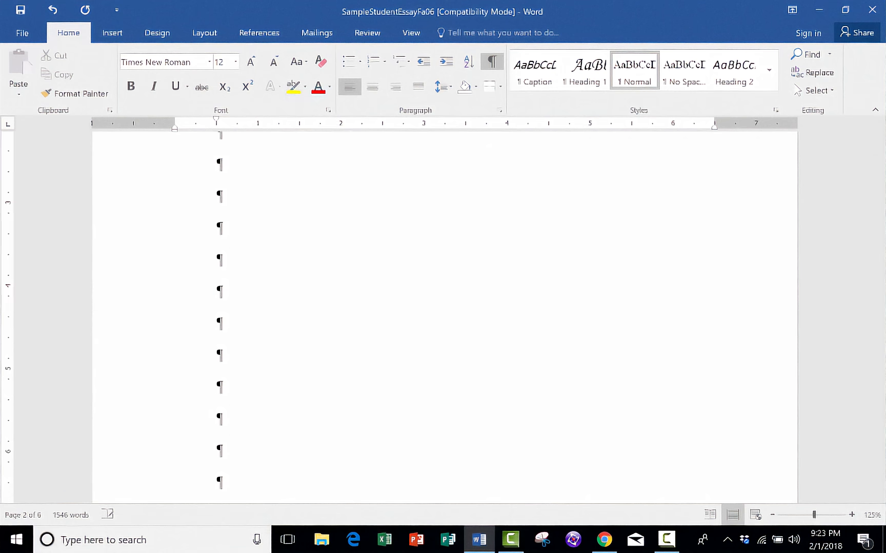
scroll("down", 3)
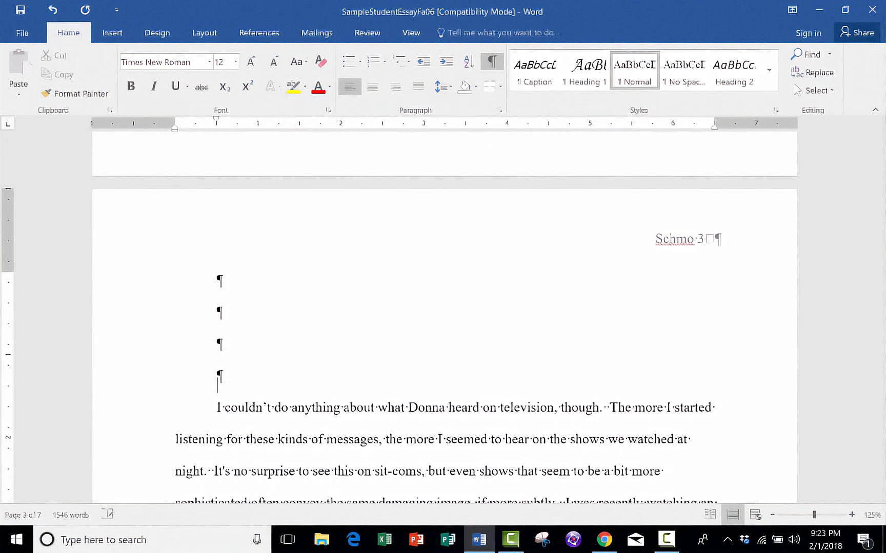
scroll("up", 3)
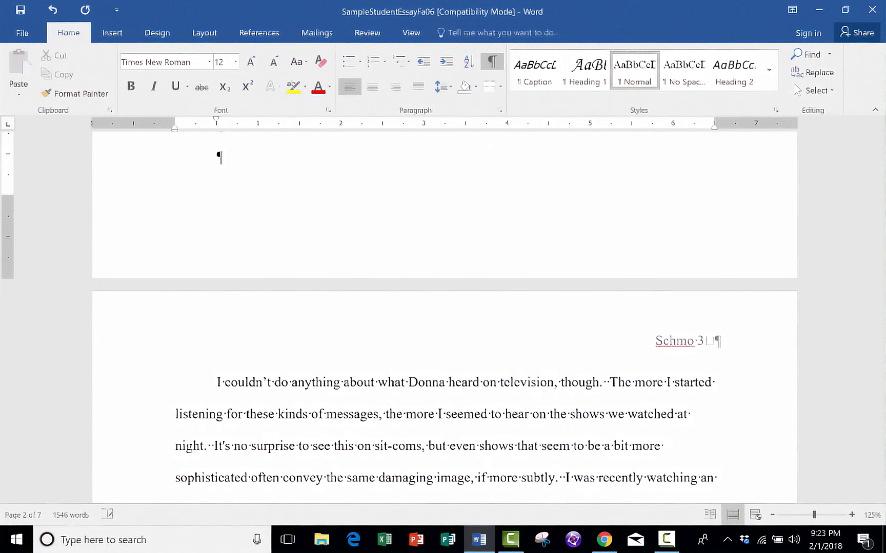
scroll("up", 3)
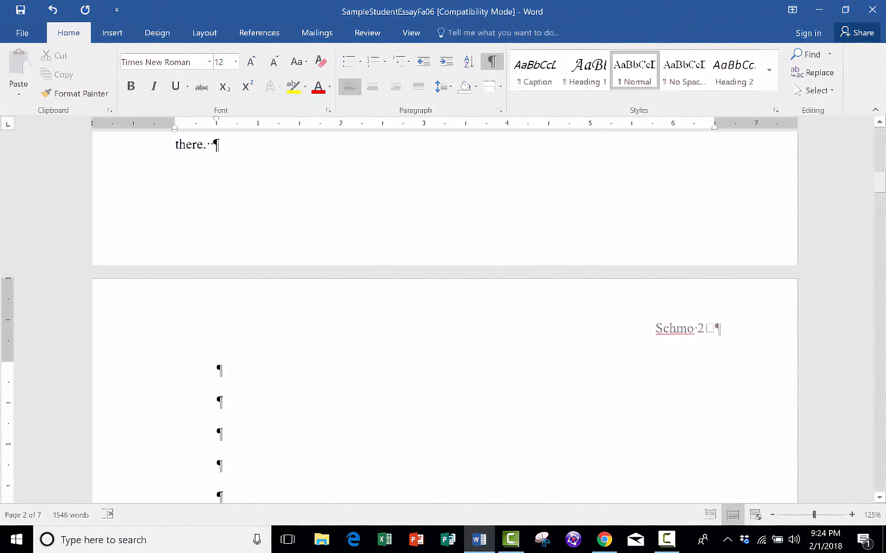
scroll("down", 3)
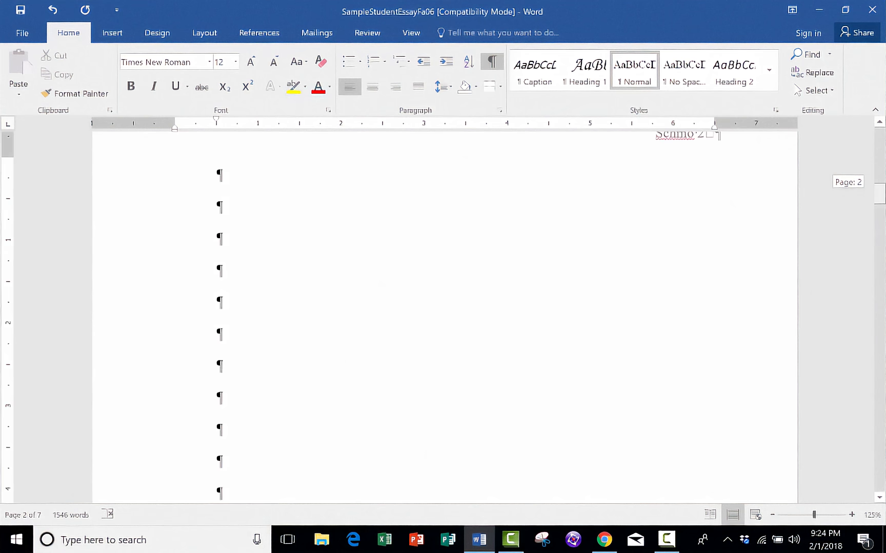
scroll("down", 3)
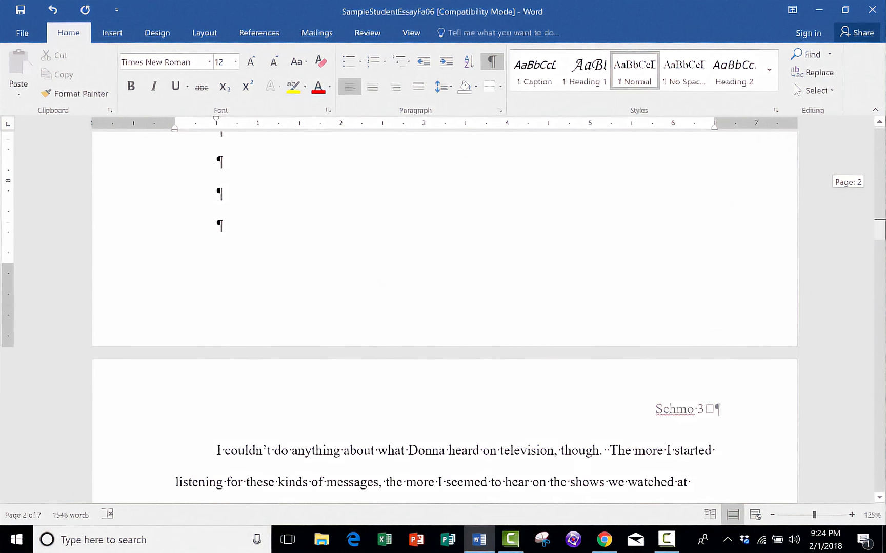
scroll("up", 3)
type("The")
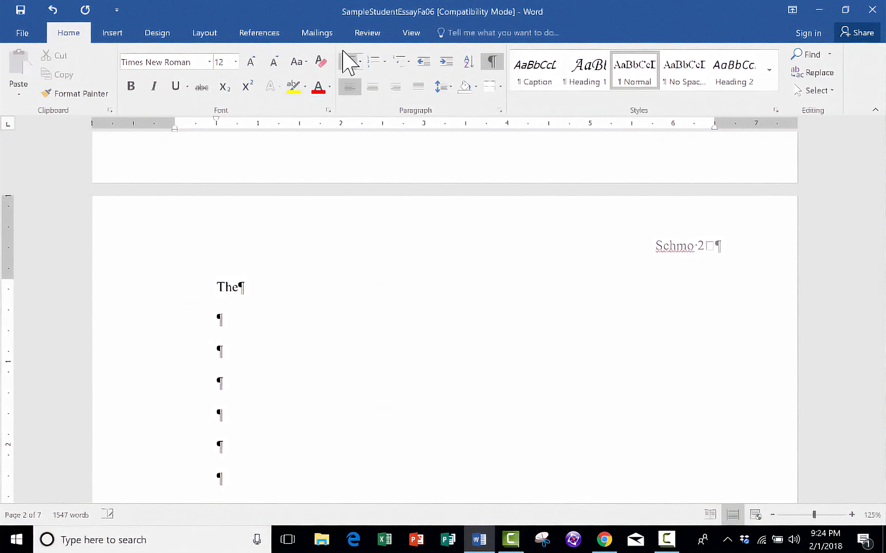
Step: Bullet the titles The Book of Three, Enders Game and The Hobbit at the top of page 2
left_click(349, 61)
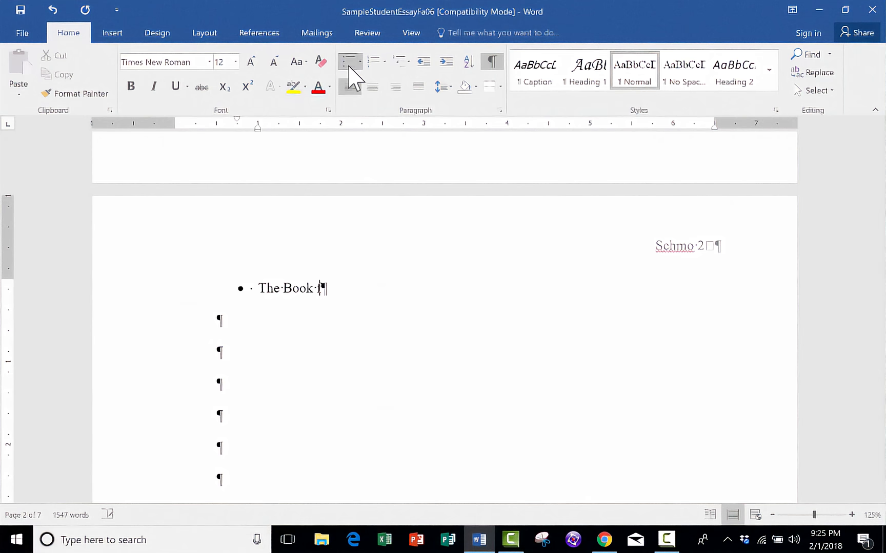
type("of Three")
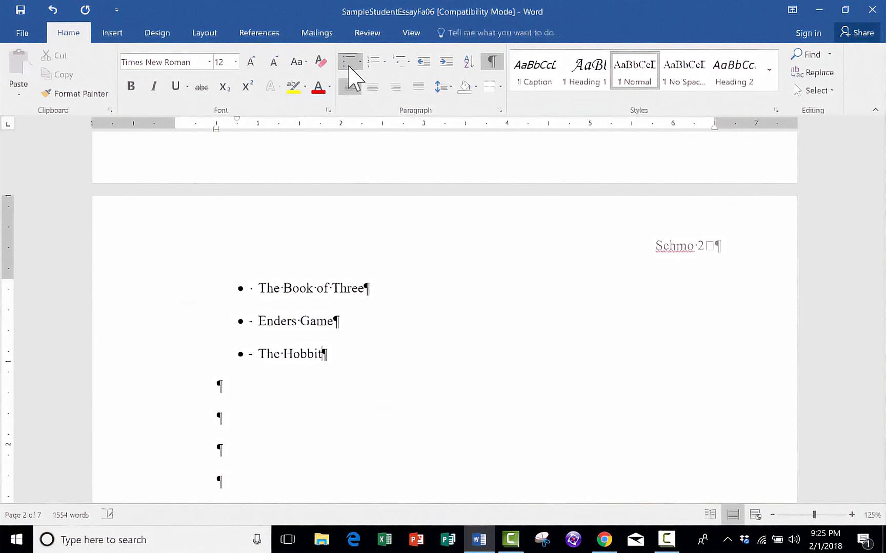
scroll("down", 3)
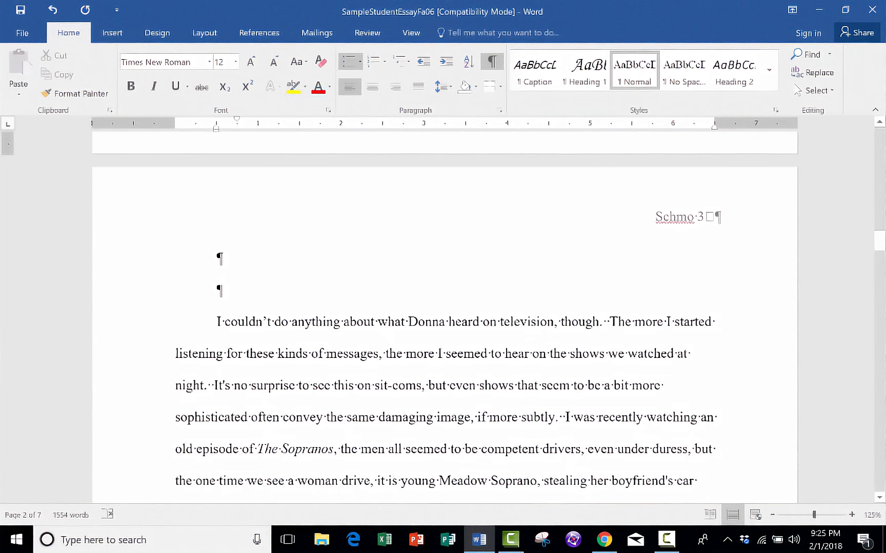
scroll("up", 3)
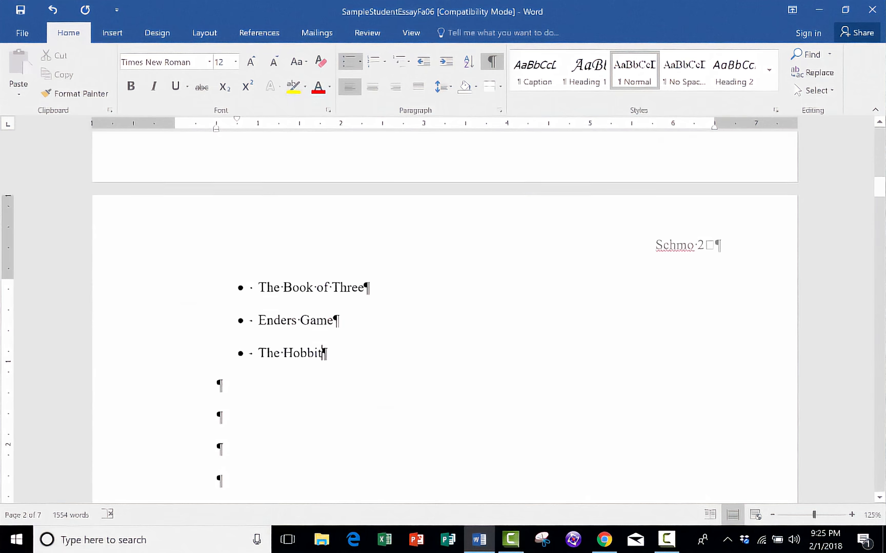
scroll("down", 3)
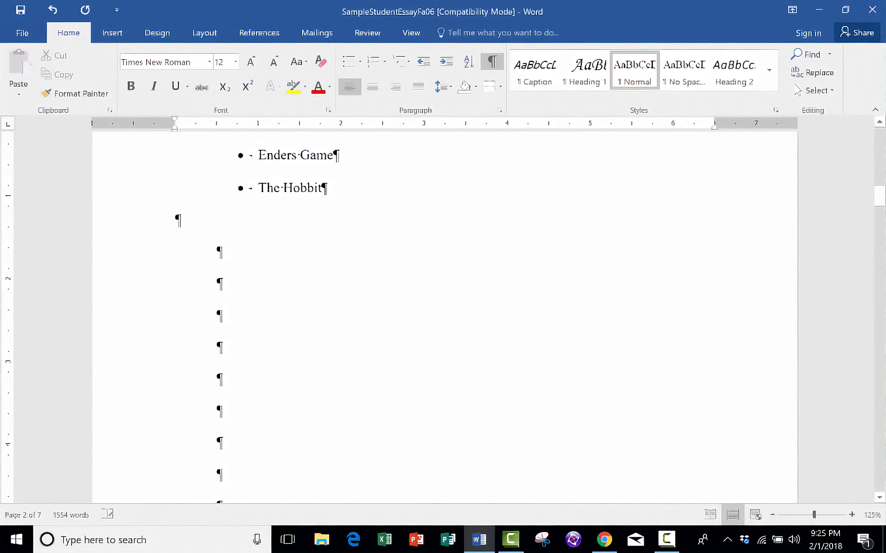
scroll("down", 3)
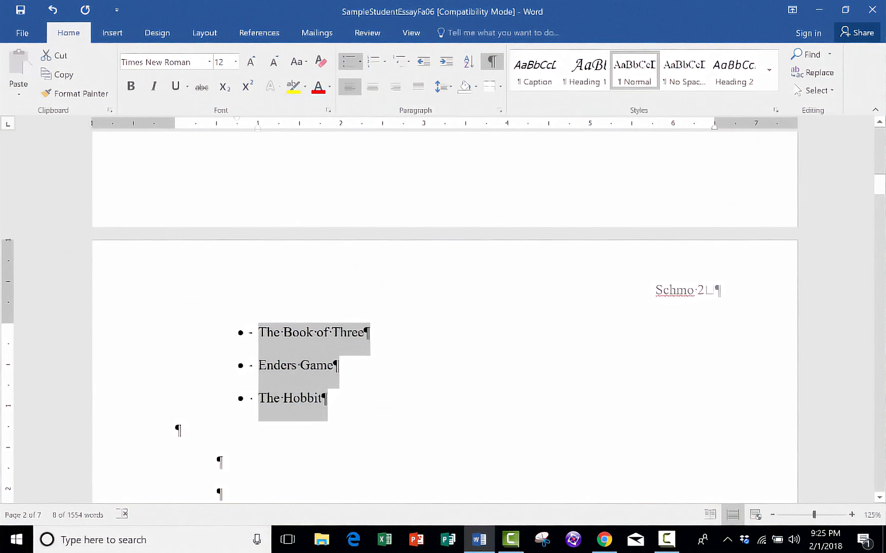
Step: Cut the three-book list and delete page 2's empty paragraphs so the essay follows the header
key("delete")
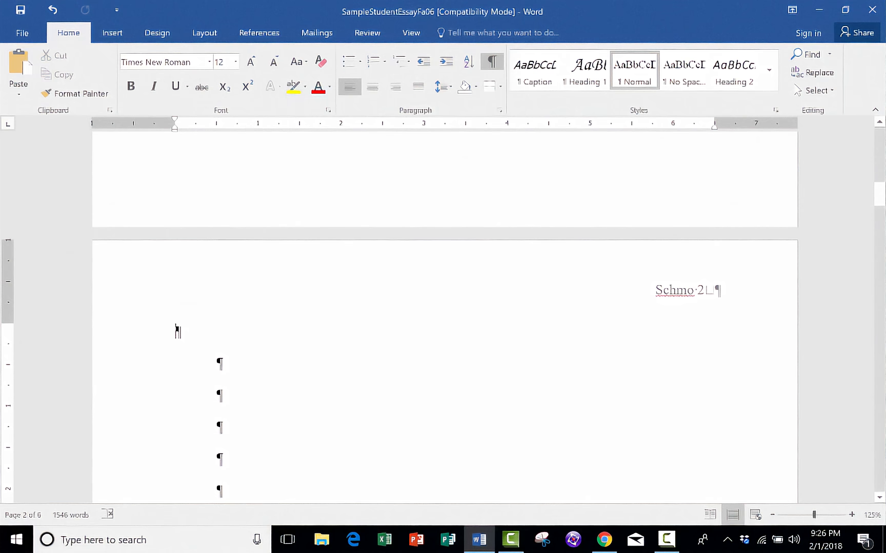
scroll("down", 3)
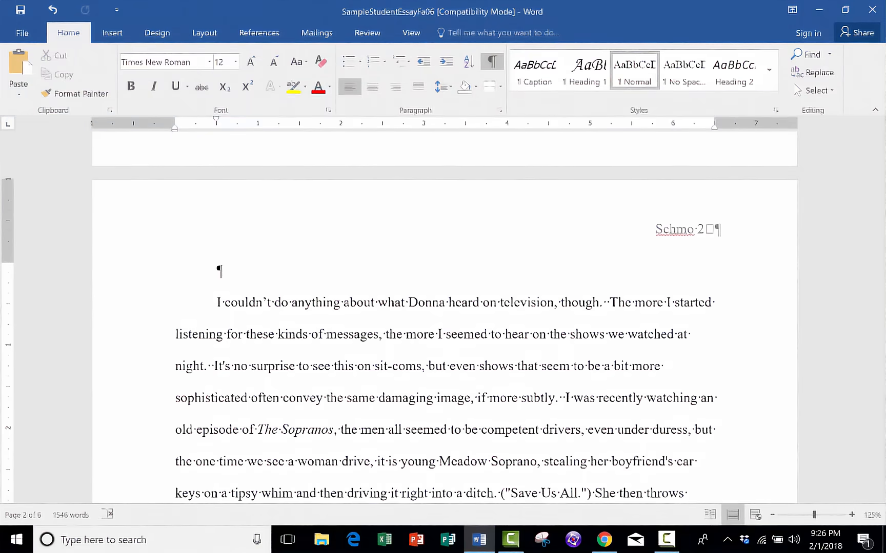
scroll("up", 3)
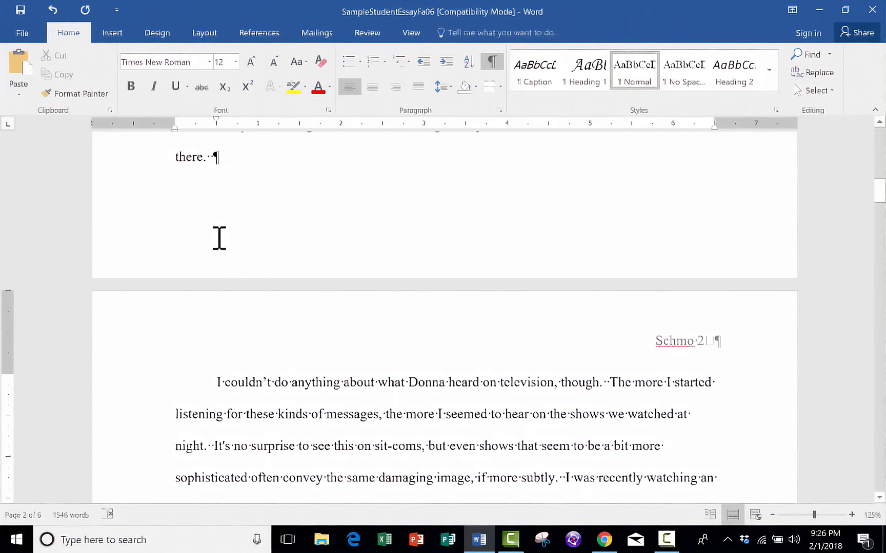
Step: Paste the book list back atop page 2 and extend it to eight titles, adding Bug Wars
left_click(204, 33)
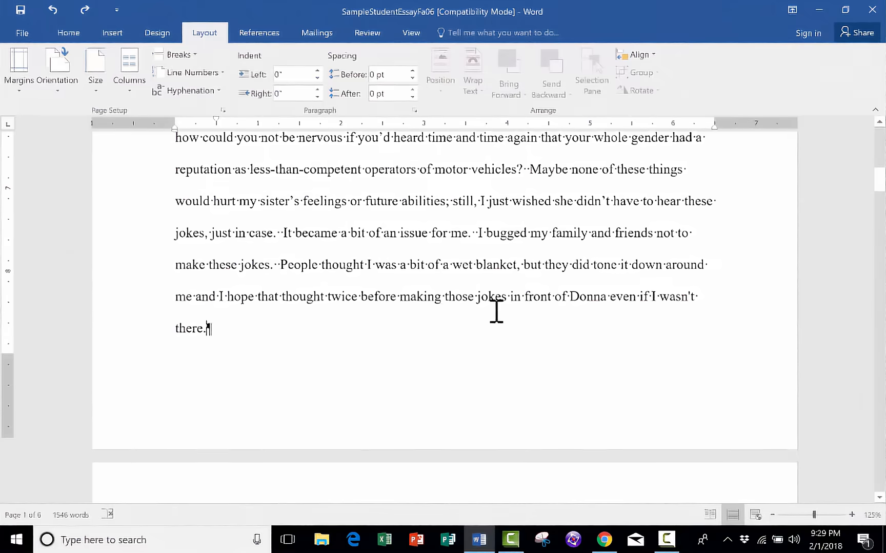
scroll("down", 3)
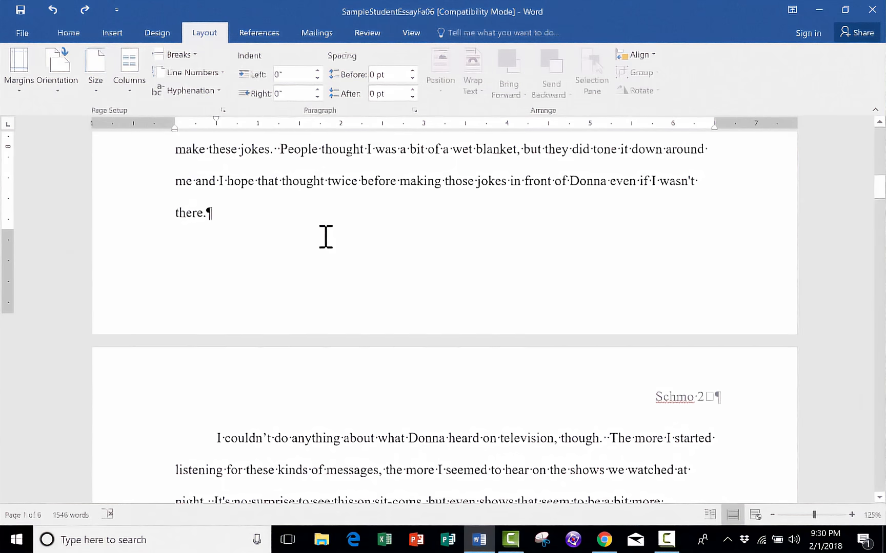
scroll("down", 3)
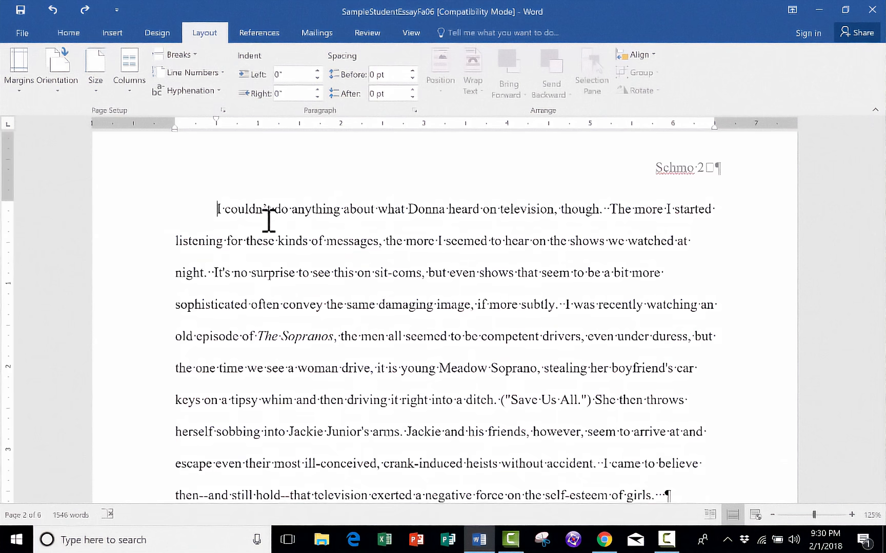
key("Return")
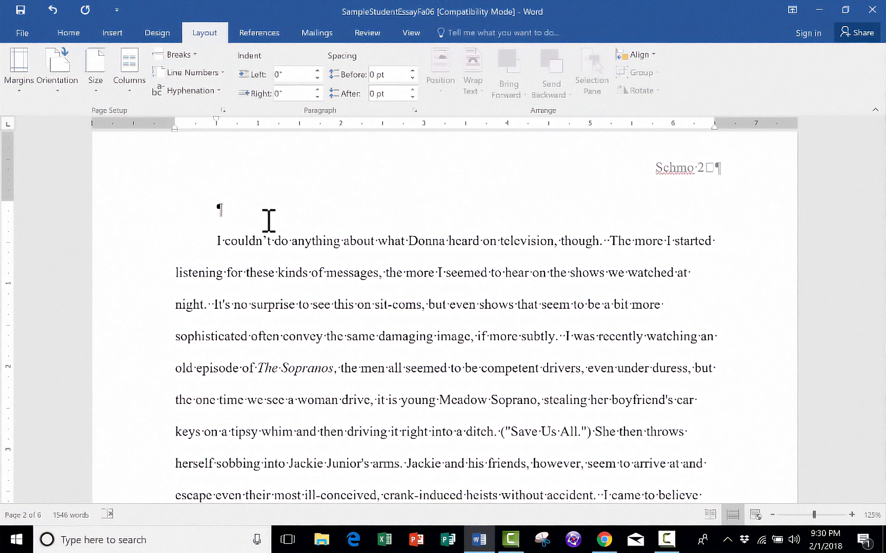
key("ctrl+v")
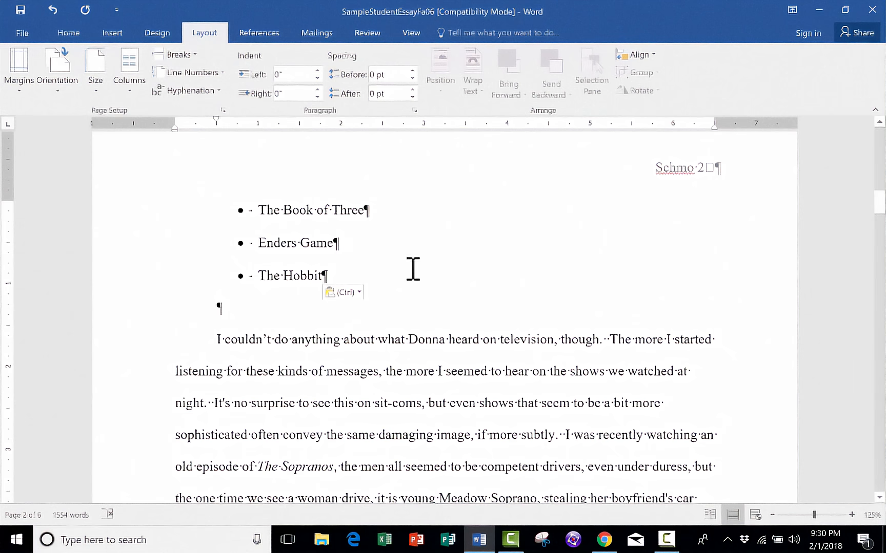
type("Bug Wars")
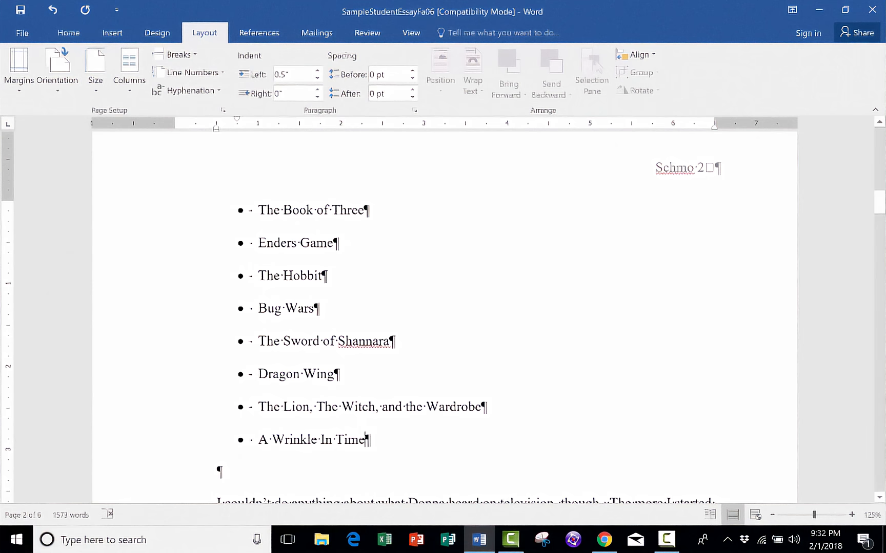
scroll("down", 3)
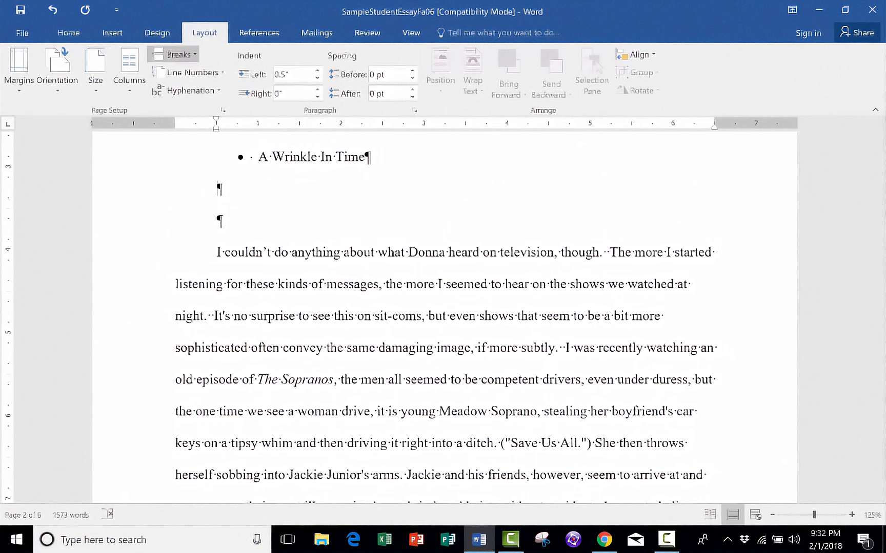
Step: Insert a page break after the book list so the essay text moves to the next page
left_click(178, 54)
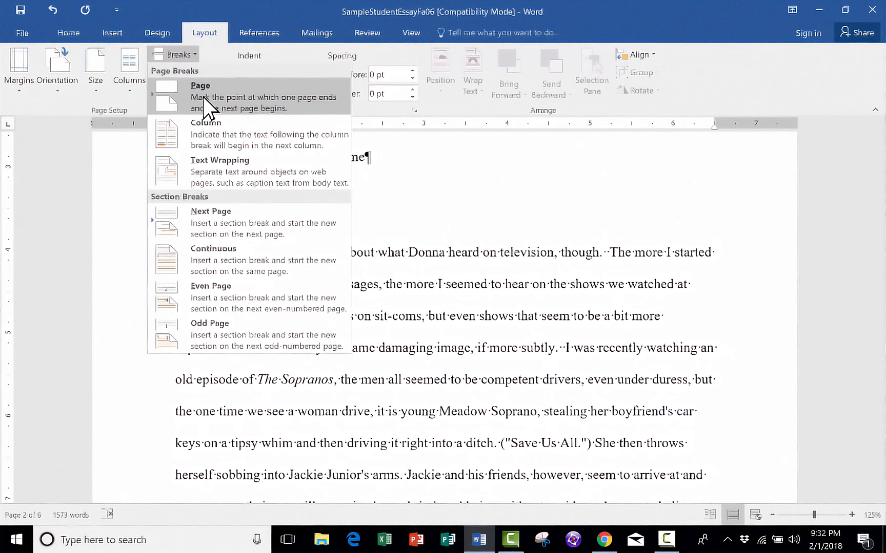
left_click(200, 86)
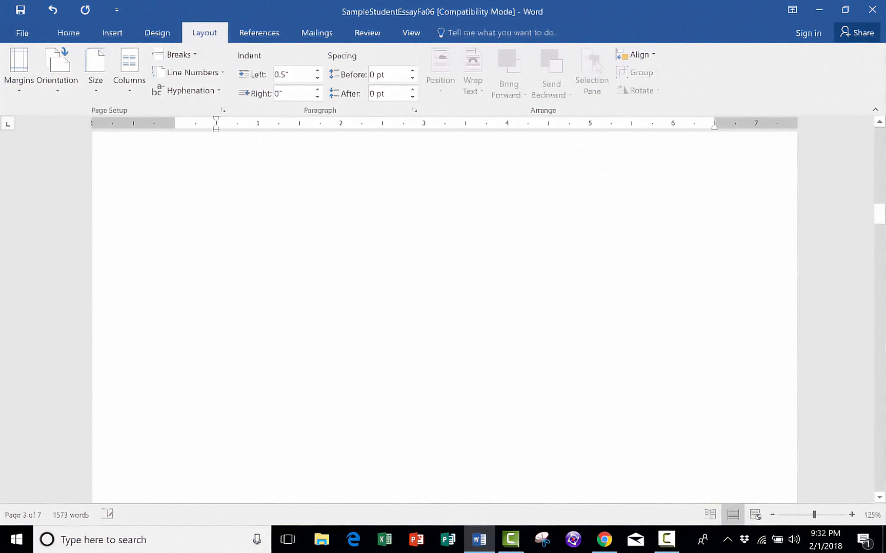
scroll("up", 3)
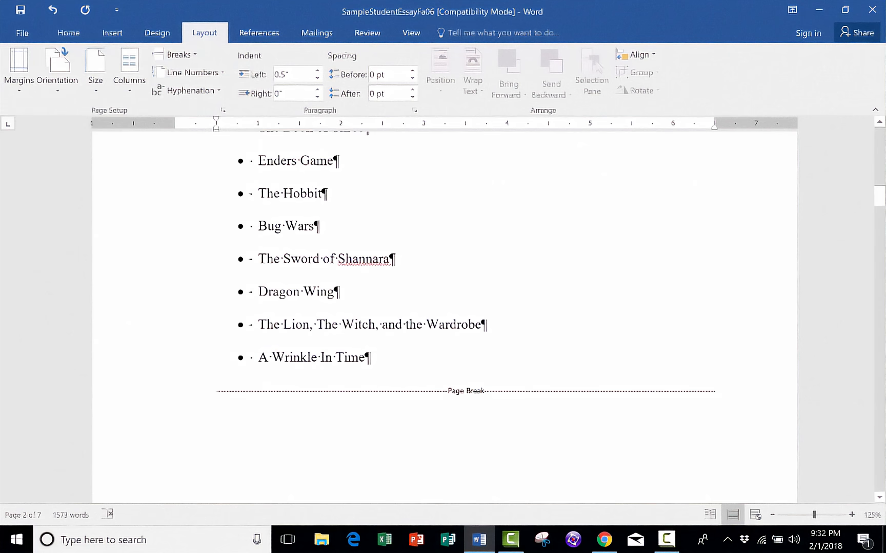
Step: Show the hidden formatting marks from the Home ribbon
left_click(69, 31)
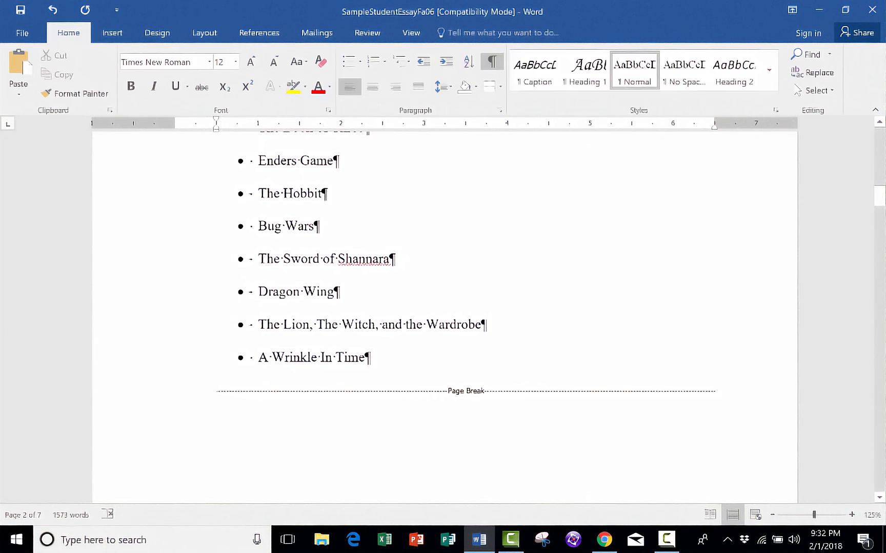
mouse_move(491, 62)
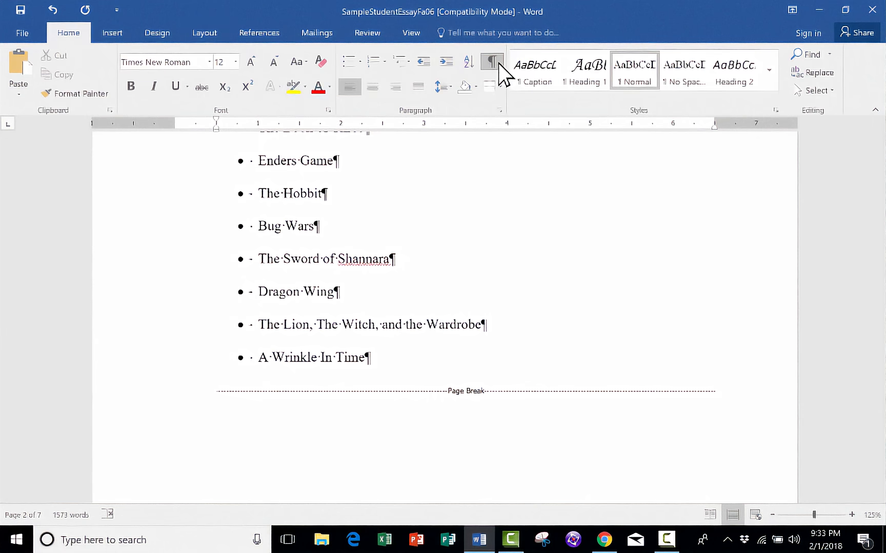
left_click(491, 61)
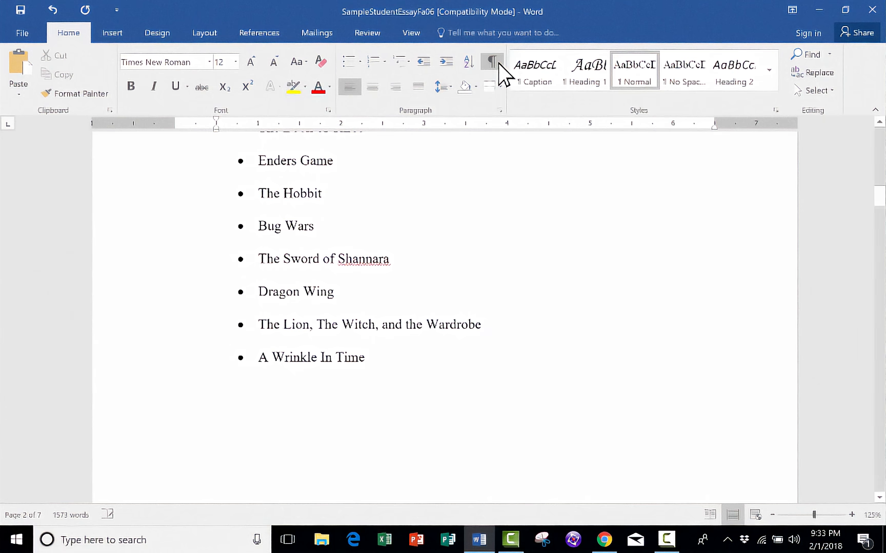
left_click(491, 63)
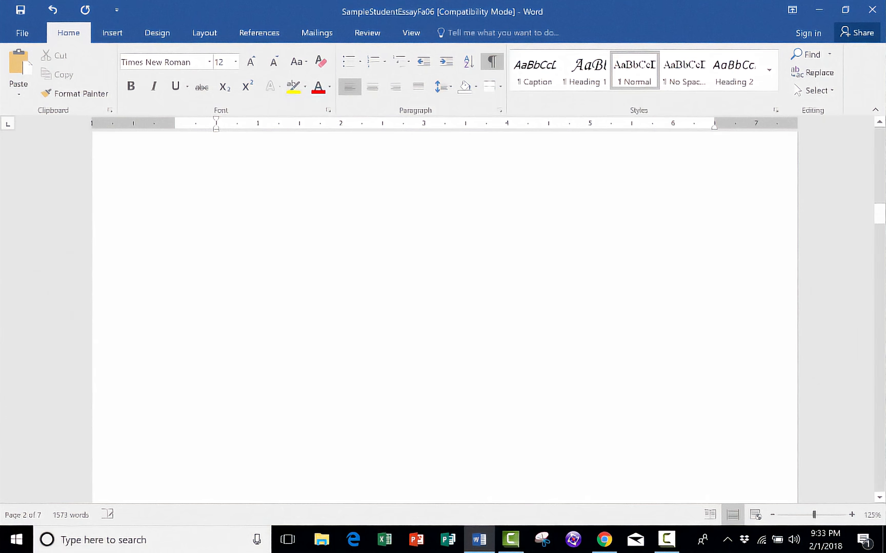
Step: Add 'A Wind in the Door' plus filler bullets to the list and remove the page break below it
scroll("down", 3)
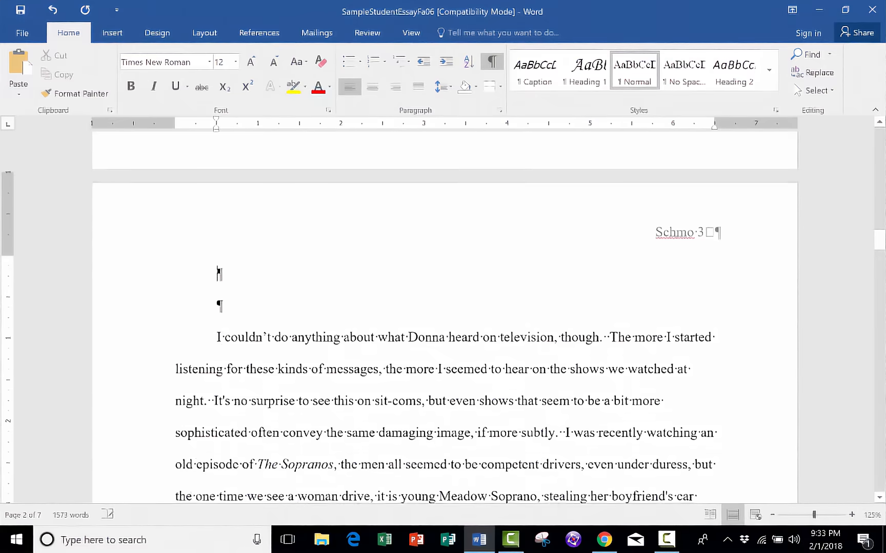
scroll("up", 3)
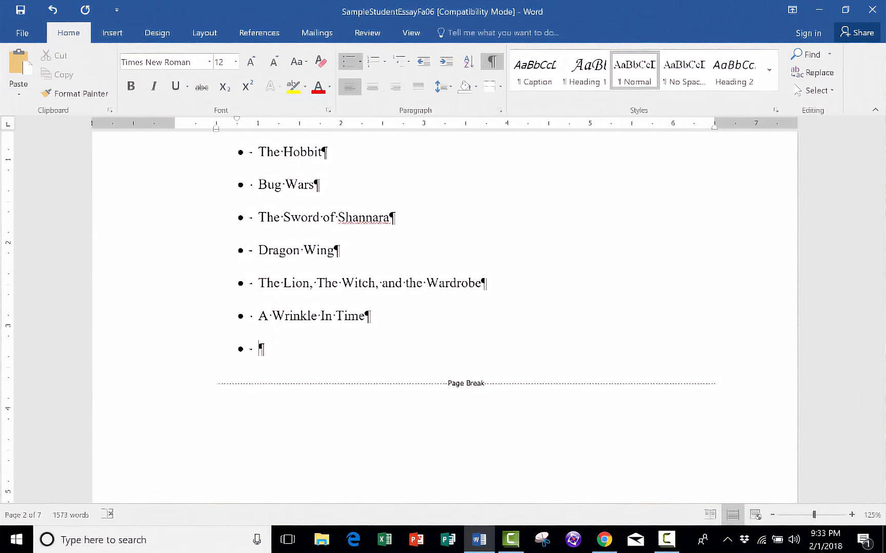
type("A Wind in the Door")
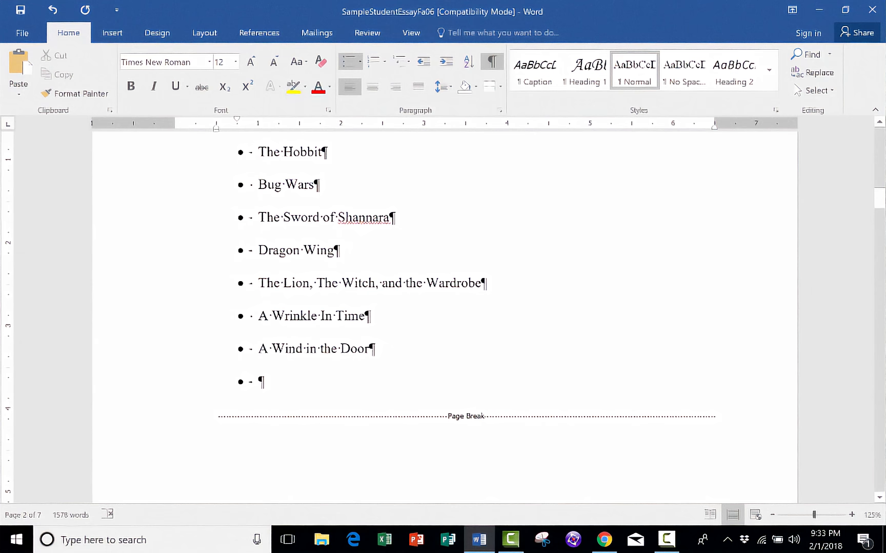
scroll("down", 3)
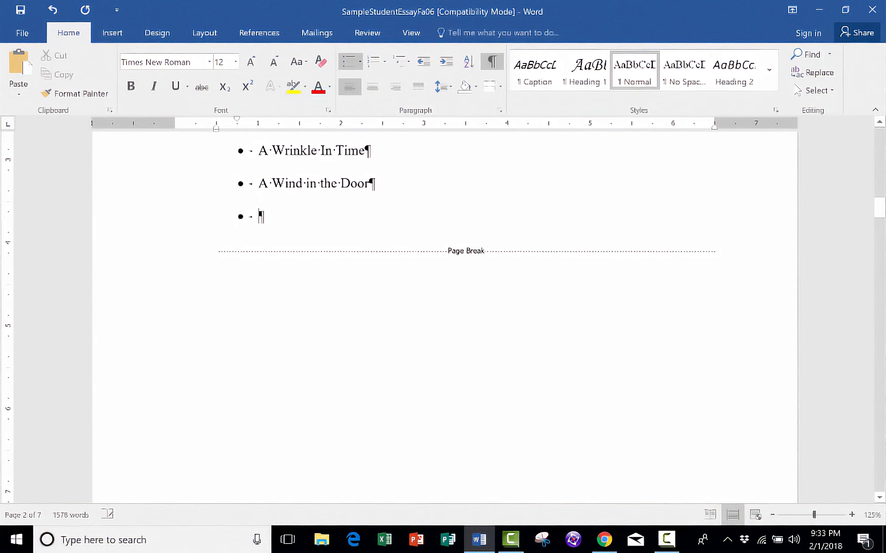
scroll("down", 3)
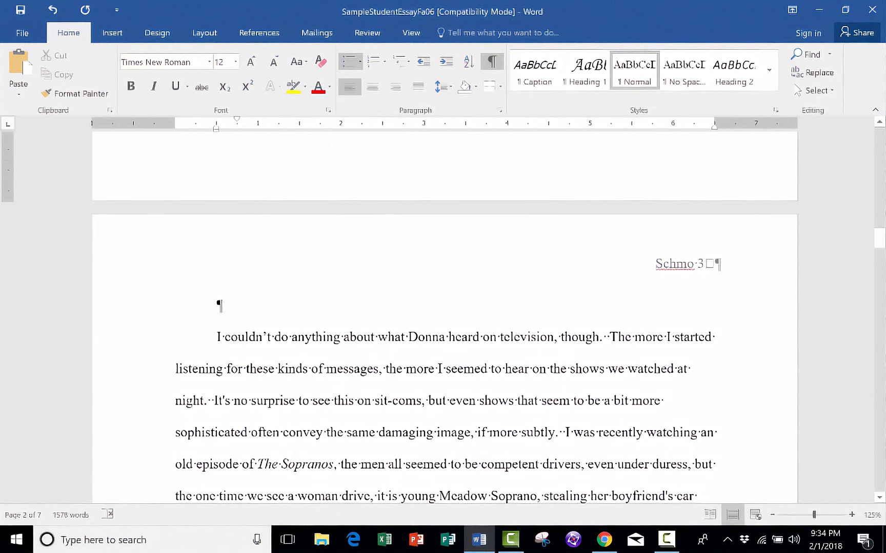
scroll("up", 3)
type("asd")
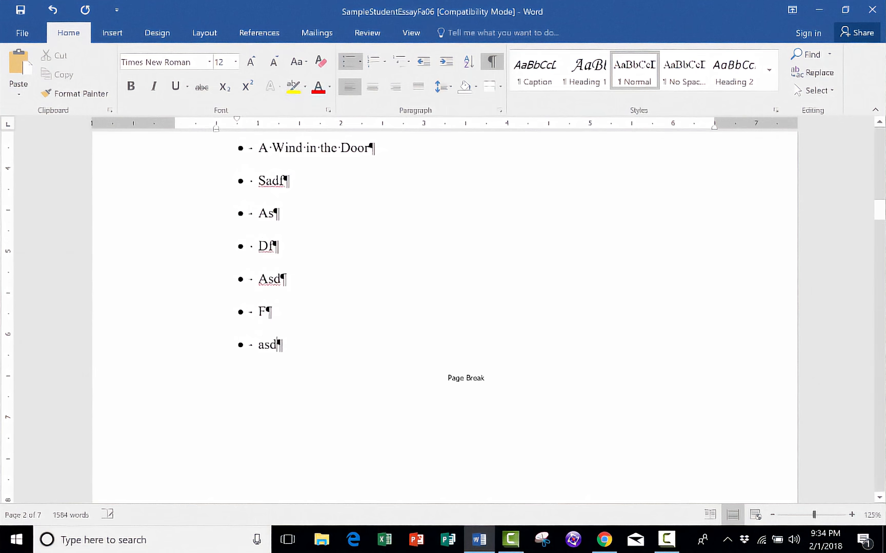
scroll("down", 3)
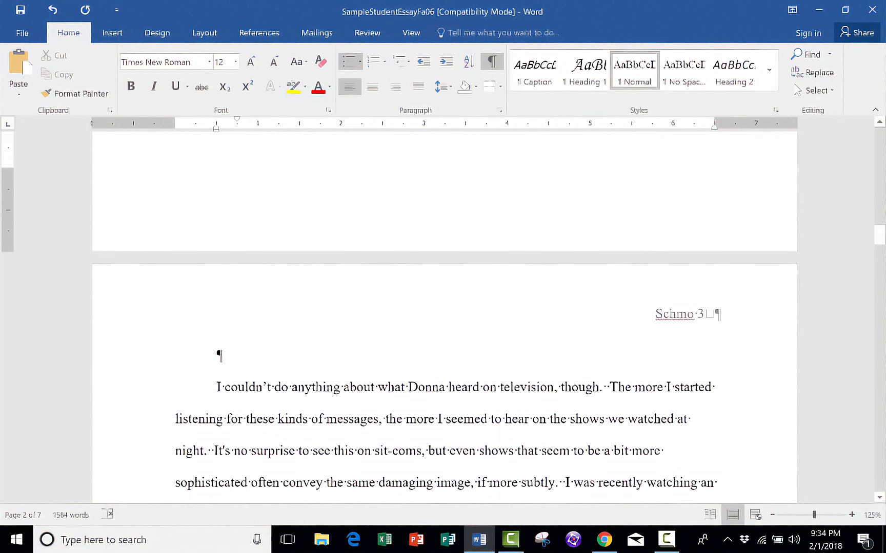
scroll("up", 3)
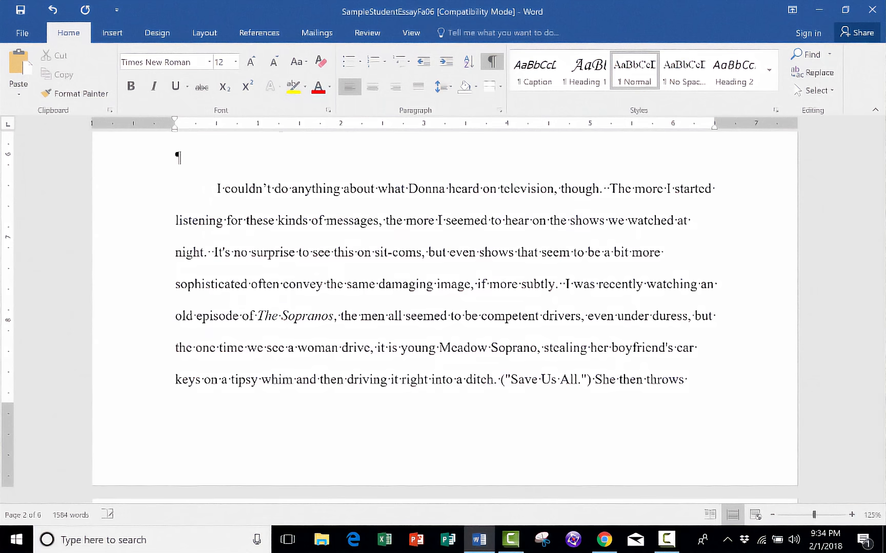
scroll("up", 3)
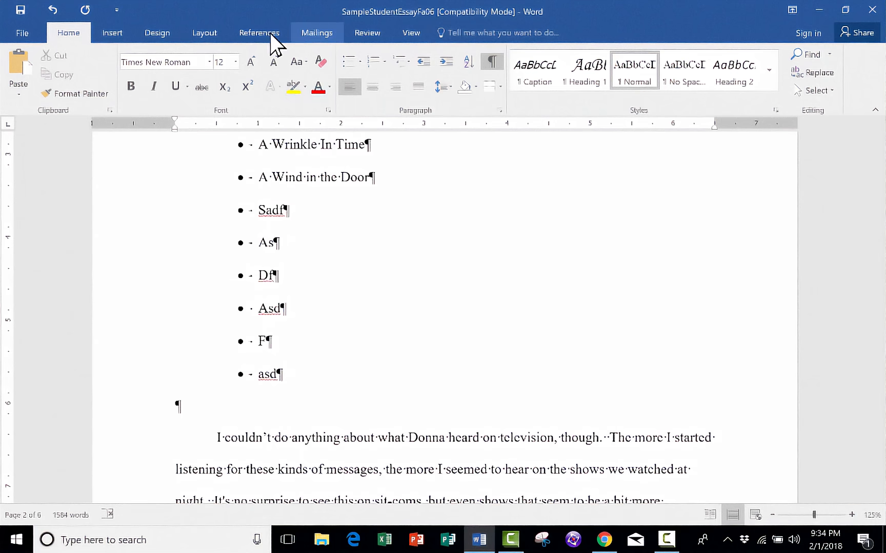
Step: Insert a Section Break (Next Page) after the last list item so the essay starts a new page
left_click(172, 54)
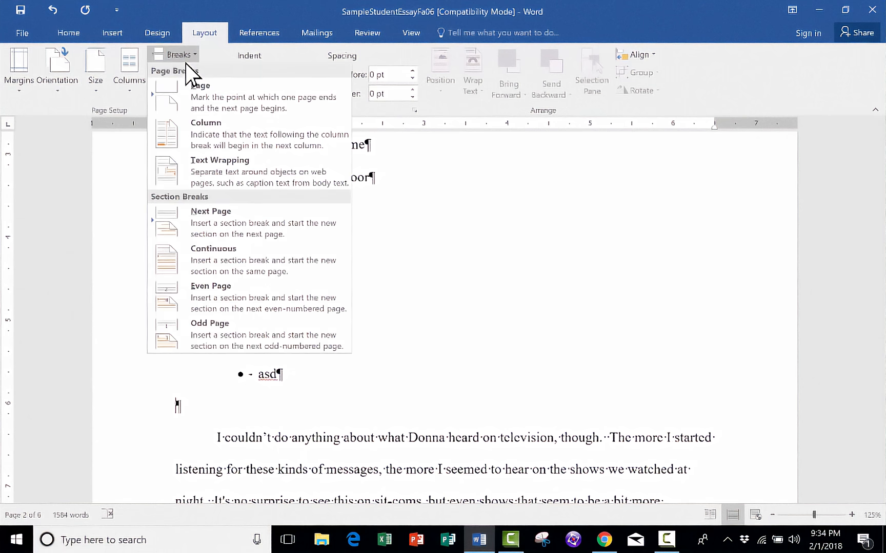
mouse_move(274, 234)
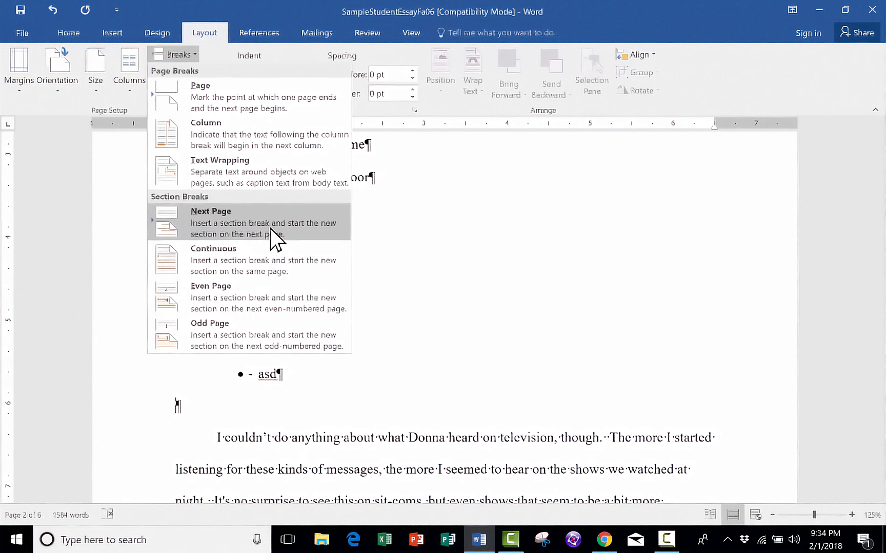
left_click(211, 223)
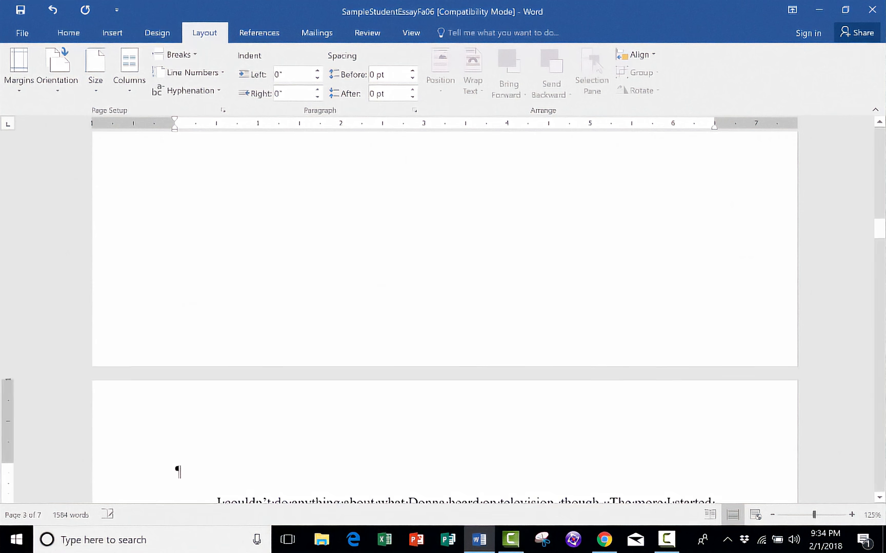
scroll("up", 3)
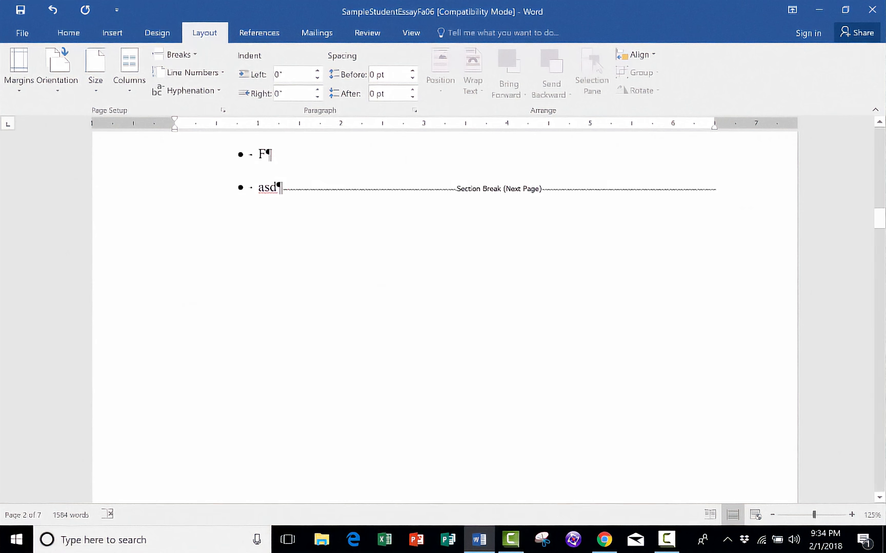
scroll("down", 3)
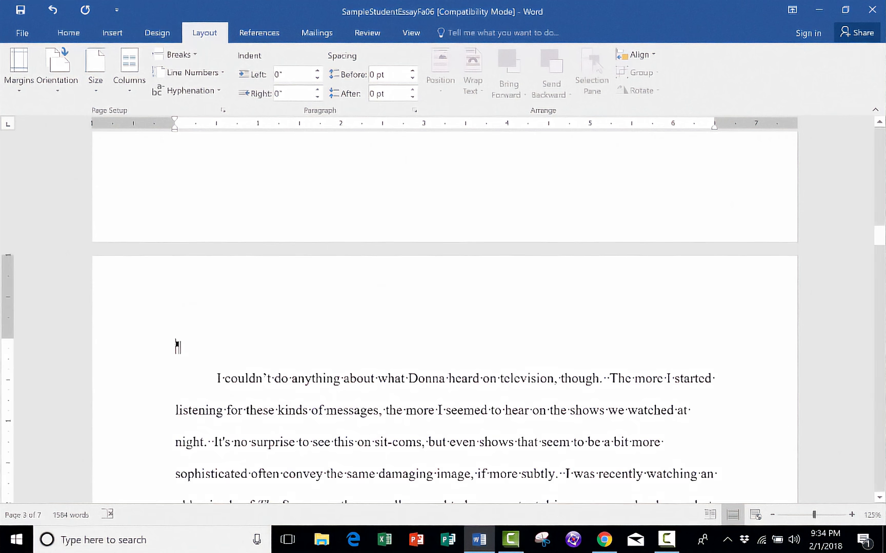
scroll("up", 3)
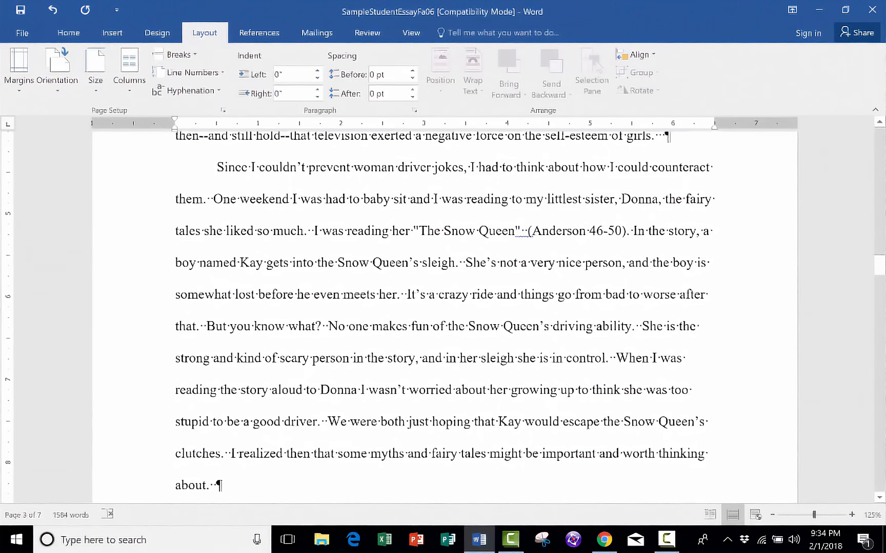
Step: Move into the essay section after the reading list to narrow its side margins
scroll("down", 3)
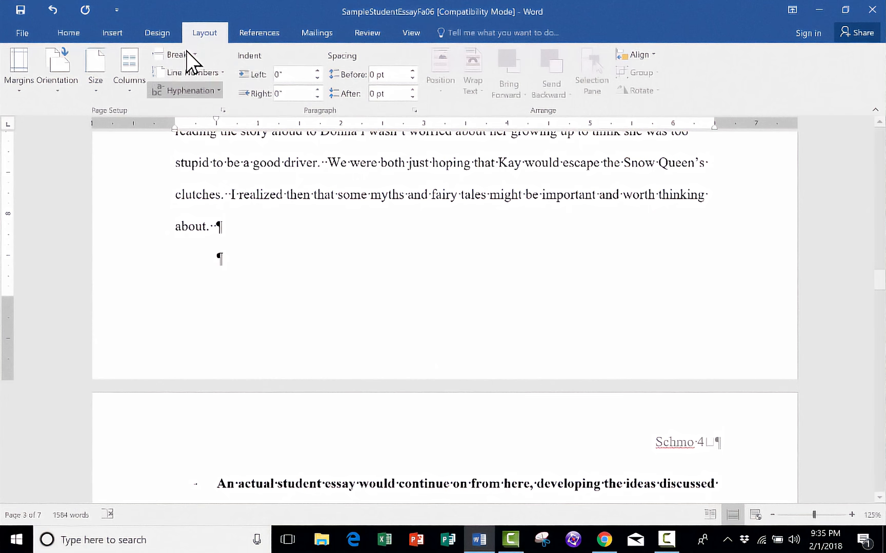
left_click(175, 54)
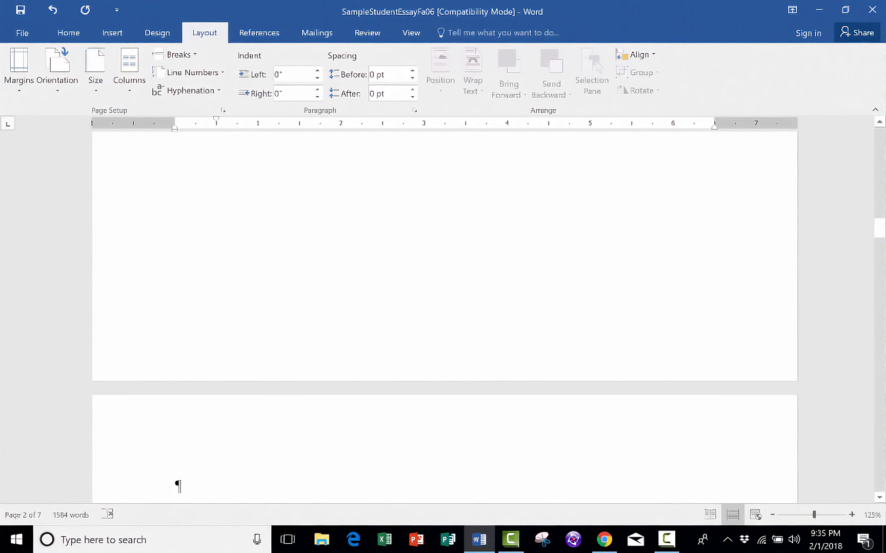
scroll("down", 3)
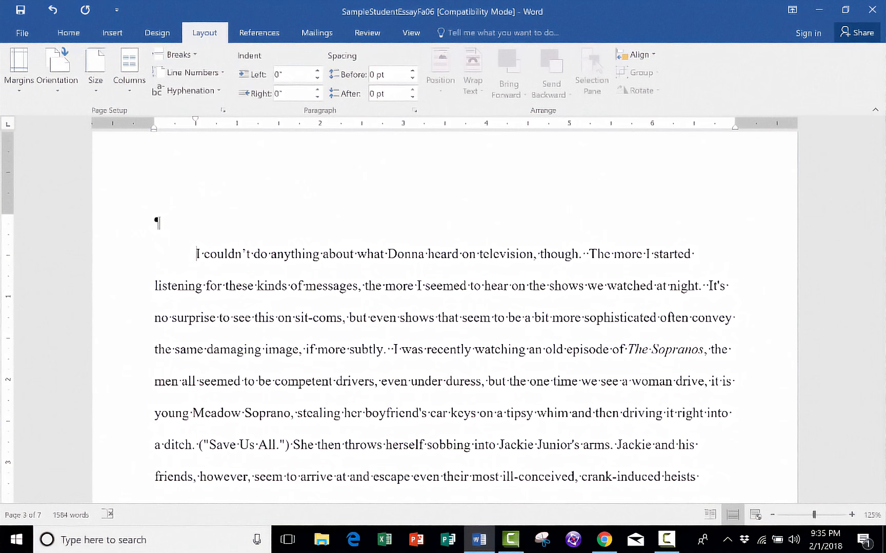
Step: Apply a narrower margin preset to the essay section and scroll to its closing paragraph
left_click(18, 67)
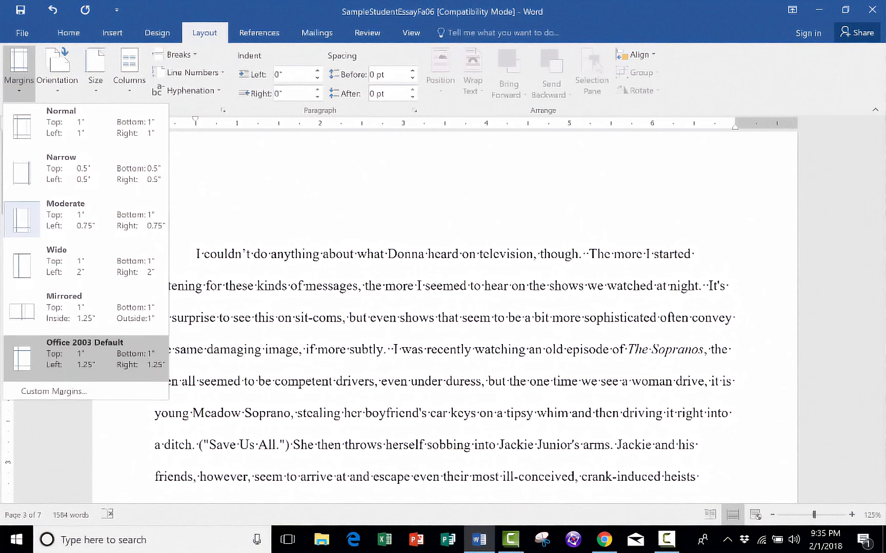
left_click(61, 111)
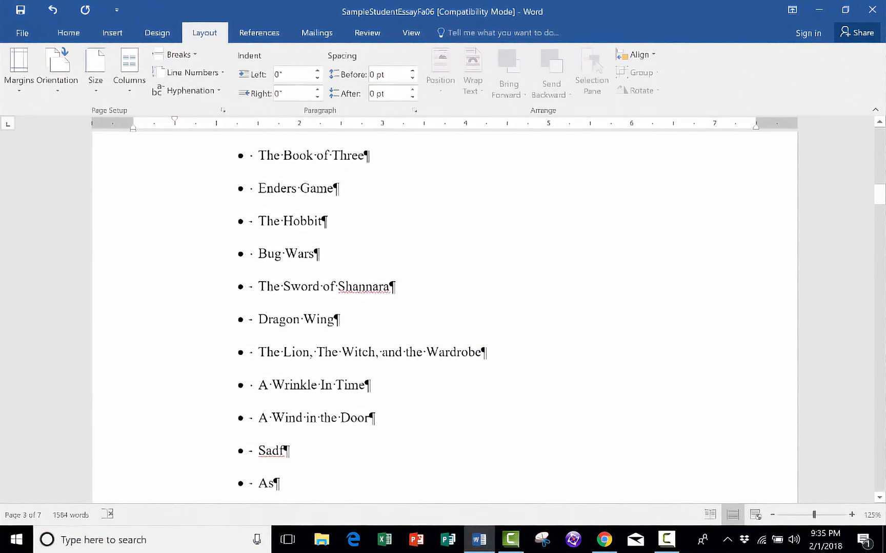
scroll("up", 3)
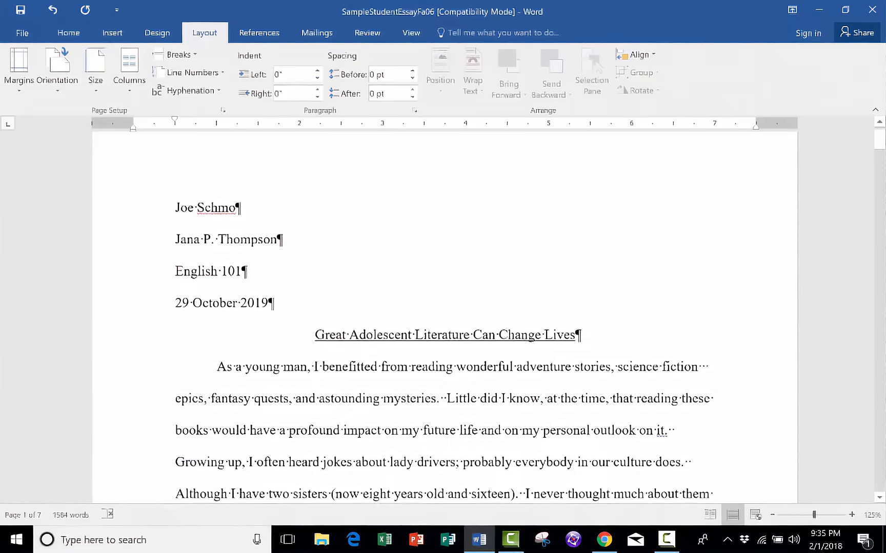
scroll("down", 3)
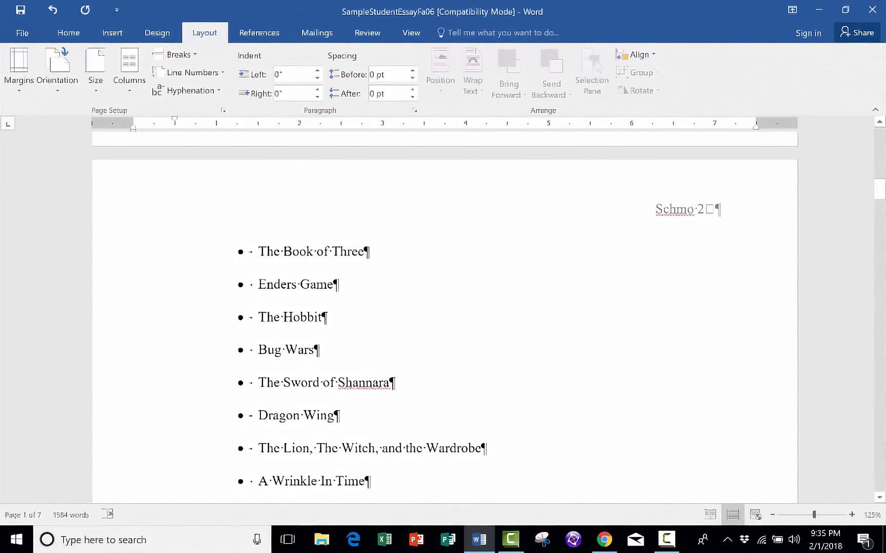
scroll("down", 3)
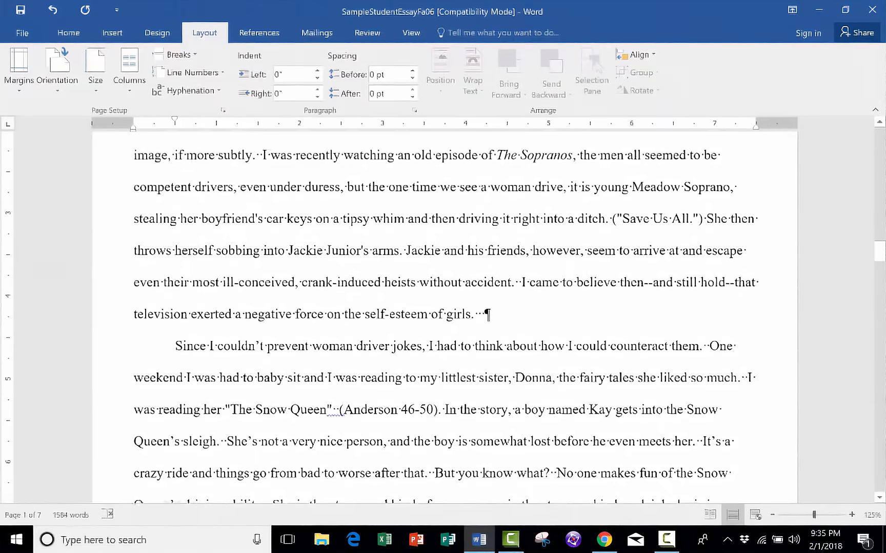
scroll("down", 3)
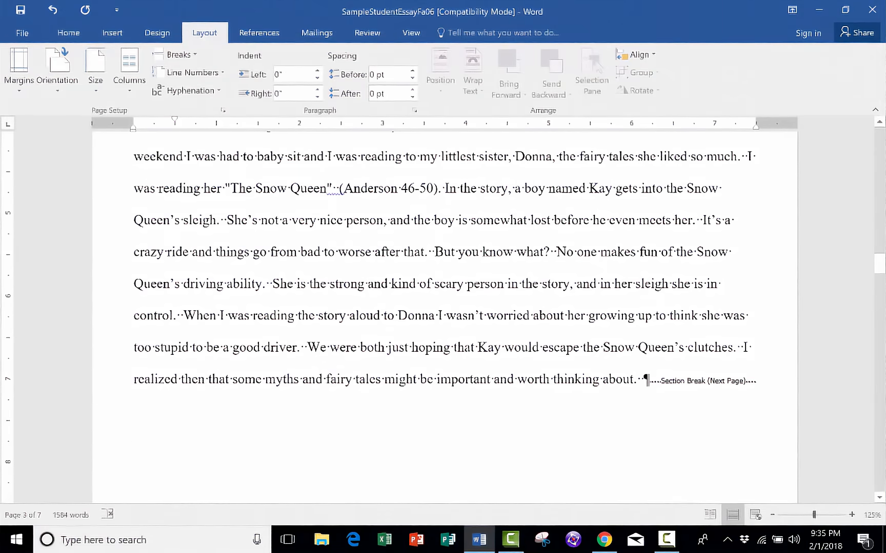
scroll("down", 3)
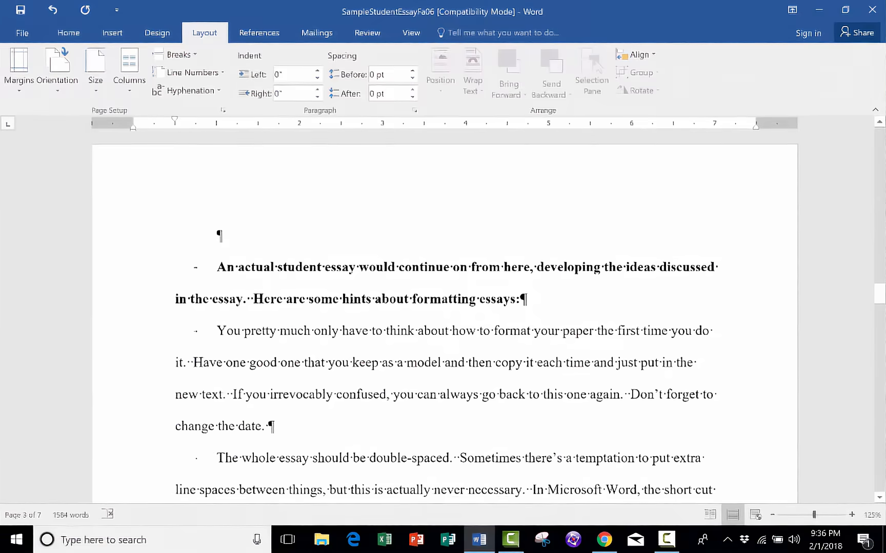
scroll("down", 3)
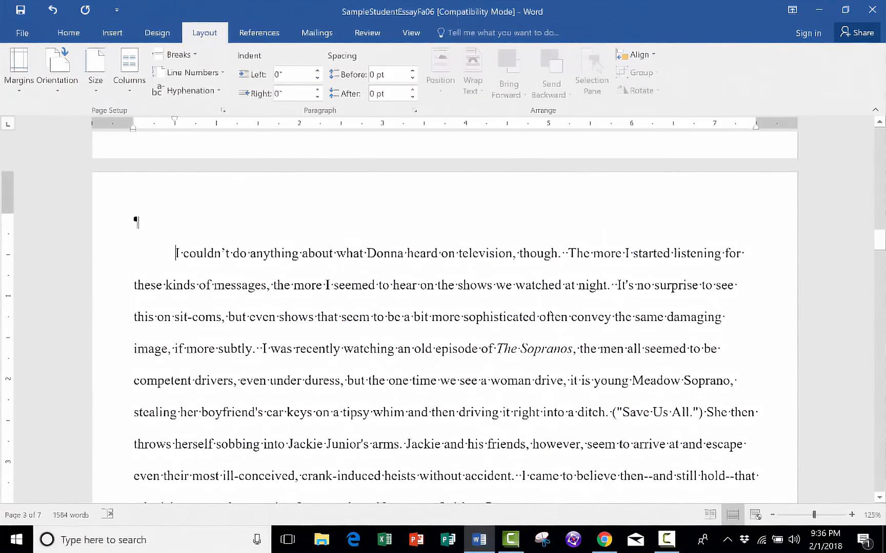
Step: Number the essay paragraph and confirm a next-page section break follows the Snow Queen paragraph
left_click(69, 32)
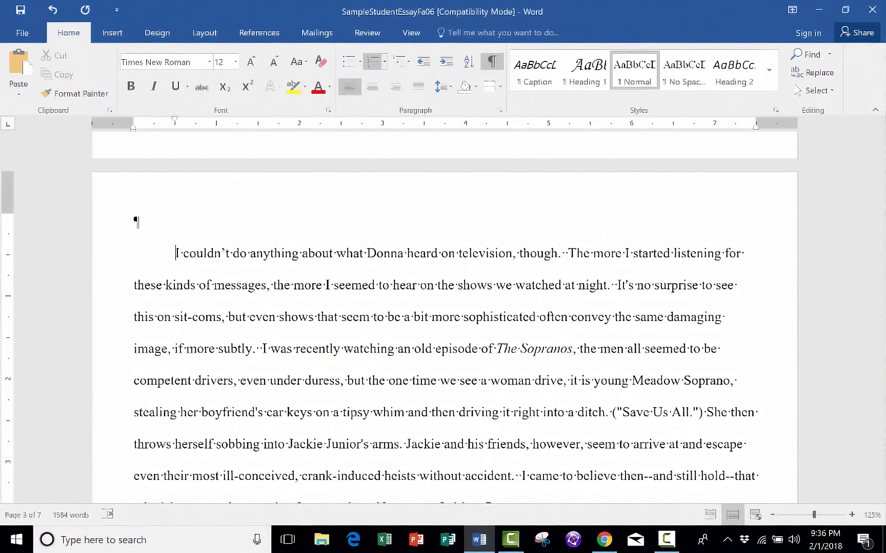
left_click(375, 62)
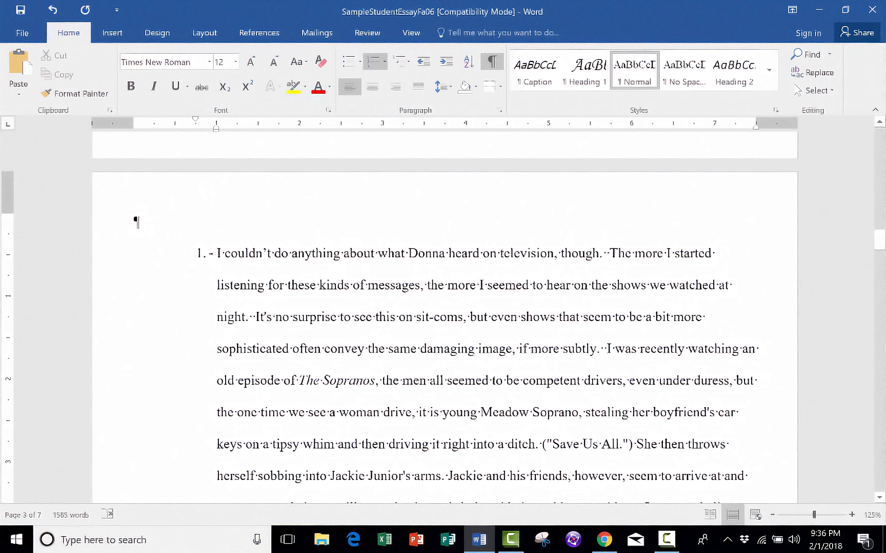
left_click(216, 253)
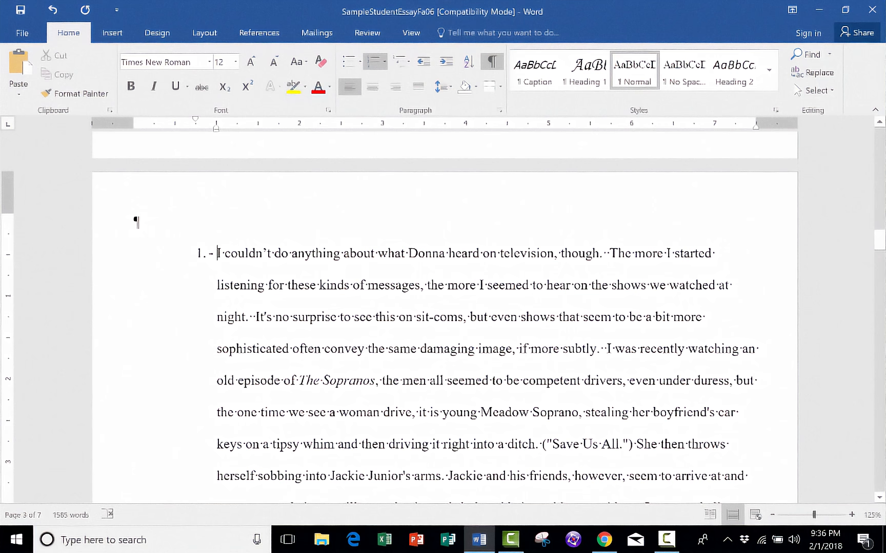
scroll("down", 3)
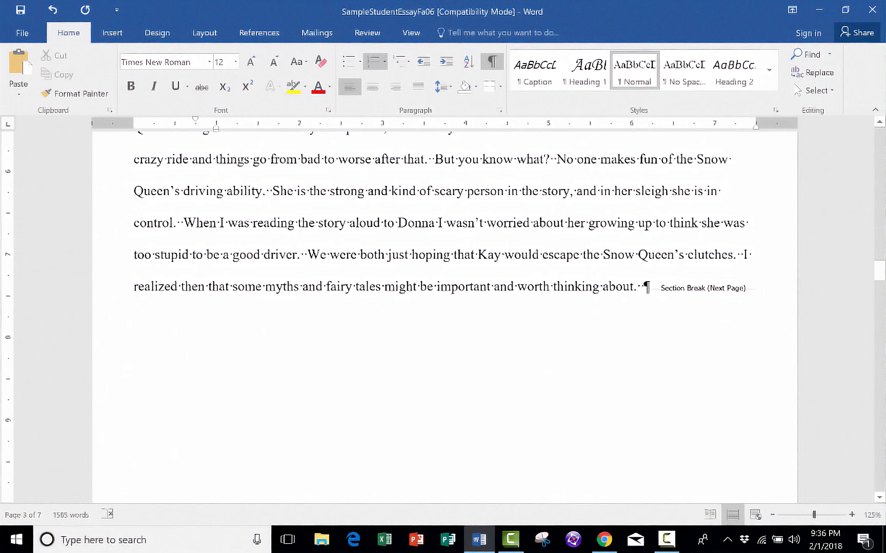
mouse_move(204, 32)
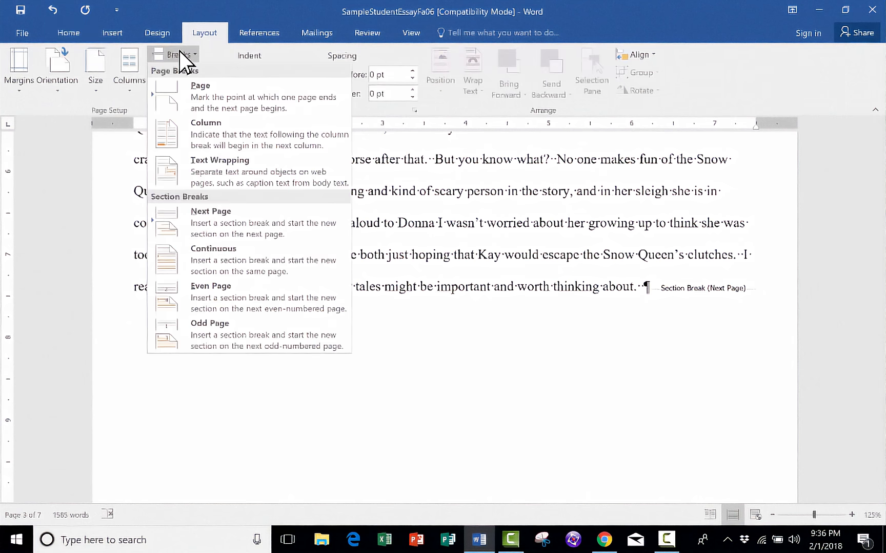
mouse_move(217, 237)
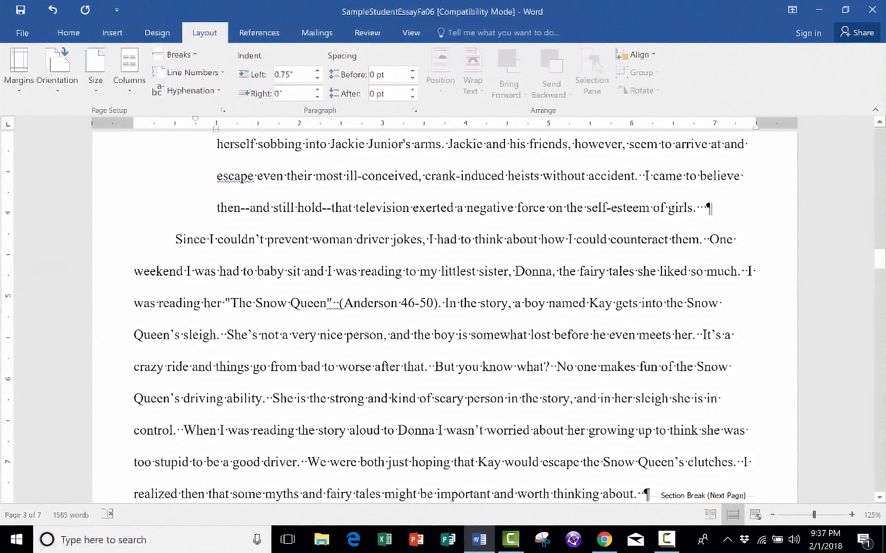
mouse_move(58, 68)
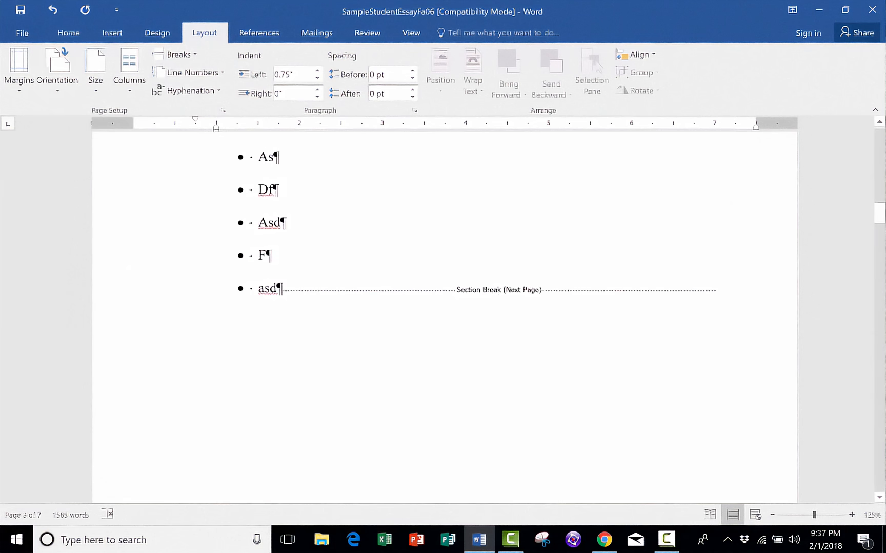
Step: Remove the placeholder bullets after A Wind in the Door and begin selecting the book titles
scroll("up", 3)
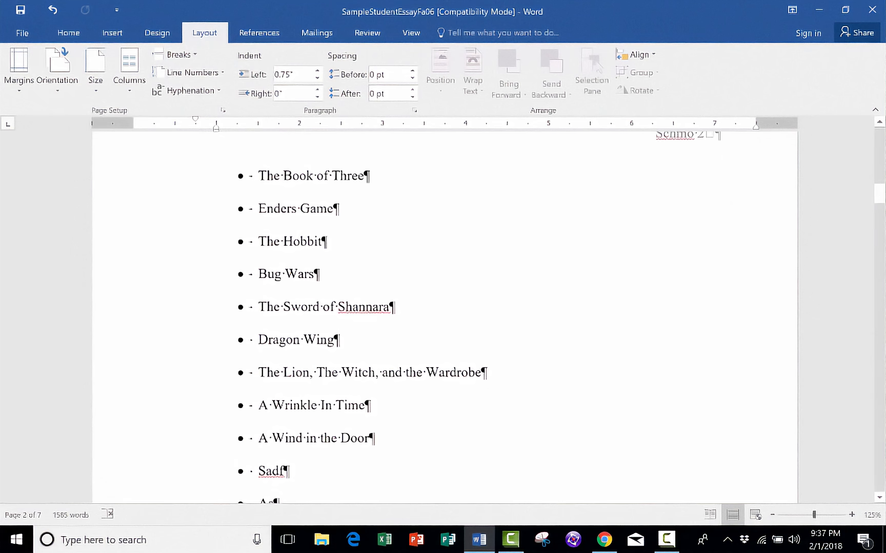
scroll("up", 3)
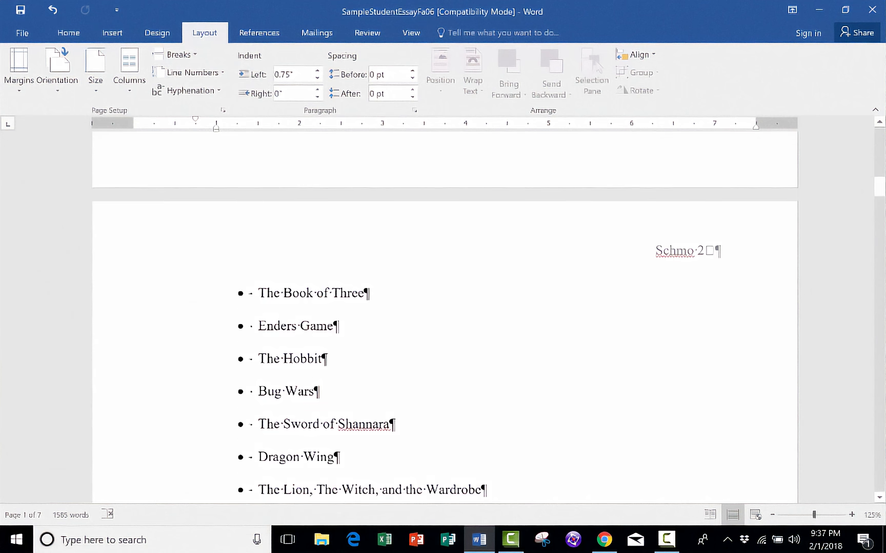
scroll("down", 3)
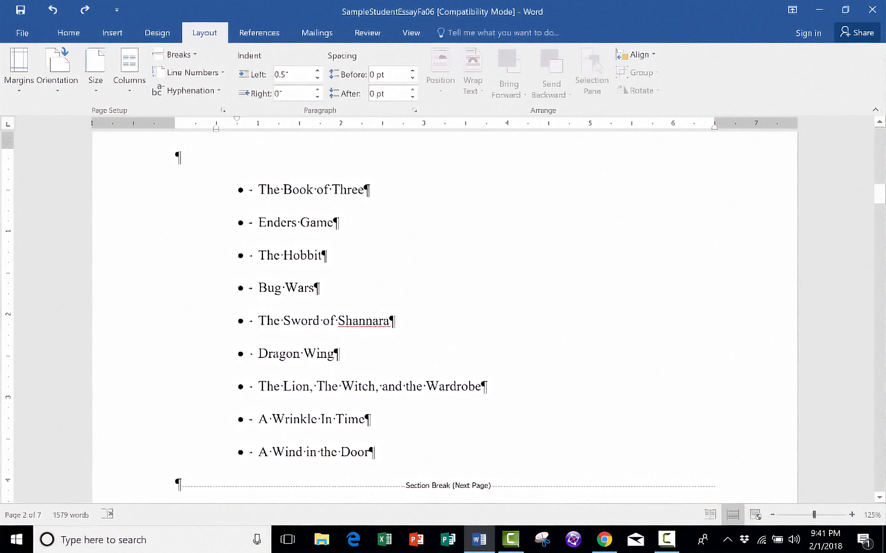
left_click(259, 321)
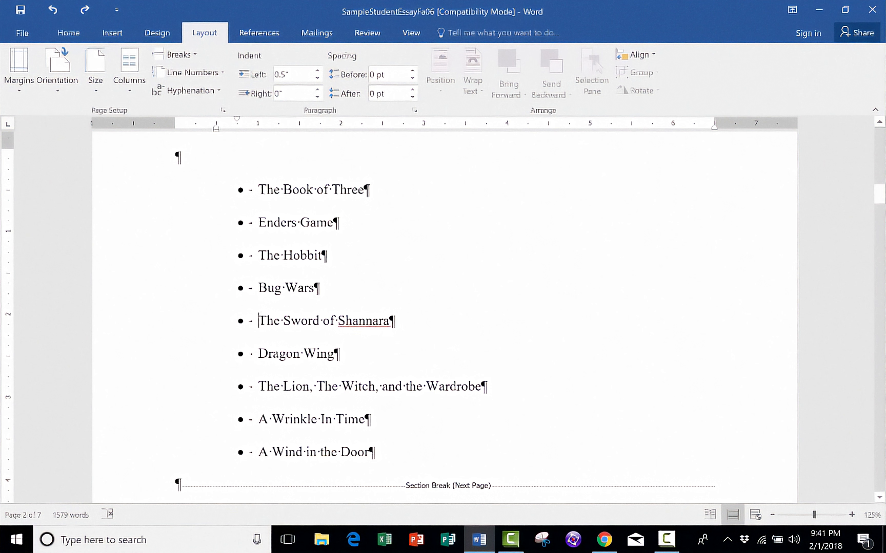
mouse_move(218, 334)
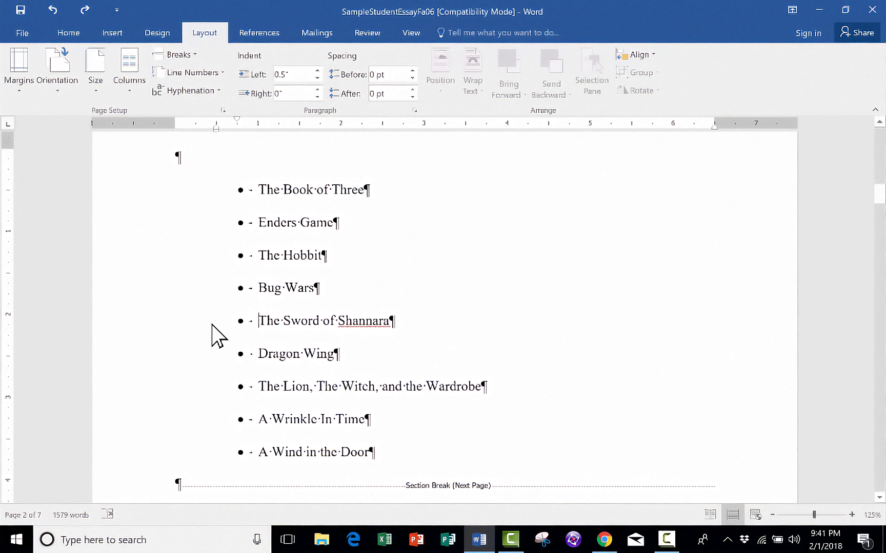
mouse_move(650, 336)
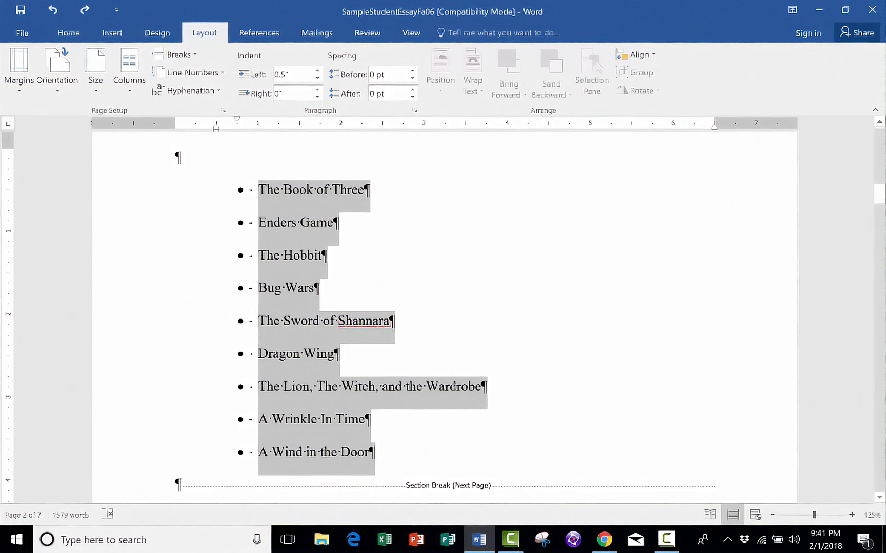
Step: Try the Two-column preset on the selected reading list, then revert it to one column
left_click(179, 54)
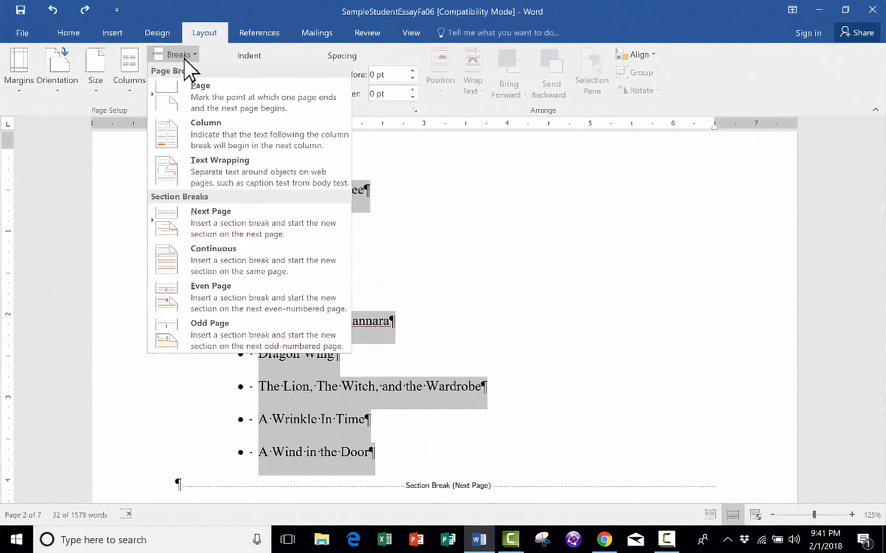
mouse_move(229, 149)
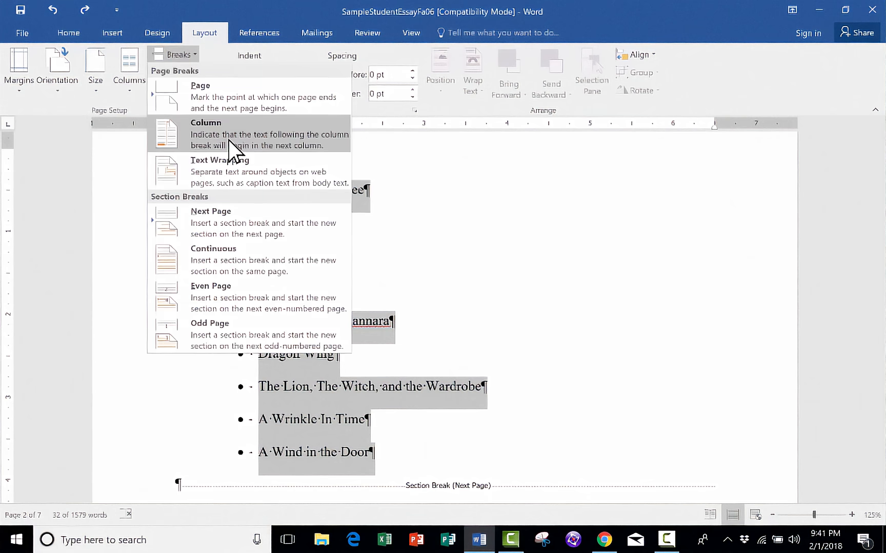
left_click(128, 67)
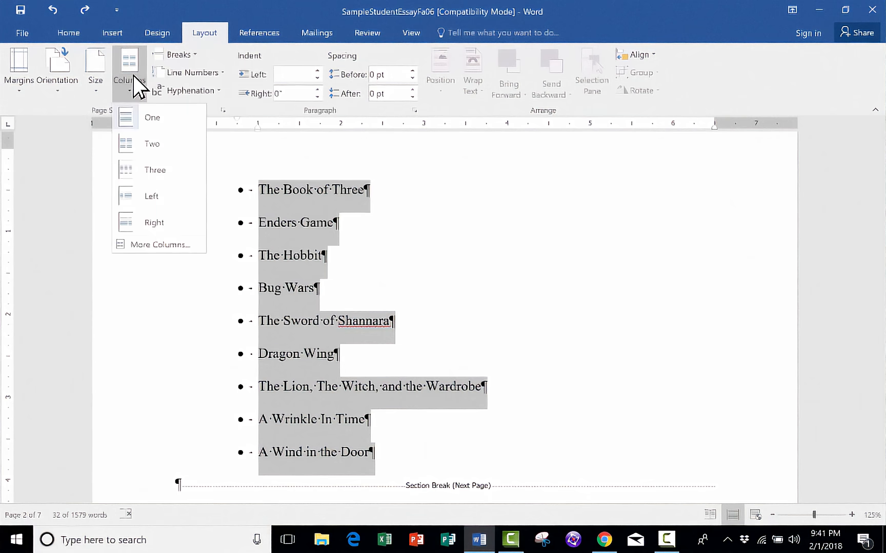
mouse_move(158, 143)
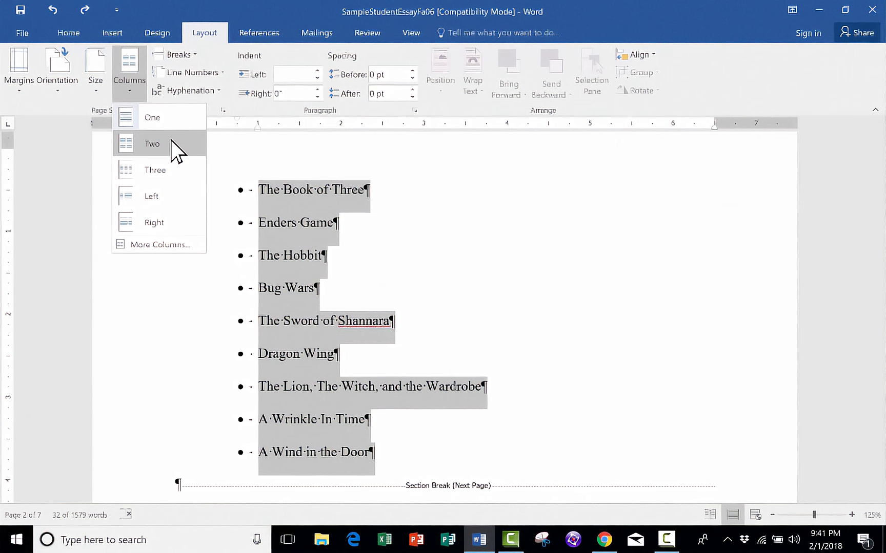
left_click(150, 144)
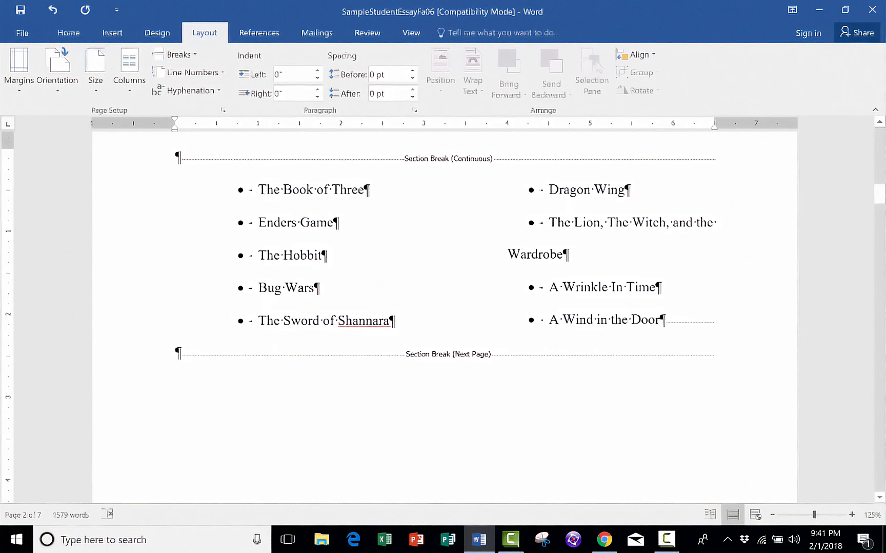
mouse_move(601, 240)
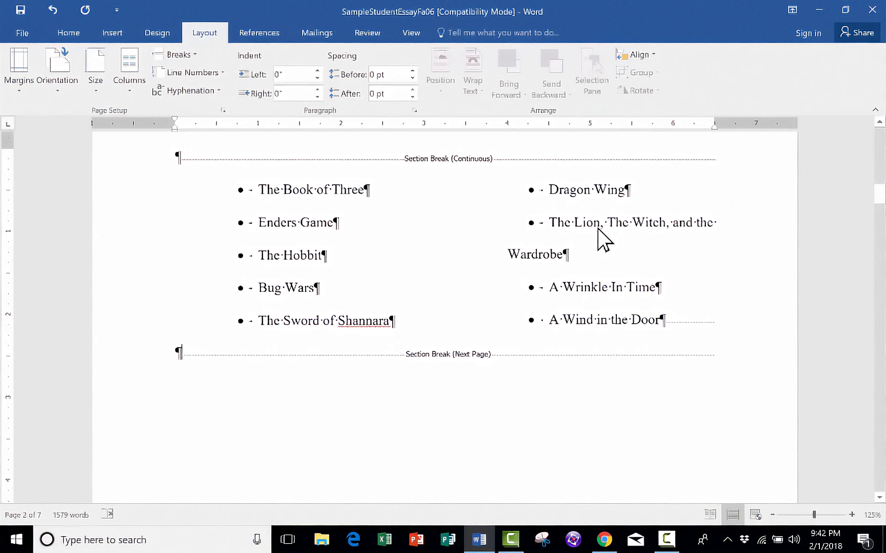
left_click(128, 67)
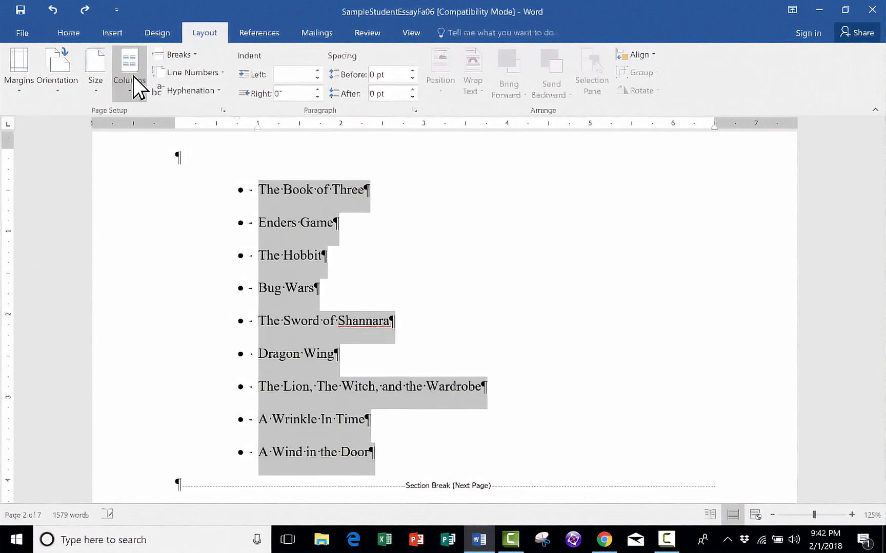
Step: Set the list to two unequal-width columns with a line between, applied to selected text
left_click(129, 73)
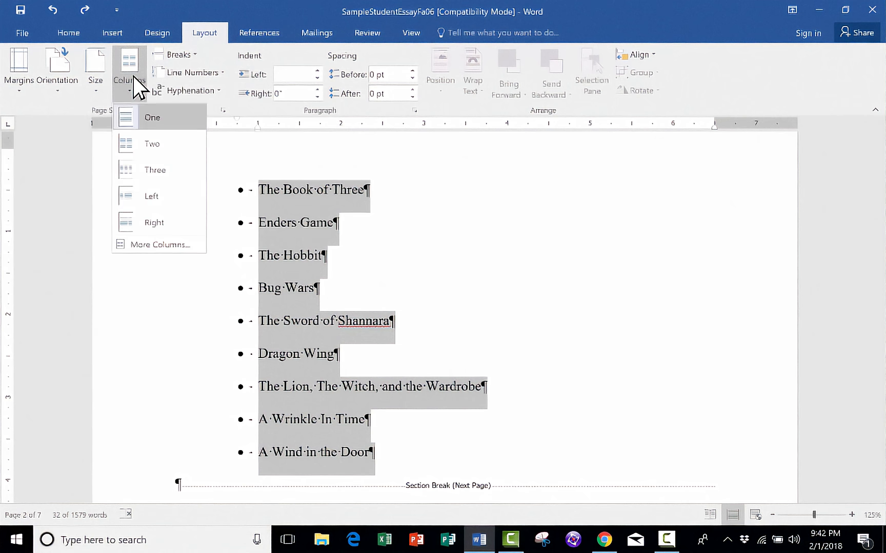
left_click(160, 244)
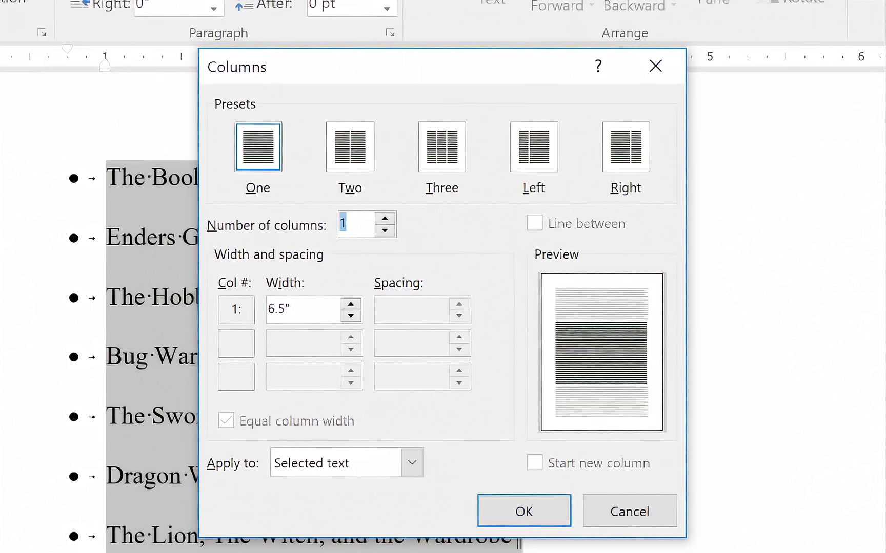
left_click(350, 146)
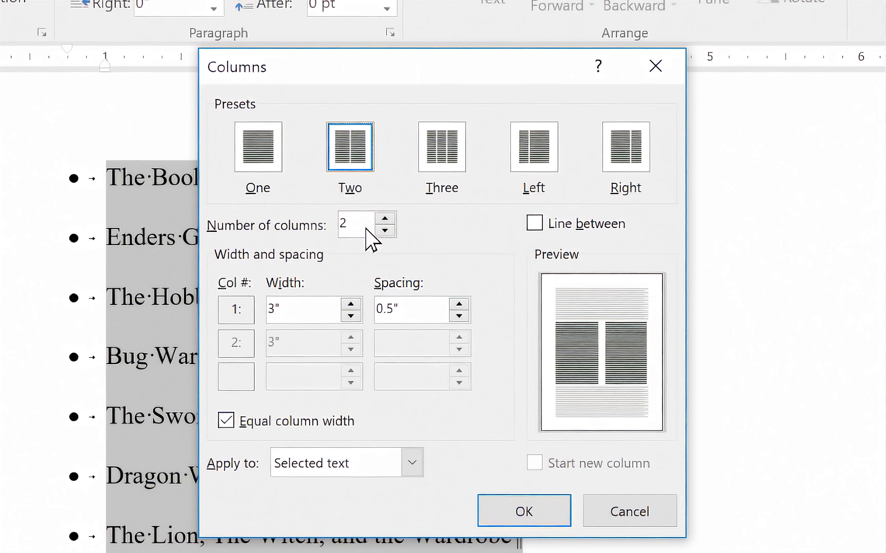
mouse_move(309, 325)
type("2.6")
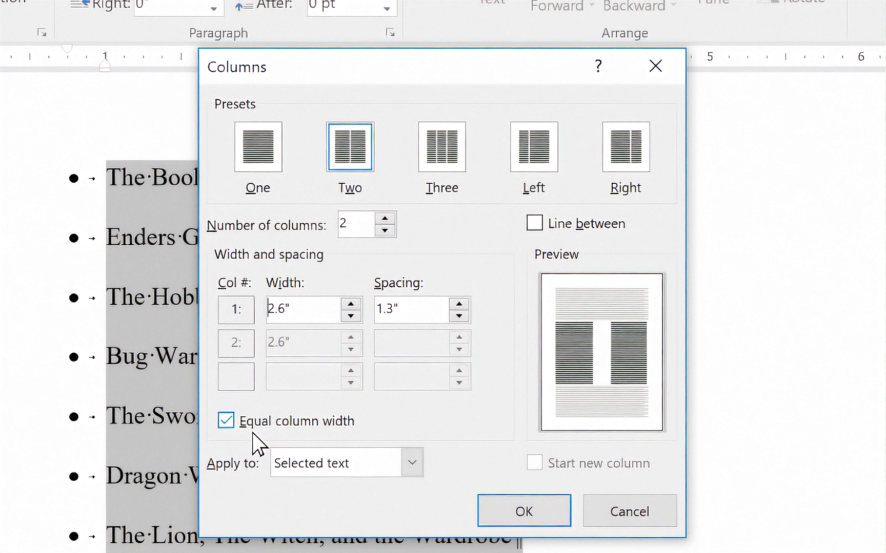
left_click(225, 420)
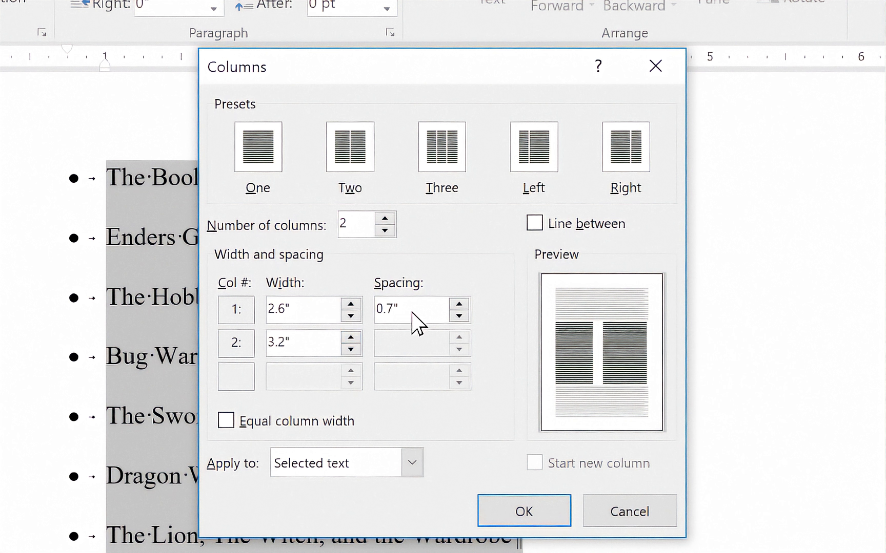
left_click(533, 223)
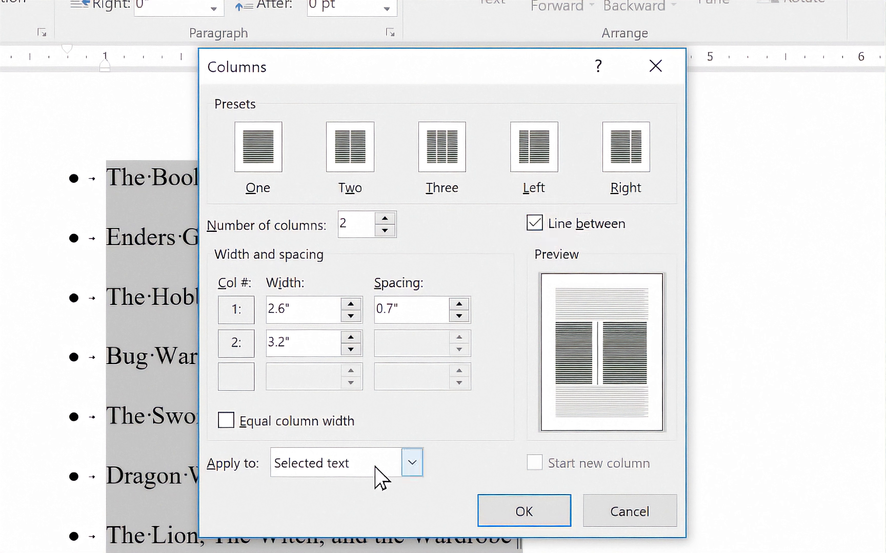
left_click(411, 462)
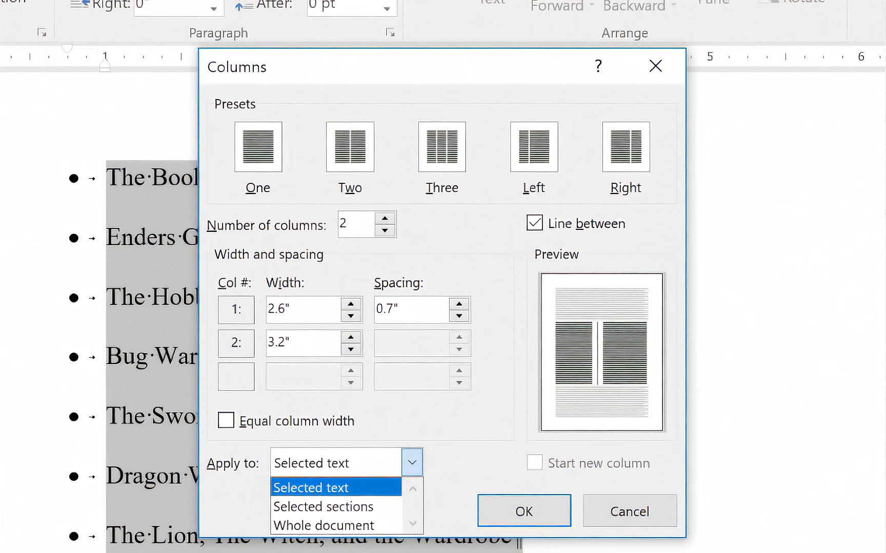
mouse_move(322, 506)
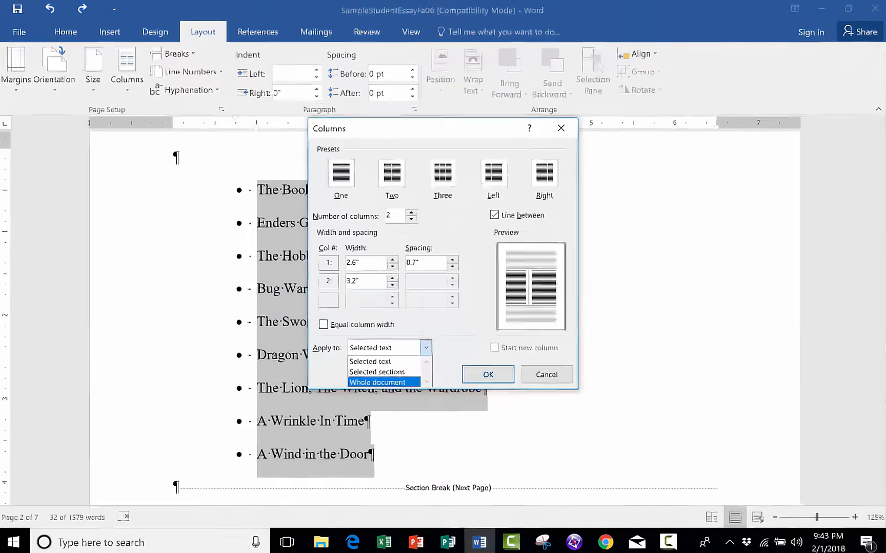
left_click(488, 374)
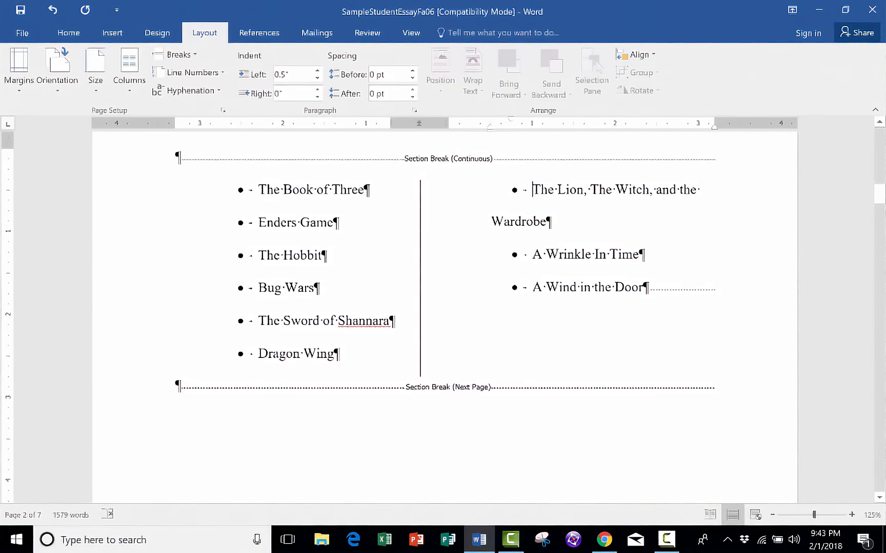
mouse_move(188, 91)
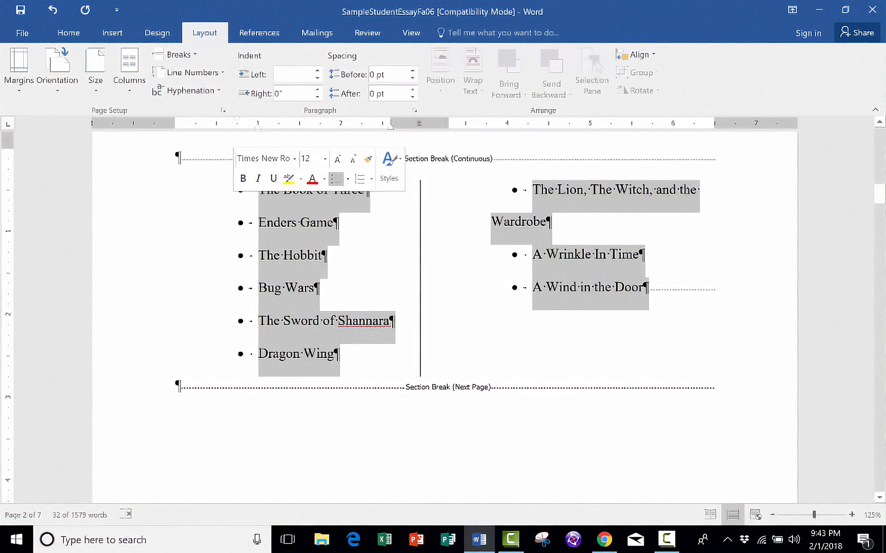
Step: Reopen More Columns to confirm the settings and accept them unchanged
left_click(130, 70)
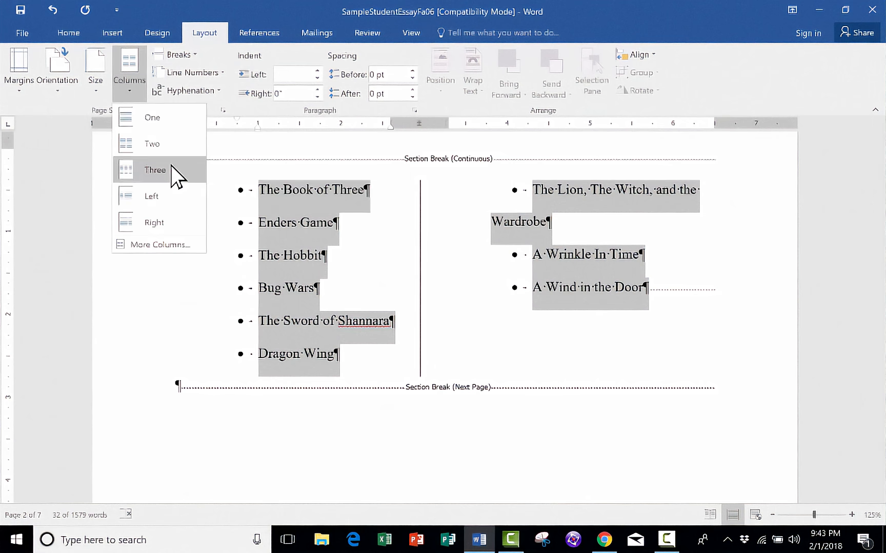
left_click(163, 245)
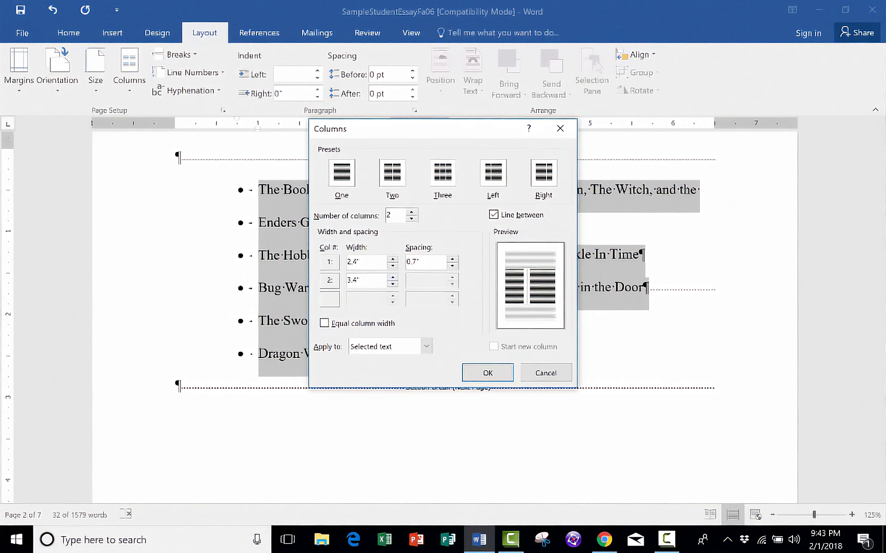
left_click(486, 373)
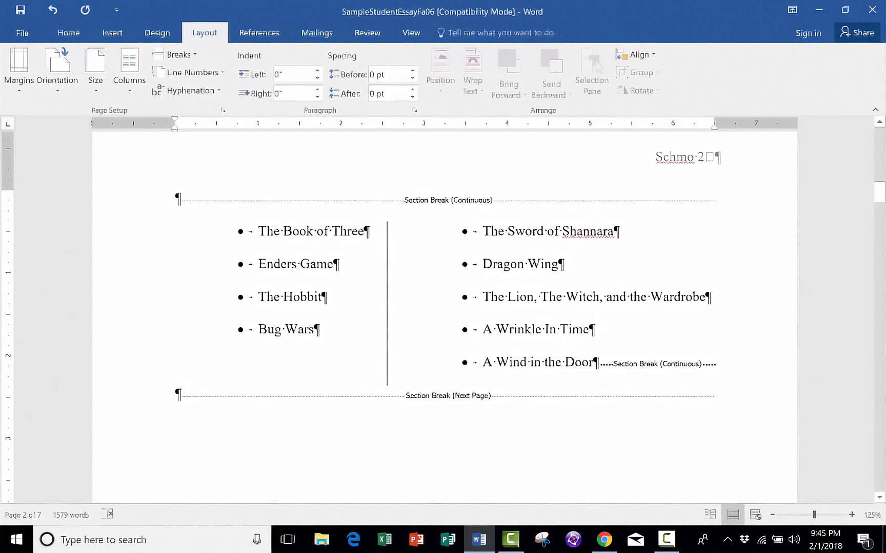
mouse_move(189, 91)
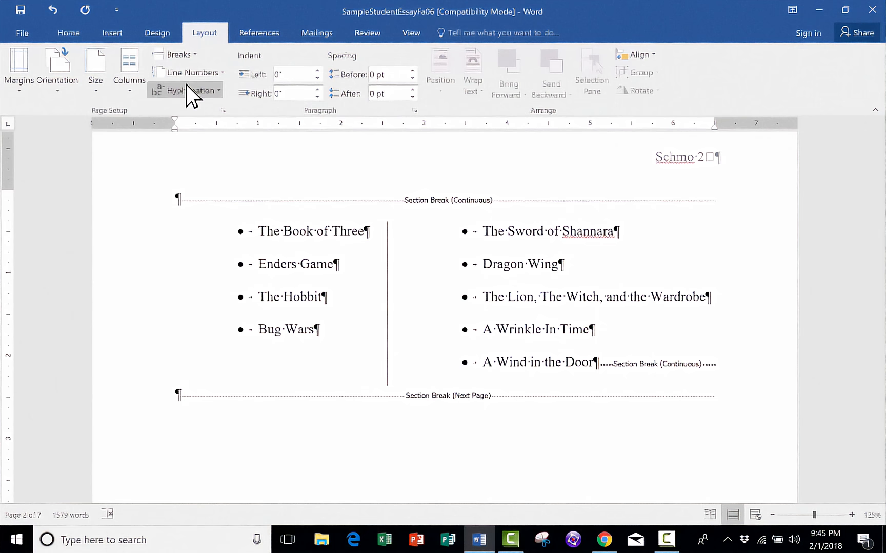
mouse_move(198, 73)
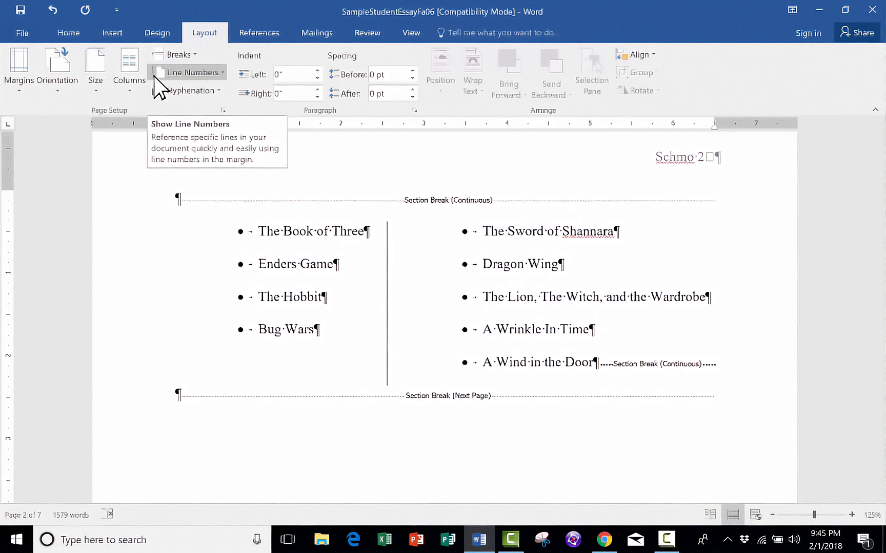
left_click(192, 72)
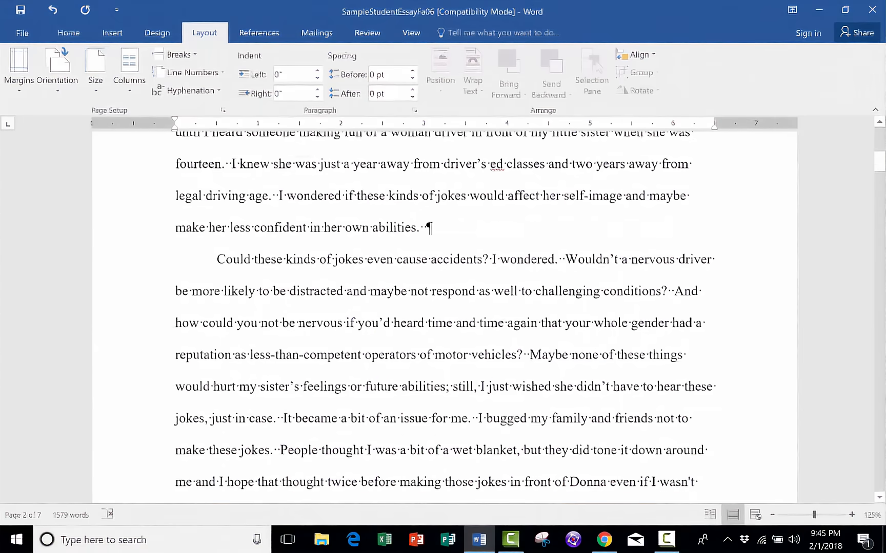
scroll("up", 3)
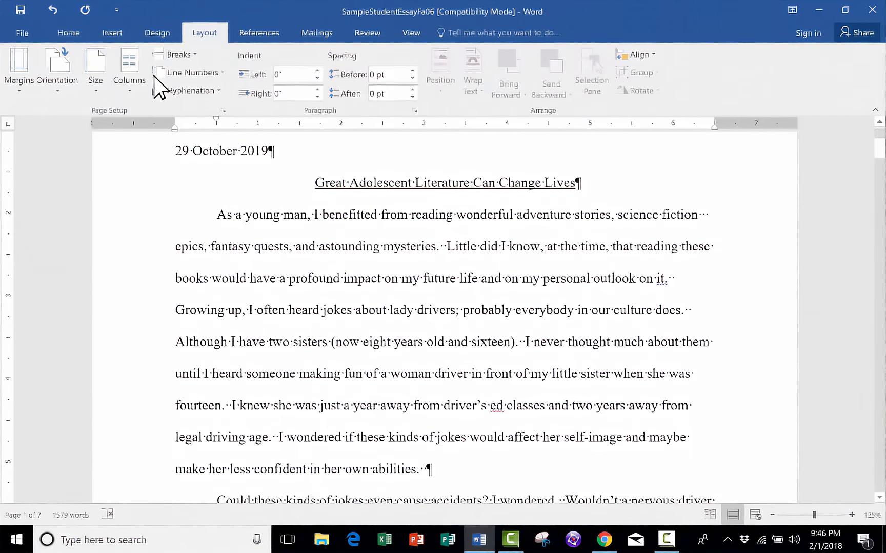
mouse_move(164, 116)
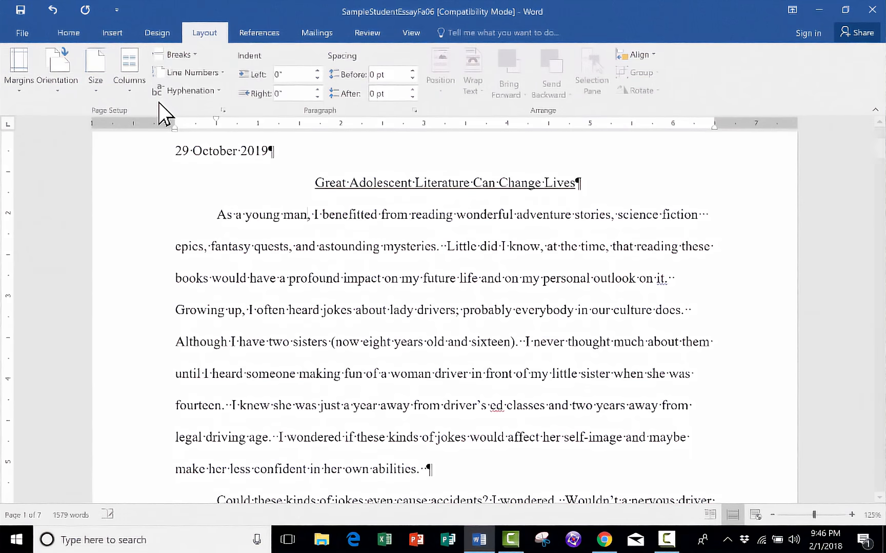
left_click(187, 73)
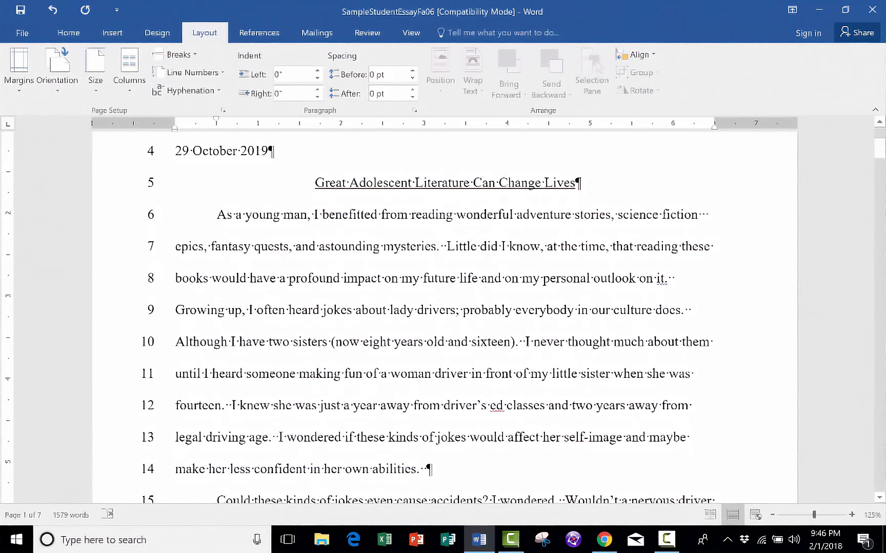
scroll("down", 3)
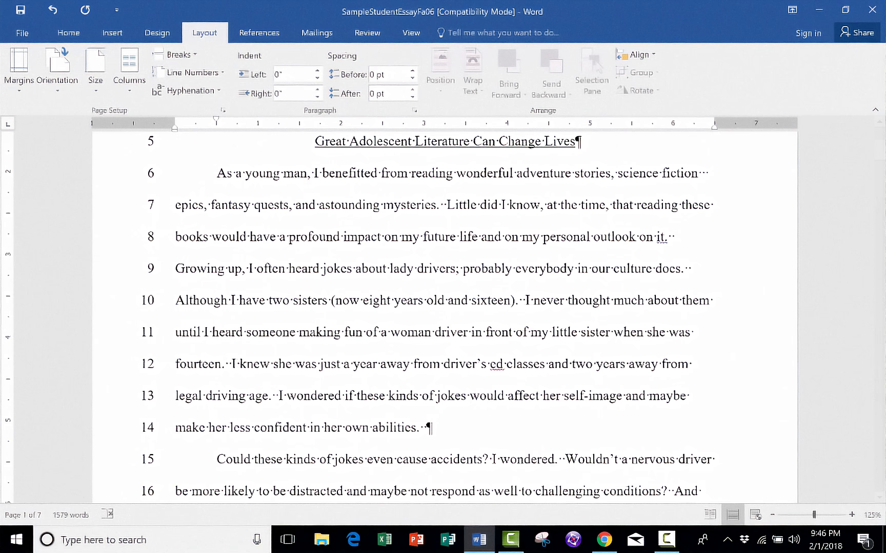
left_click(194, 73)
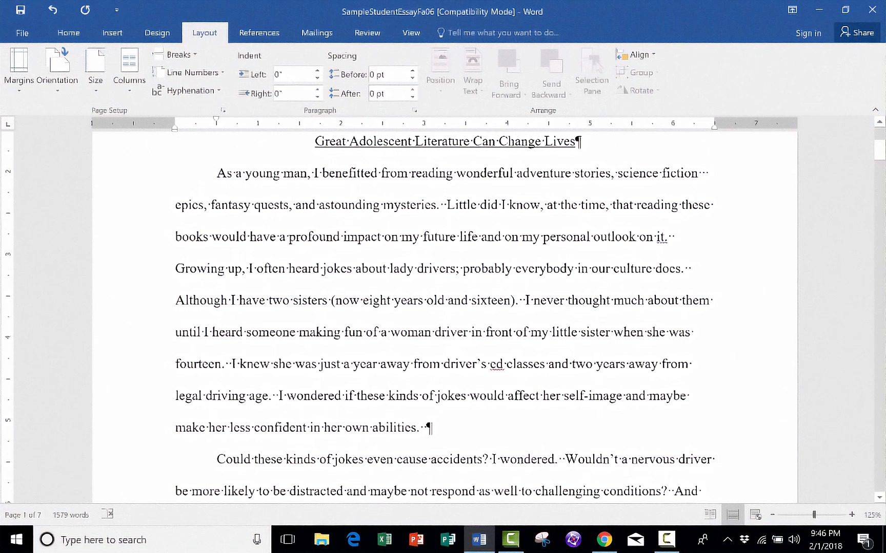
mouse_move(94, 73)
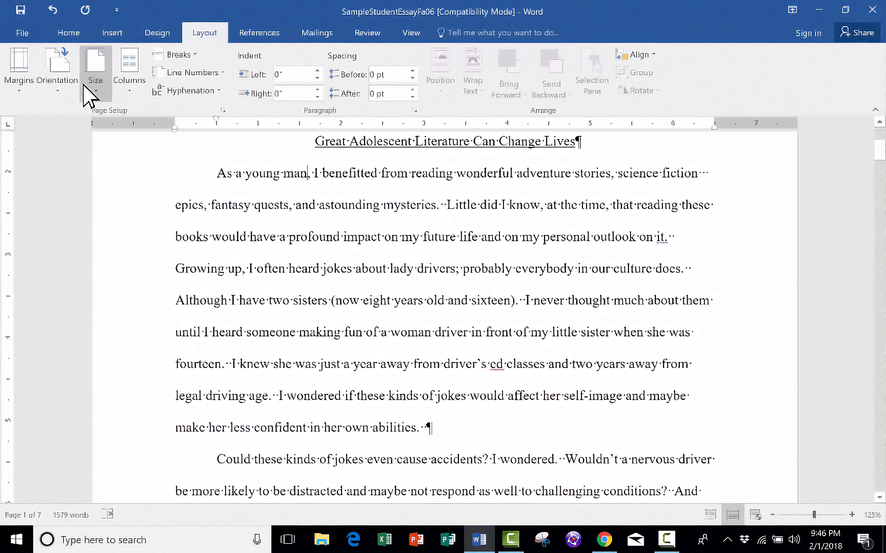
left_click(96, 67)
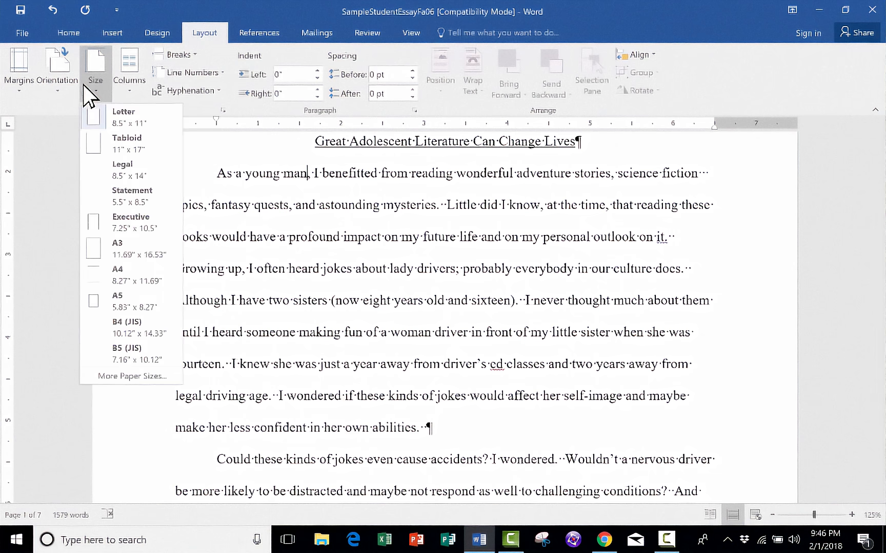
mouse_move(132, 116)
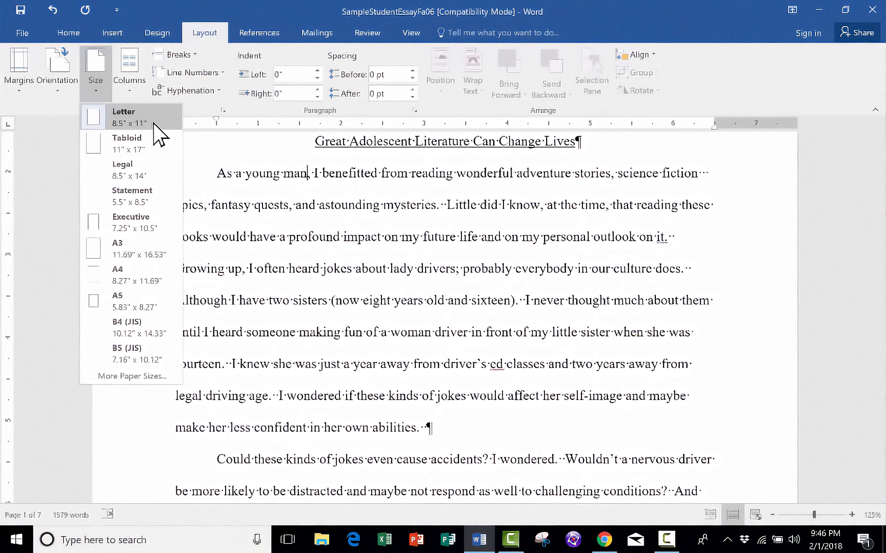
mouse_move(131, 143)
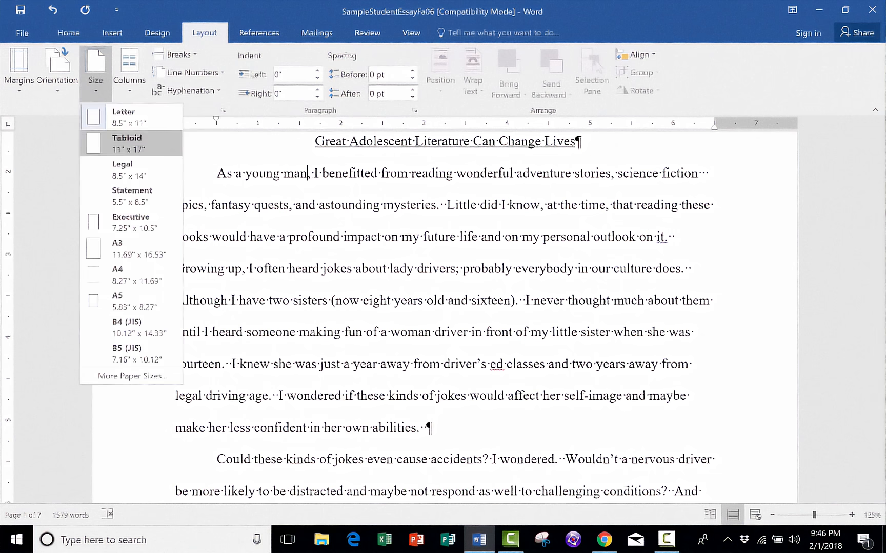
mouse_move(130, 274)
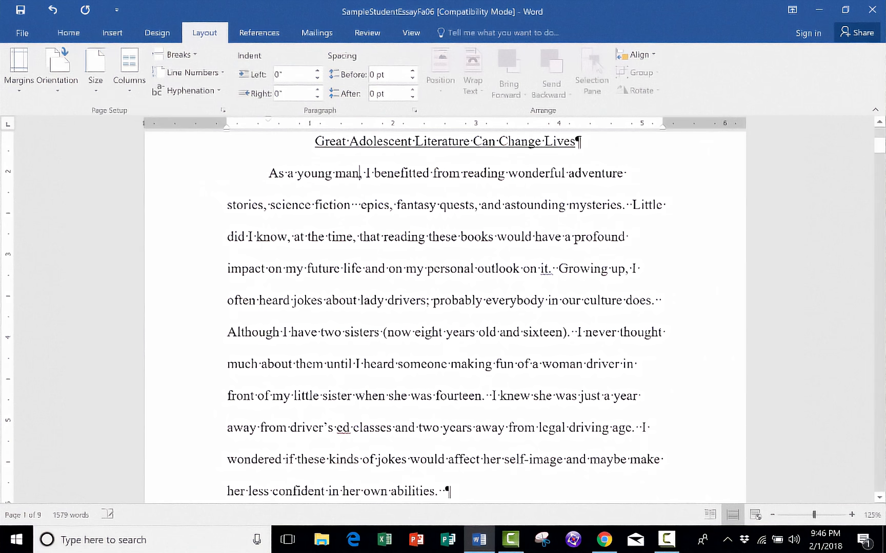
left_click(94, 69)
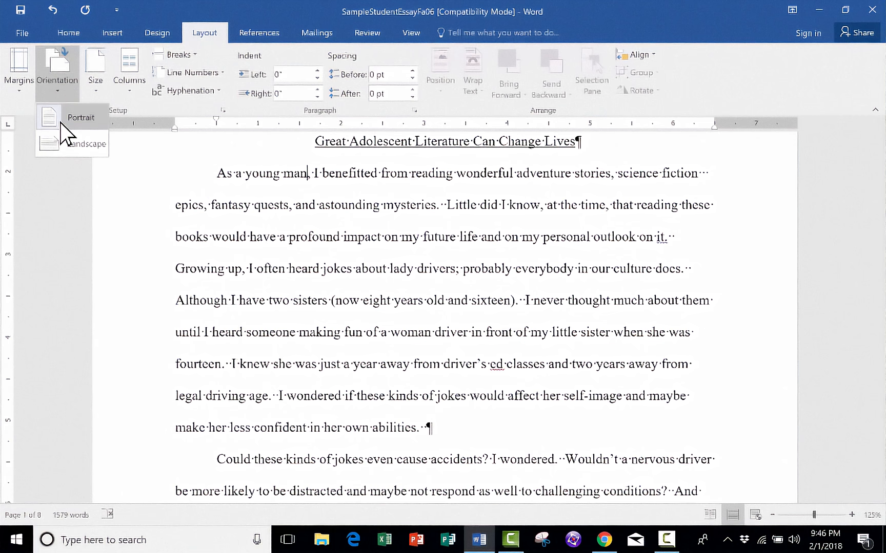
left_click(81, 143)
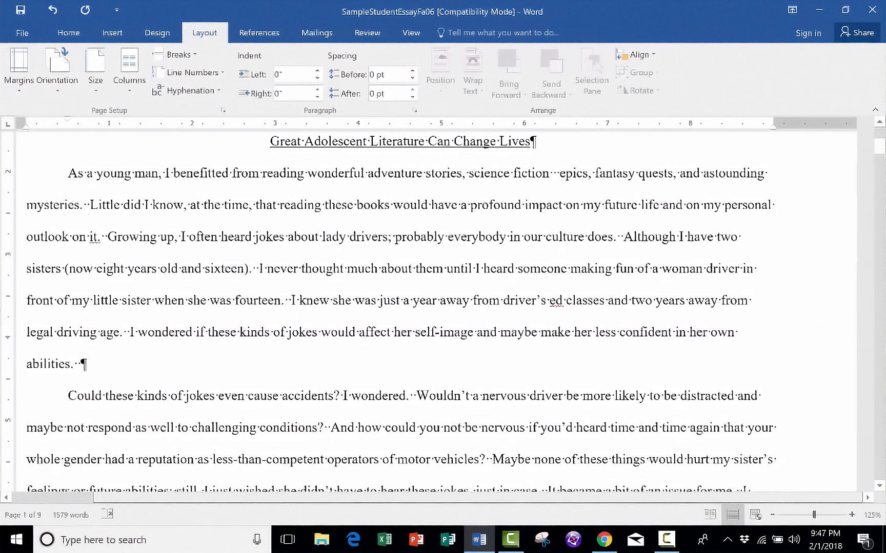
left_click(56, 68)
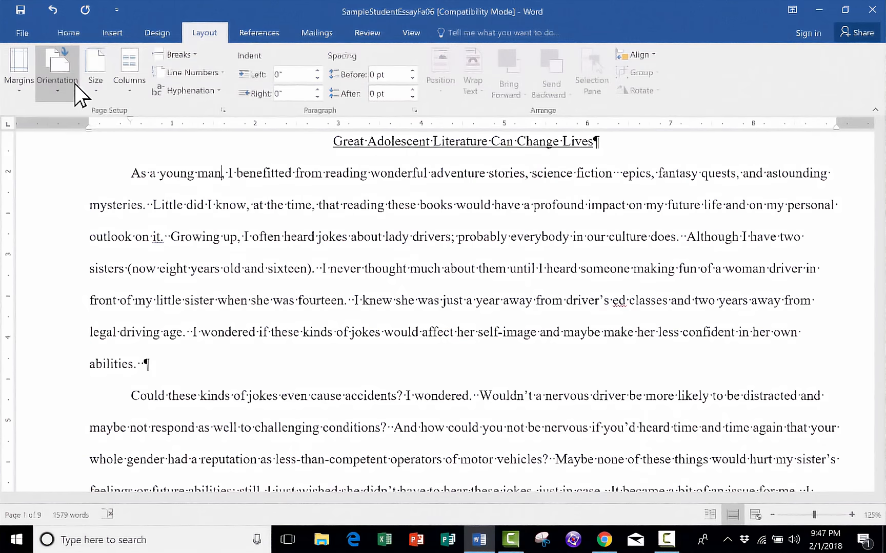
left_click(19, 67)
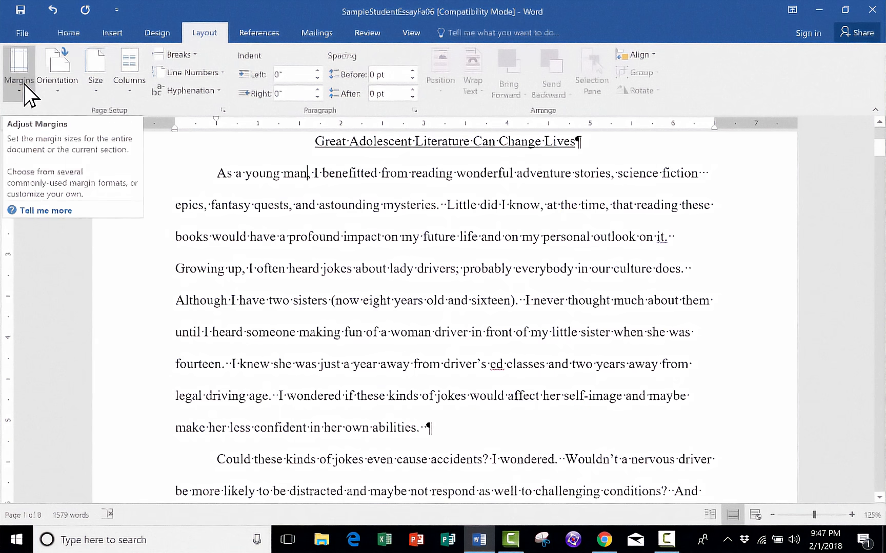
Step: Apply the Office 2003 Default margin preset (1" top/bottom, 1.25" left/right) to the opening section
left_click(18, 70)
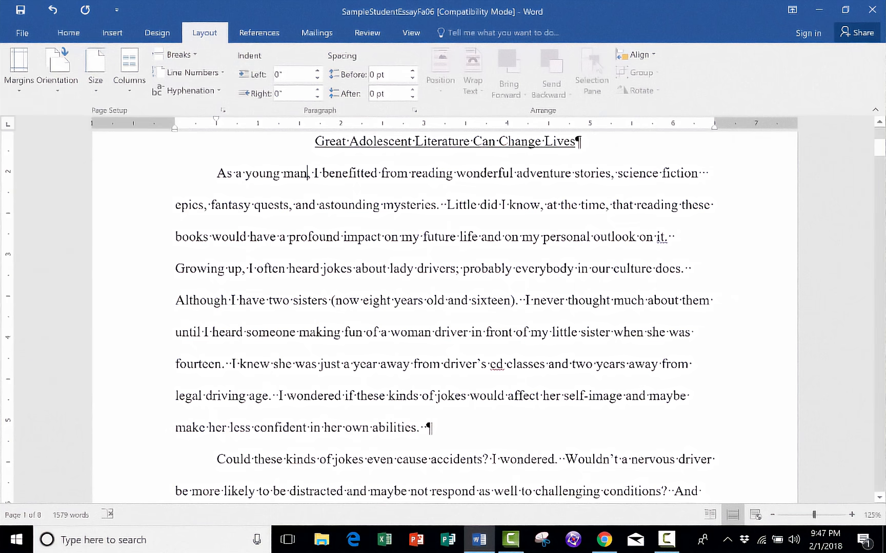
mouse_move(132, 290)
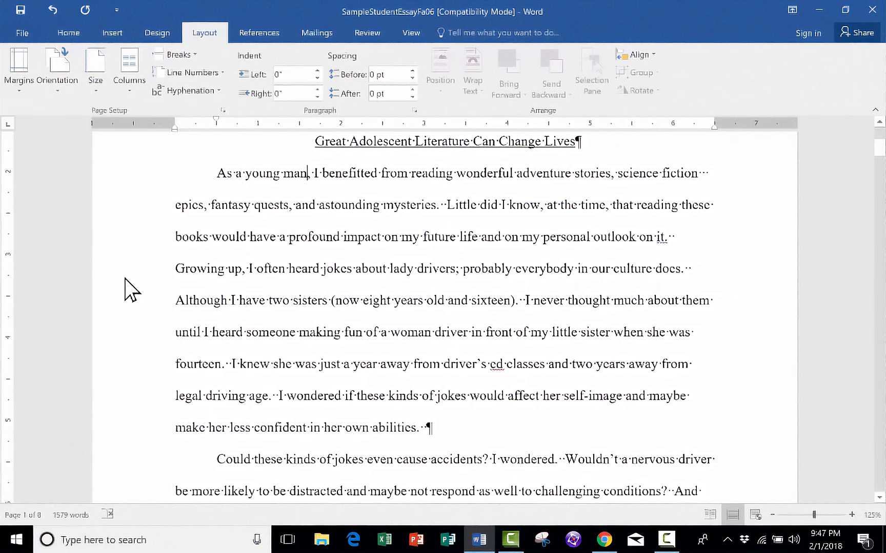
mouse_move(180, 288)
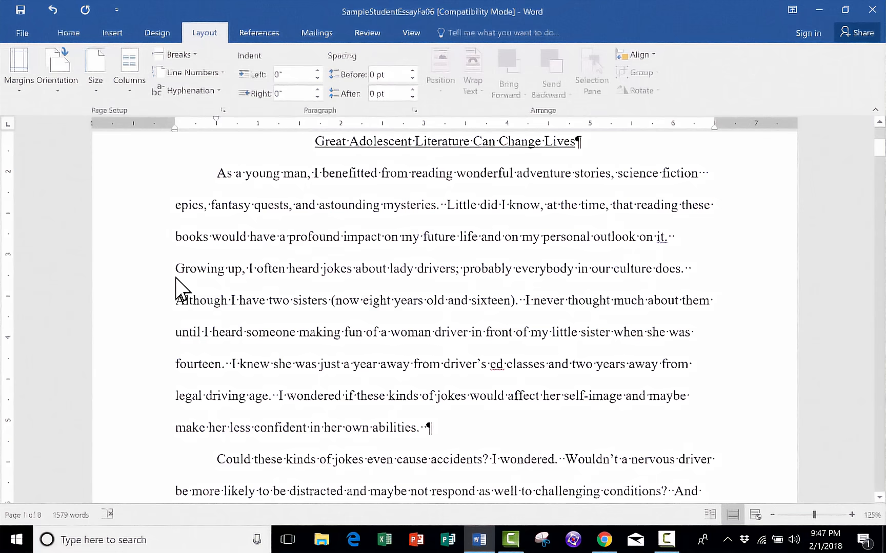
scroll("down", 3)
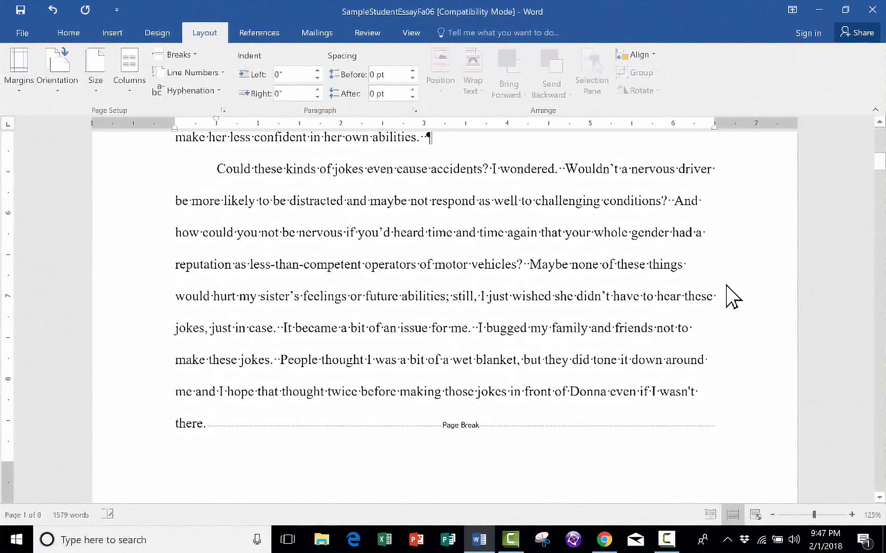
scroll("up", 3)
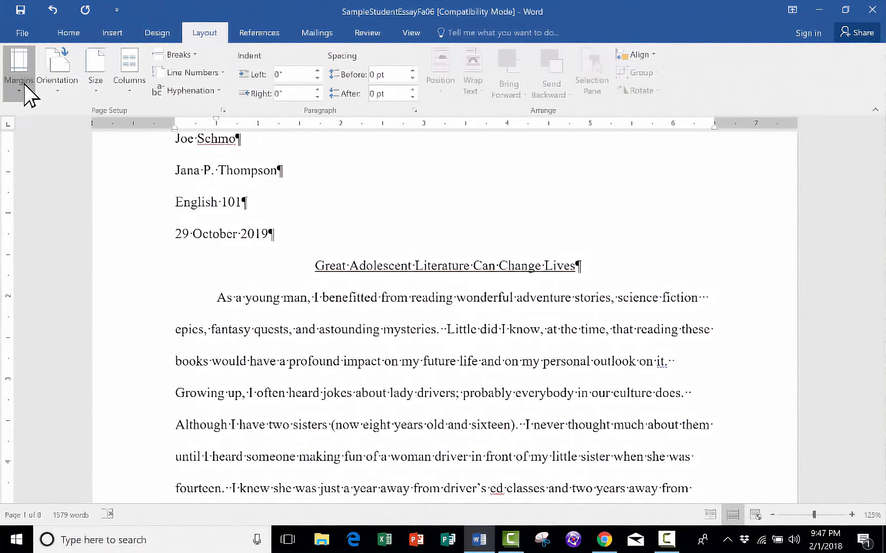
left_click(18, 67)
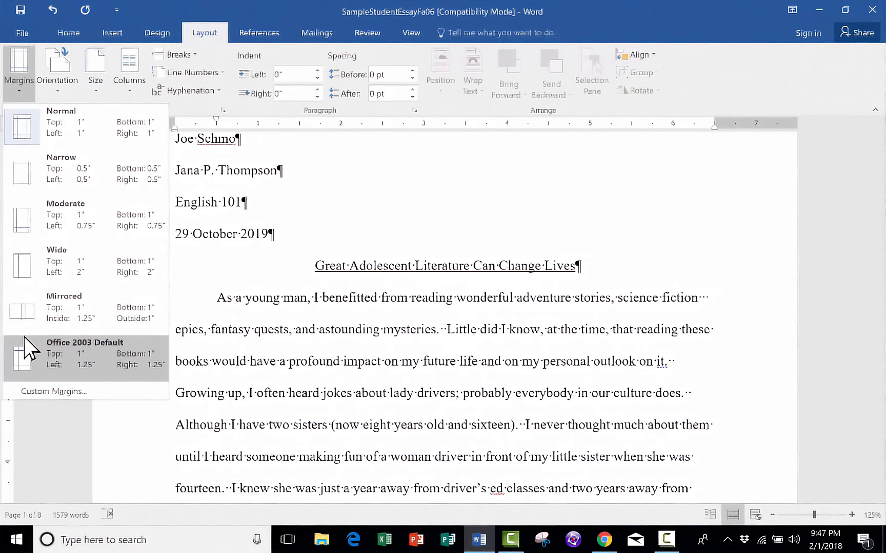
left_click(54, 390)
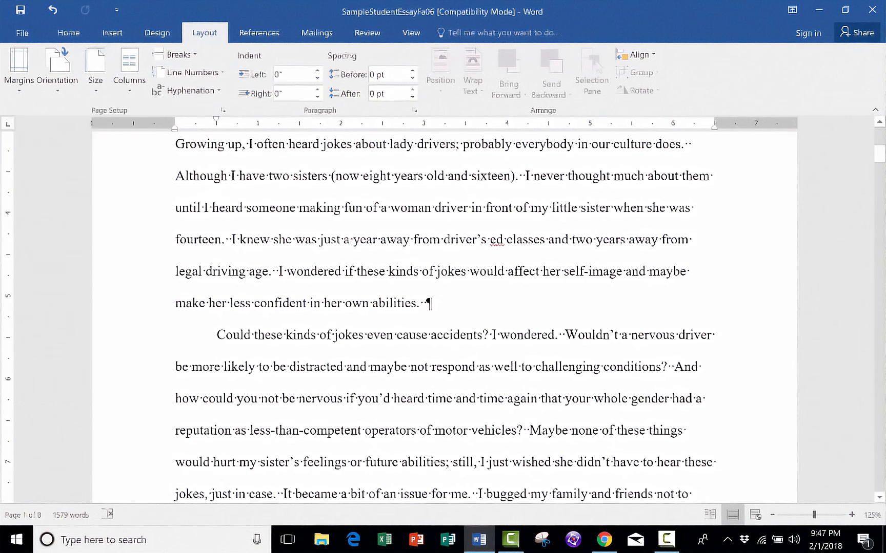
Step: Scroll down to check page 2 and back to the top of the essay
scroll("down", 3)
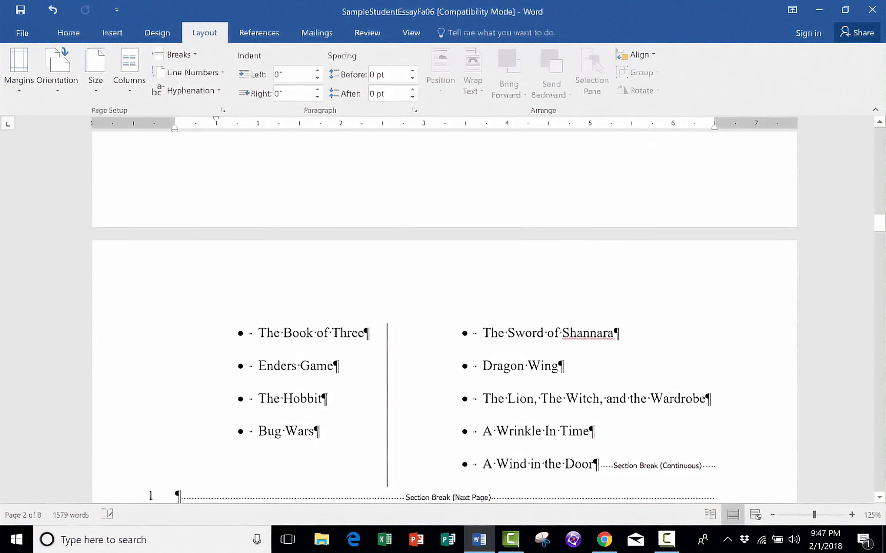
scroll("down", 3)
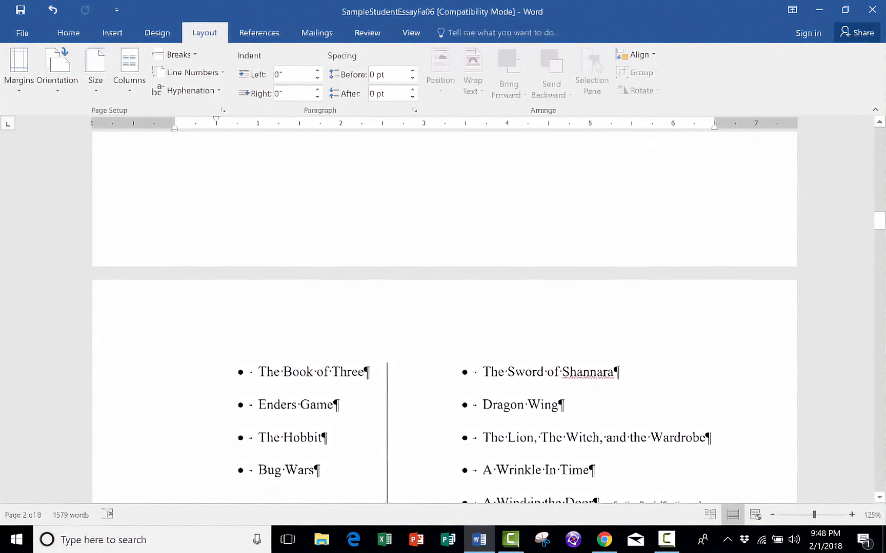
scroll("up", 3)
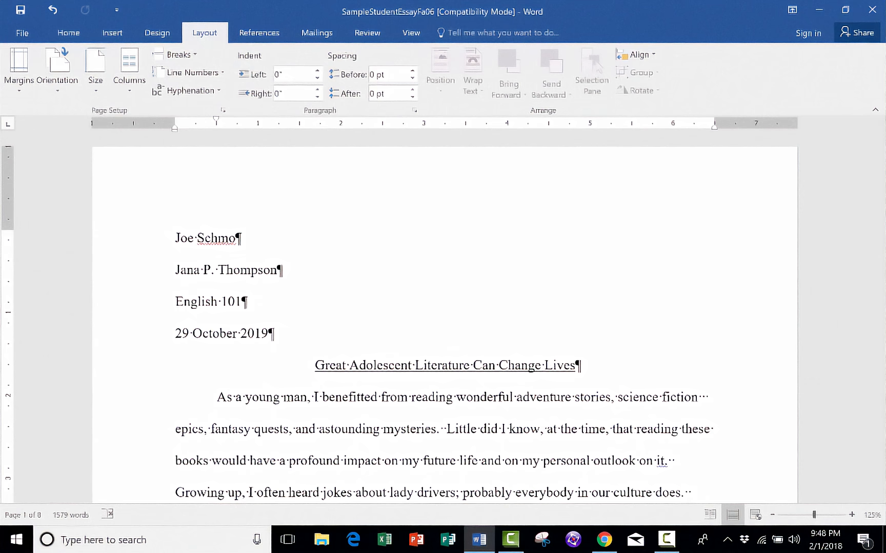
Step: Switch to the browser showing the Technology for Teachers and Students YouTube channel
left_click(305, 396)
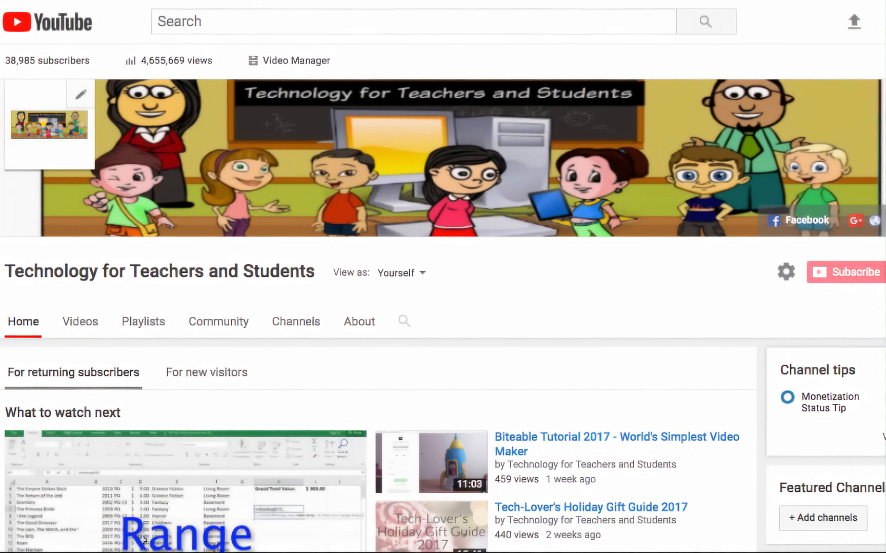
left_click(477, 539)
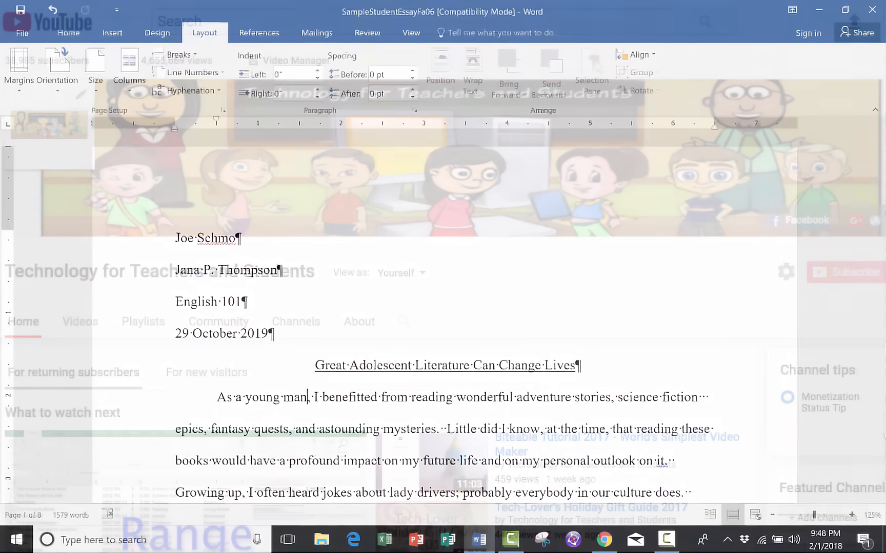